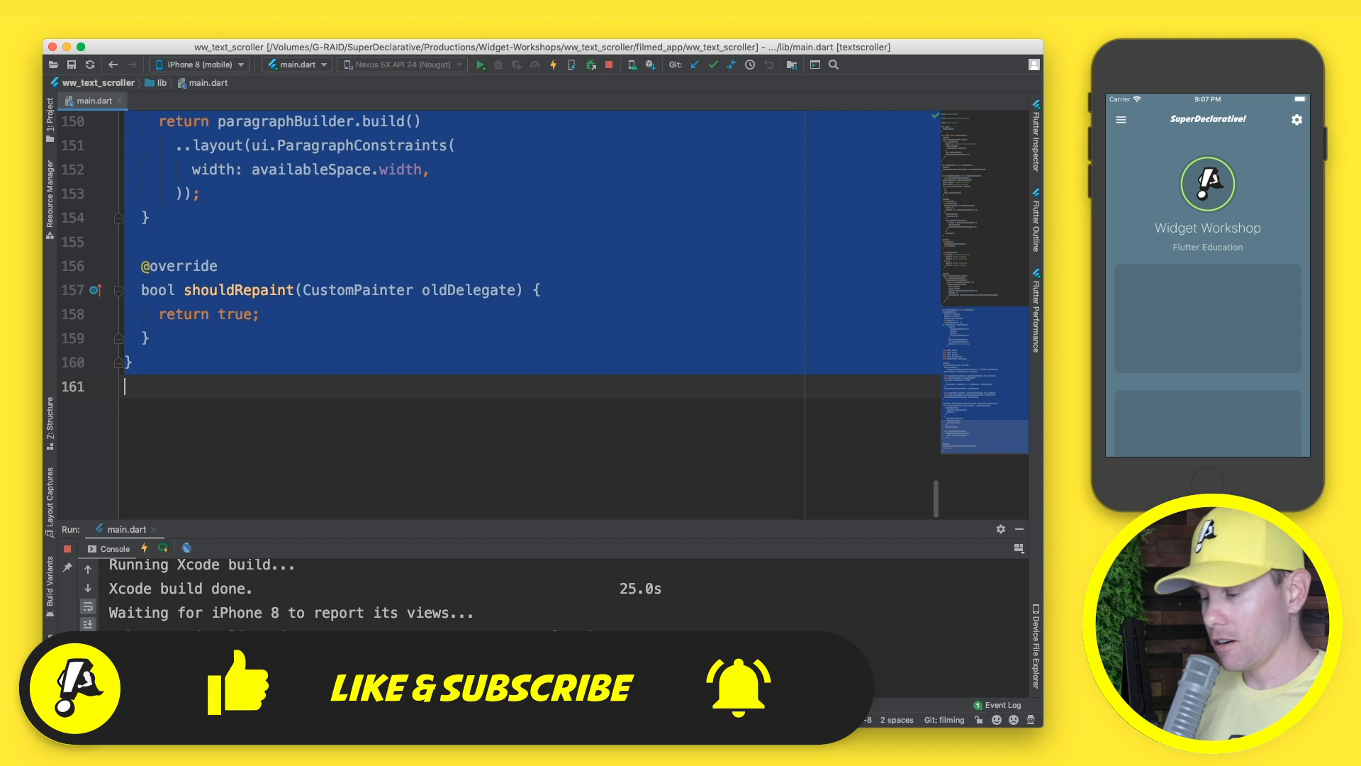
Step: Delete the TextScrollPainter class and the CustomPaint scrolling message
scroll(up, 3)
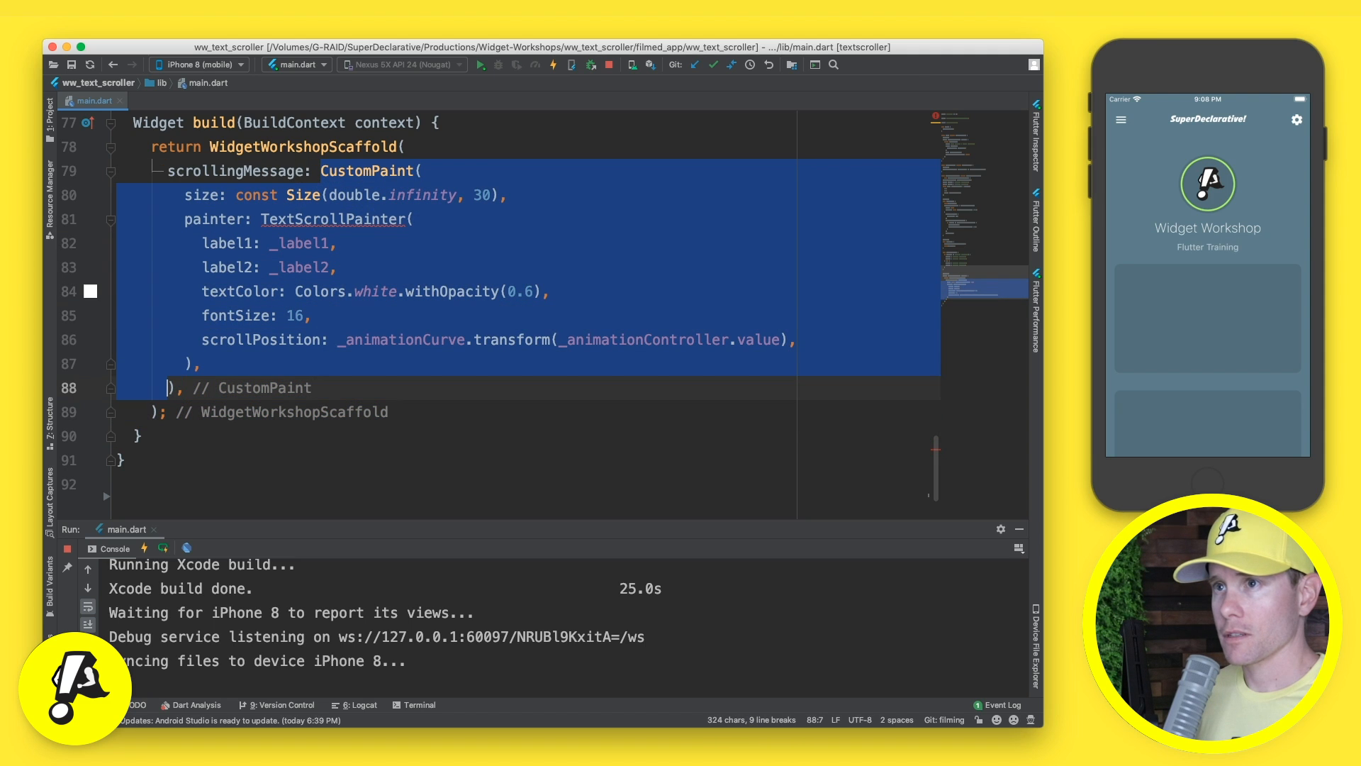
key(Delete)
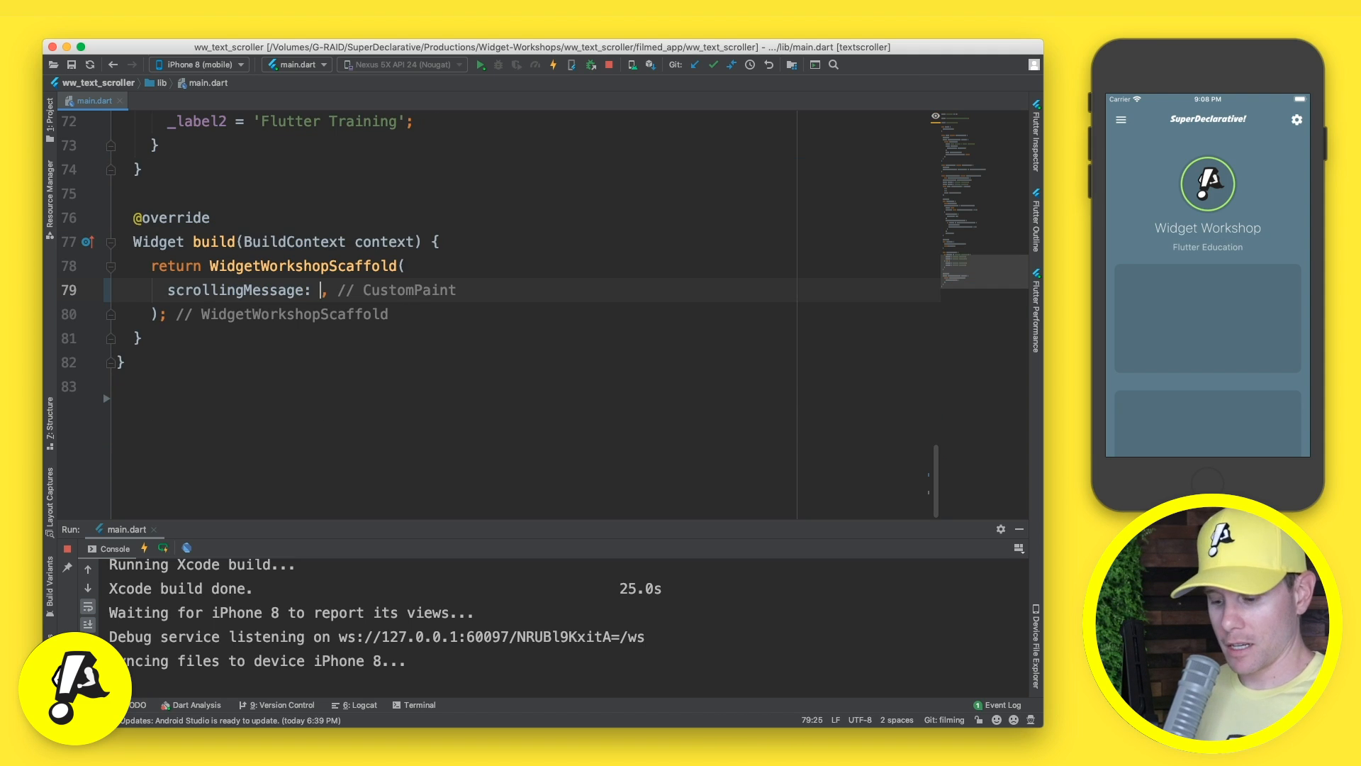
Step: Build a Container with width double.infinity, height 30 and color Colors.black
text(Container()
text(height: 30)
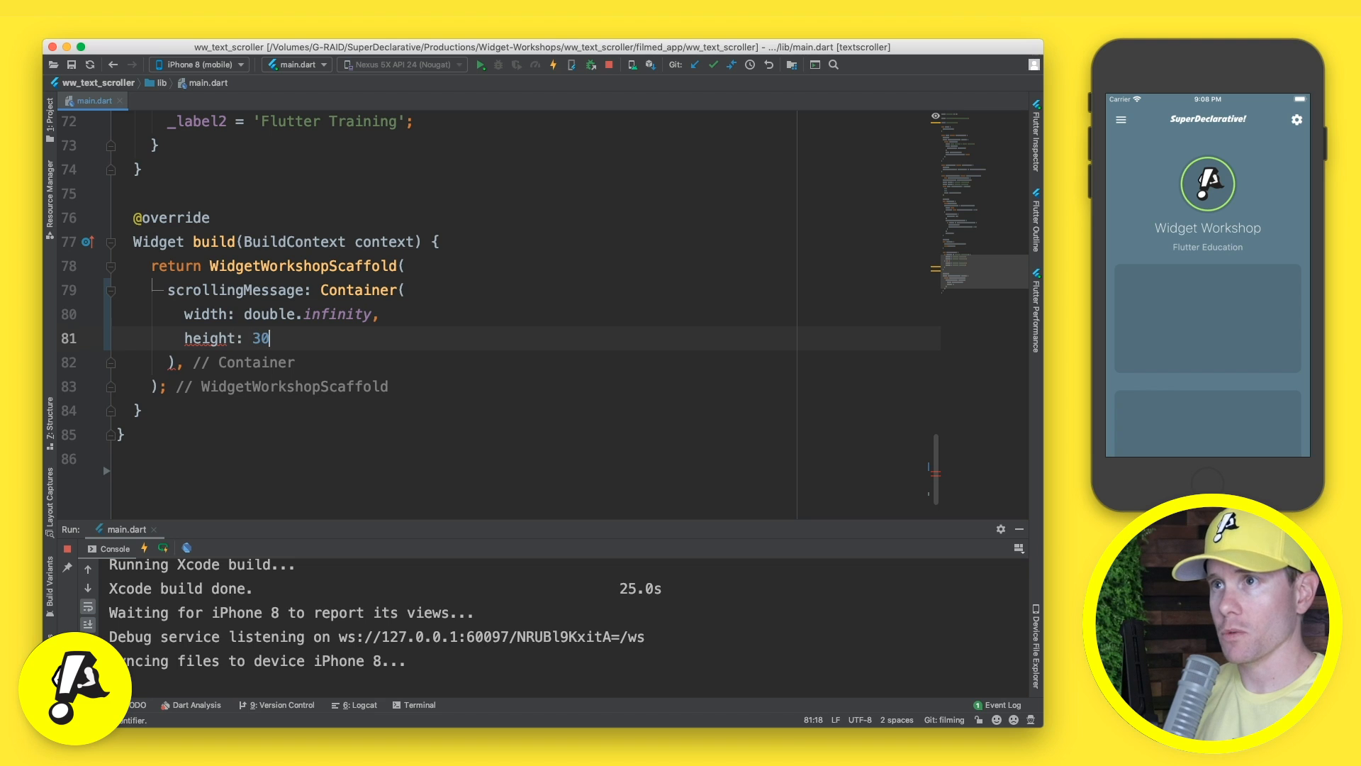
text(,)
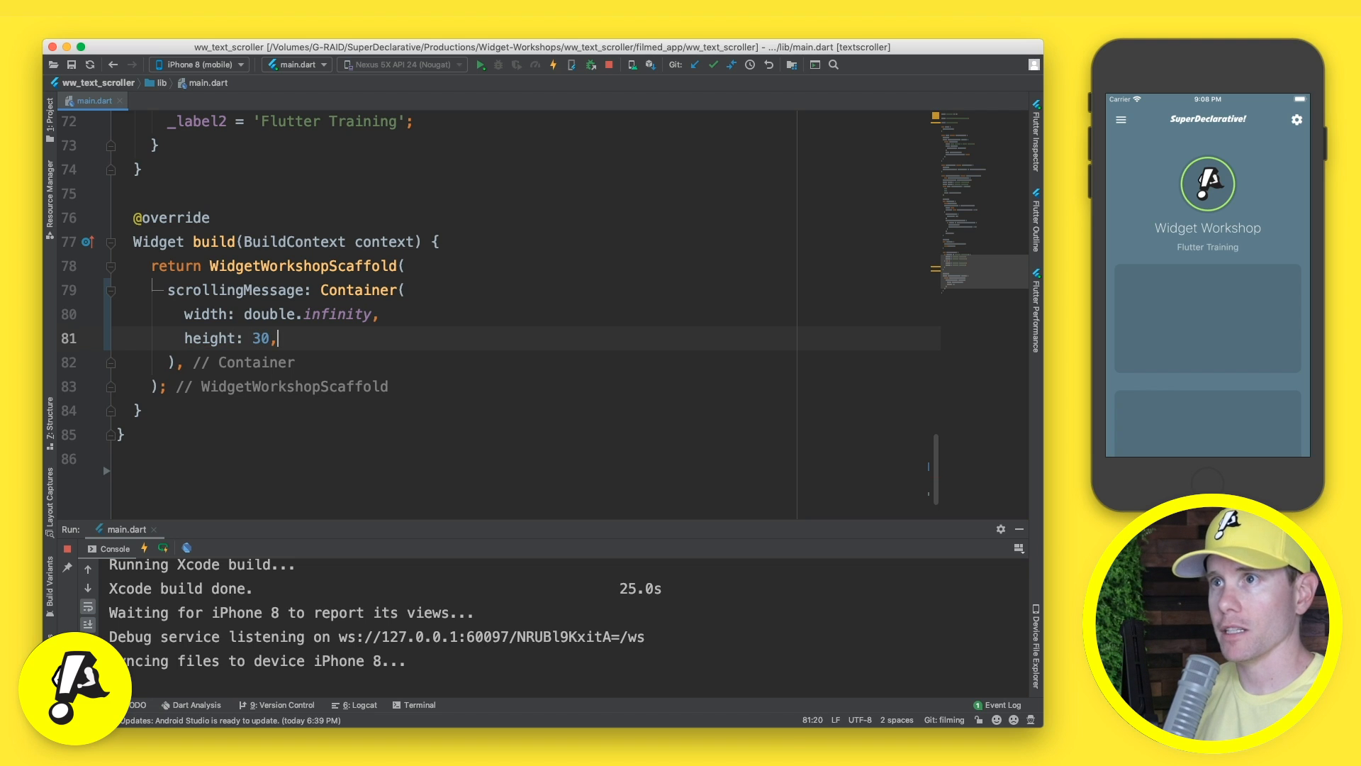
key(Return)
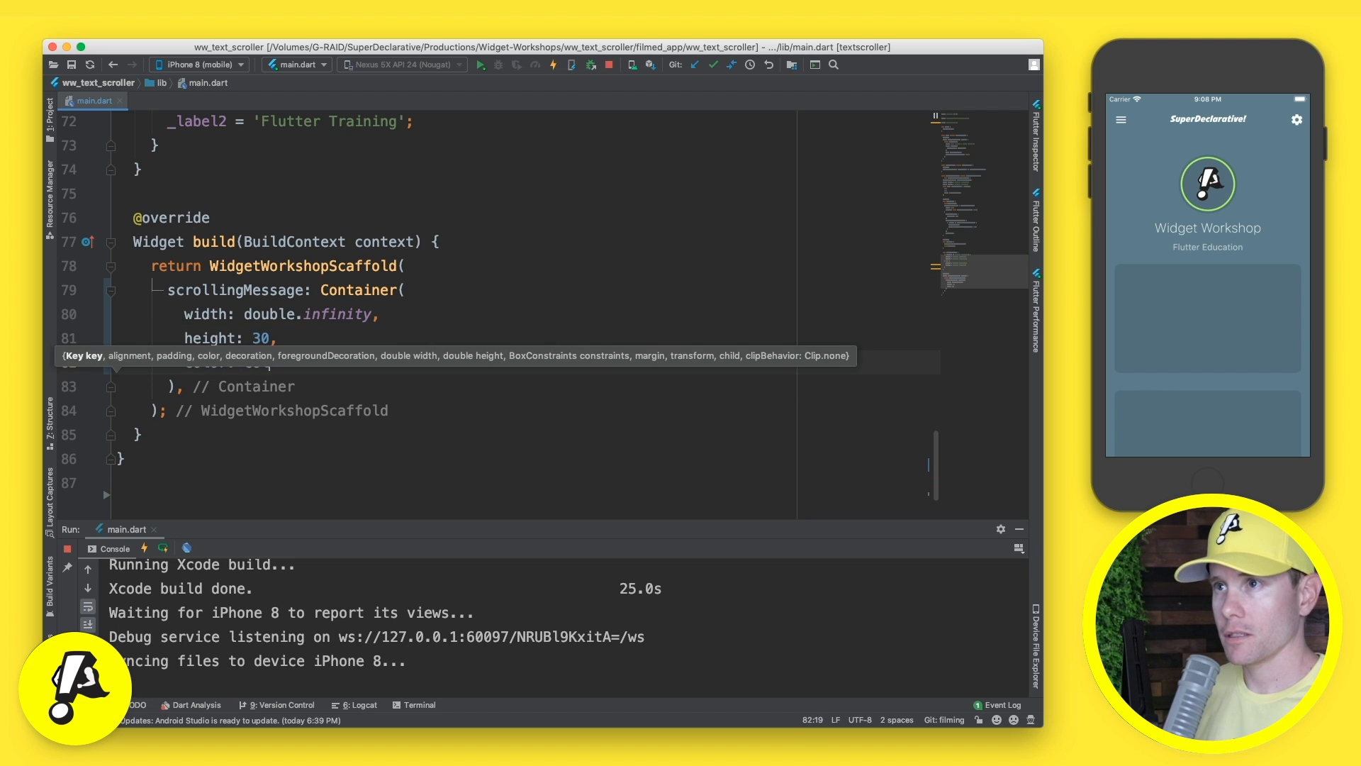
text(color: Color)
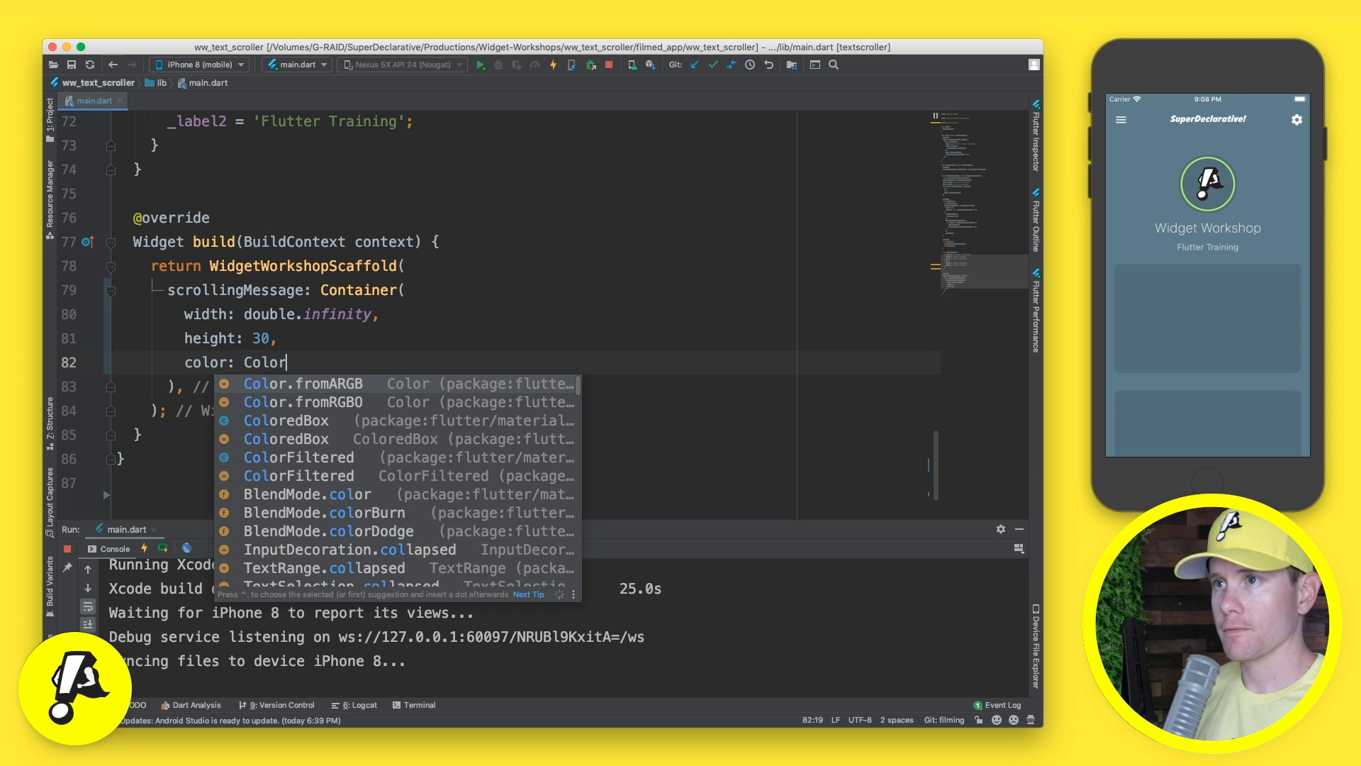
text(Colors.black,)
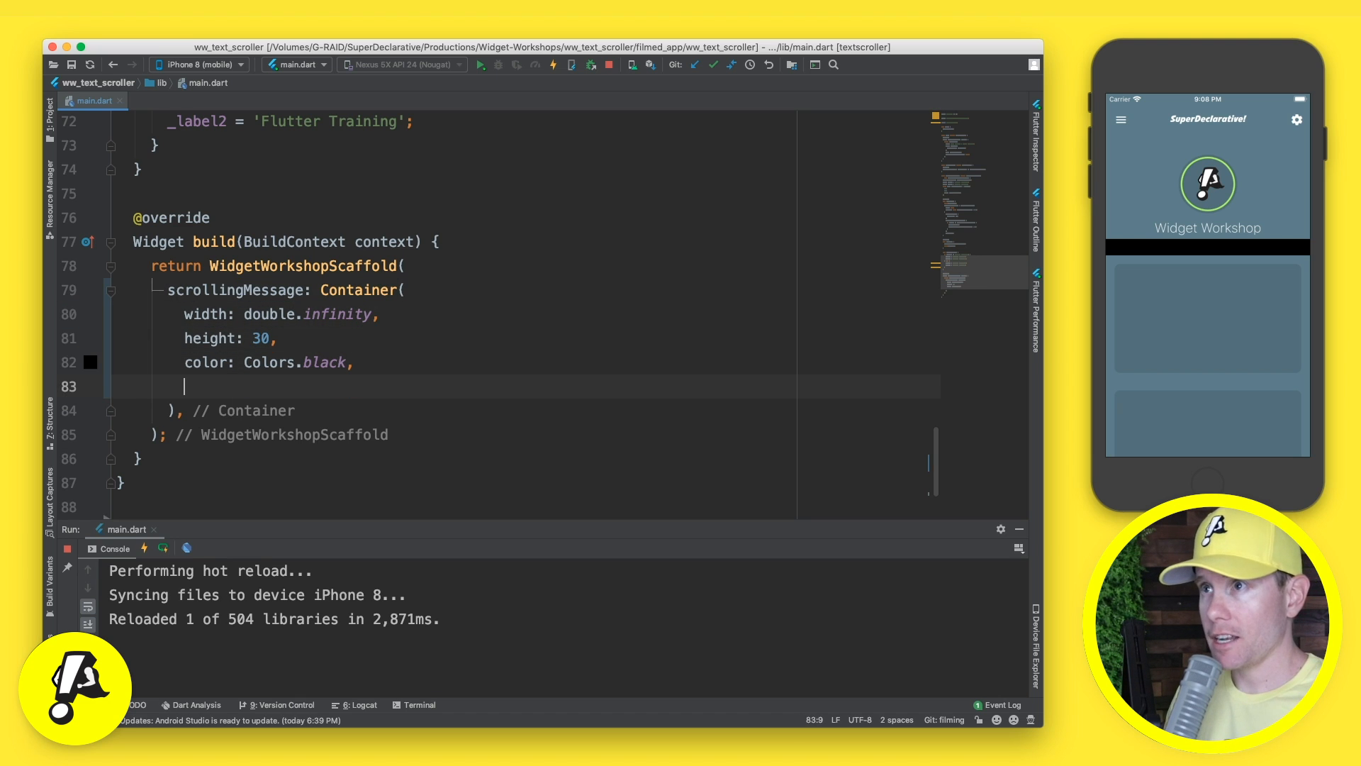
Step: Add child: Stack with Text(_label2) and Text(_label1), each wrapped in Center
text(child: Stack()
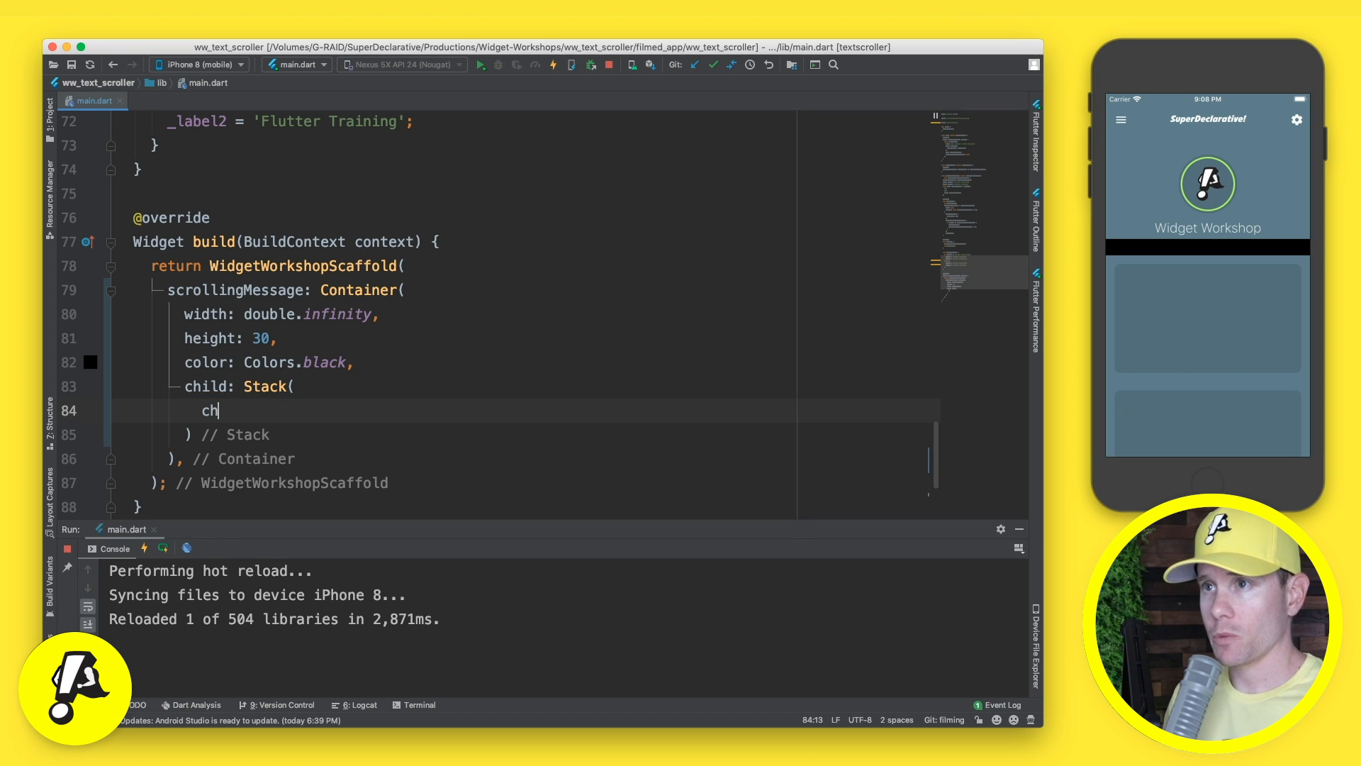
text(children: [)
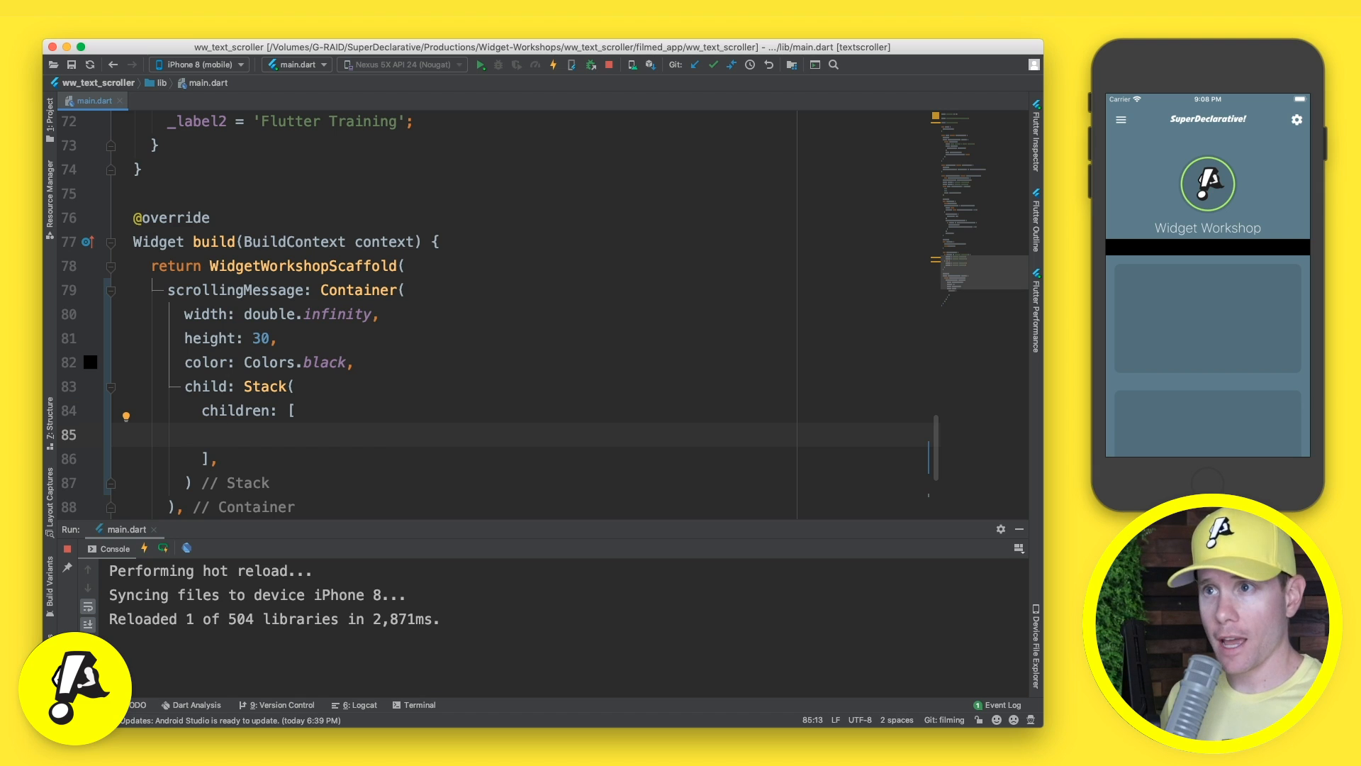
text(Text())
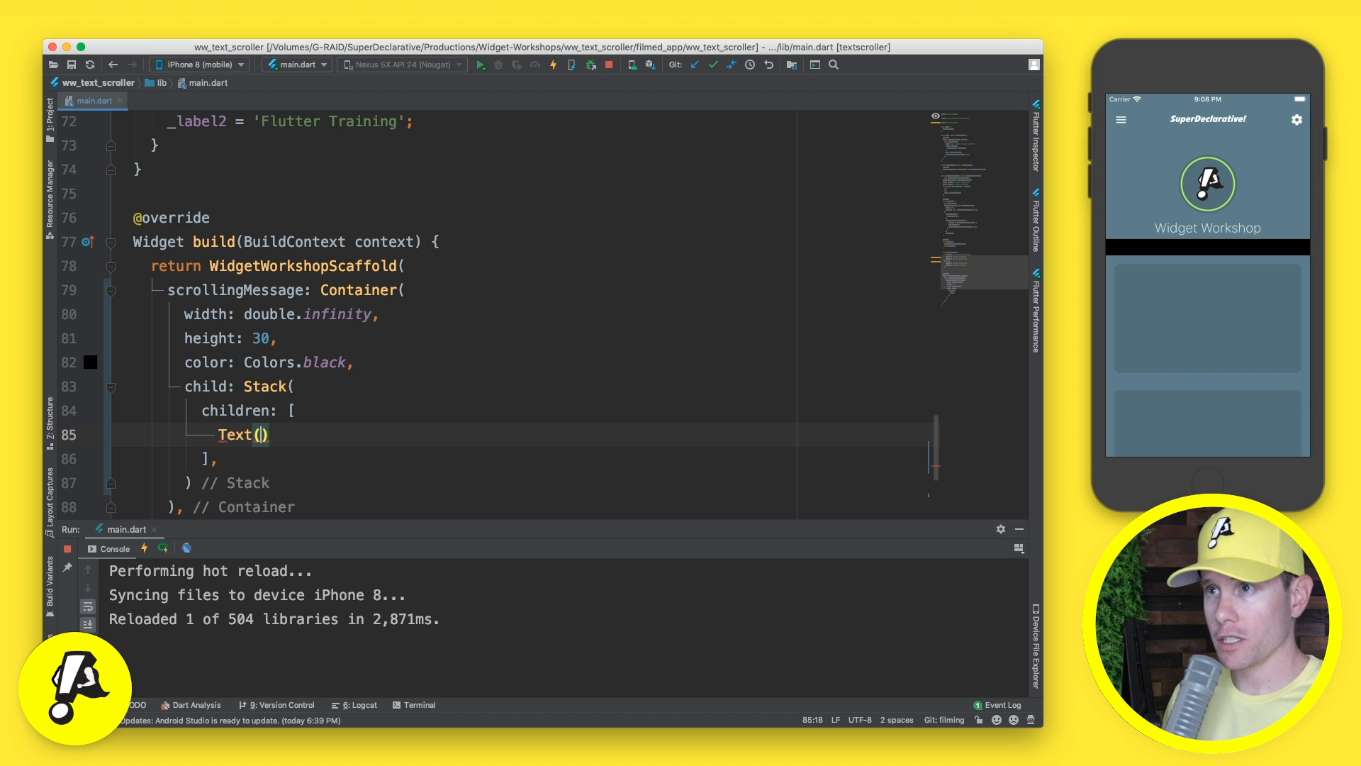
text(_label1),)
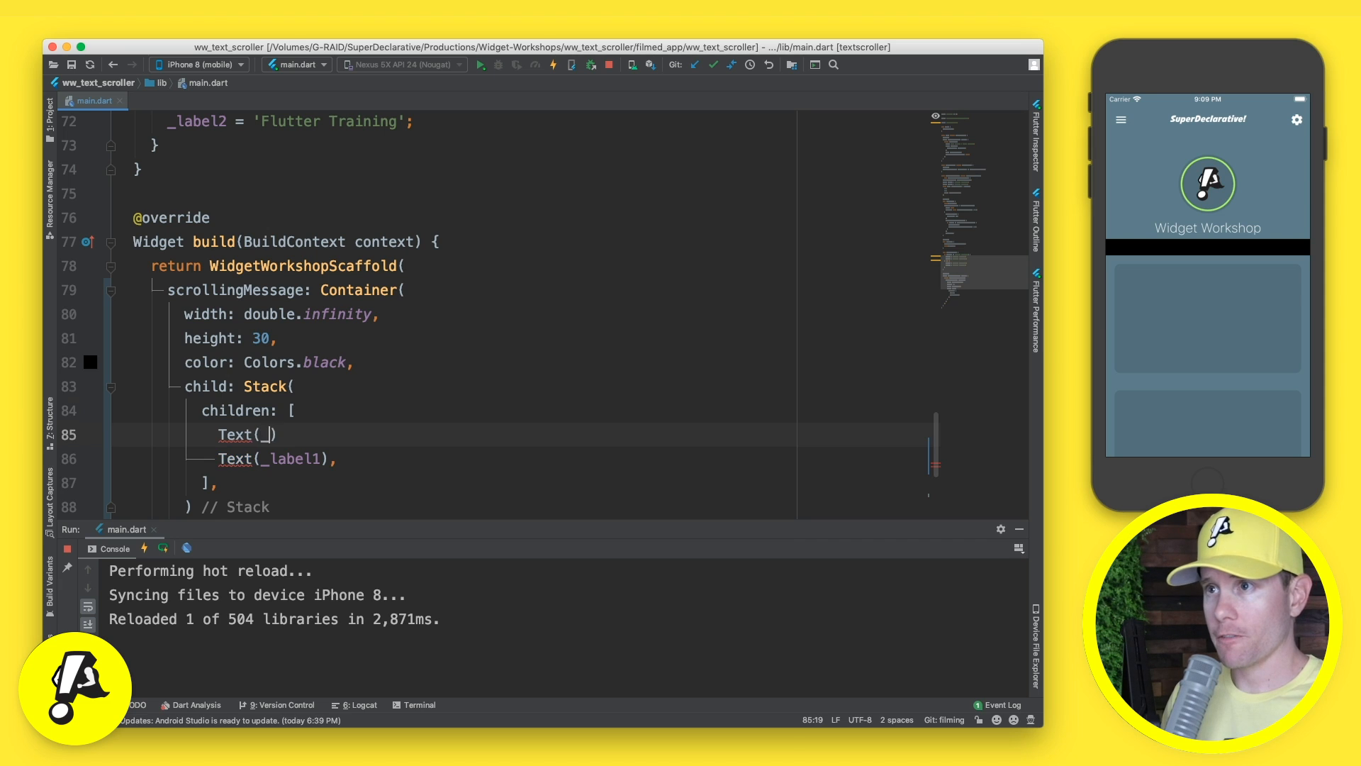
text(label2)
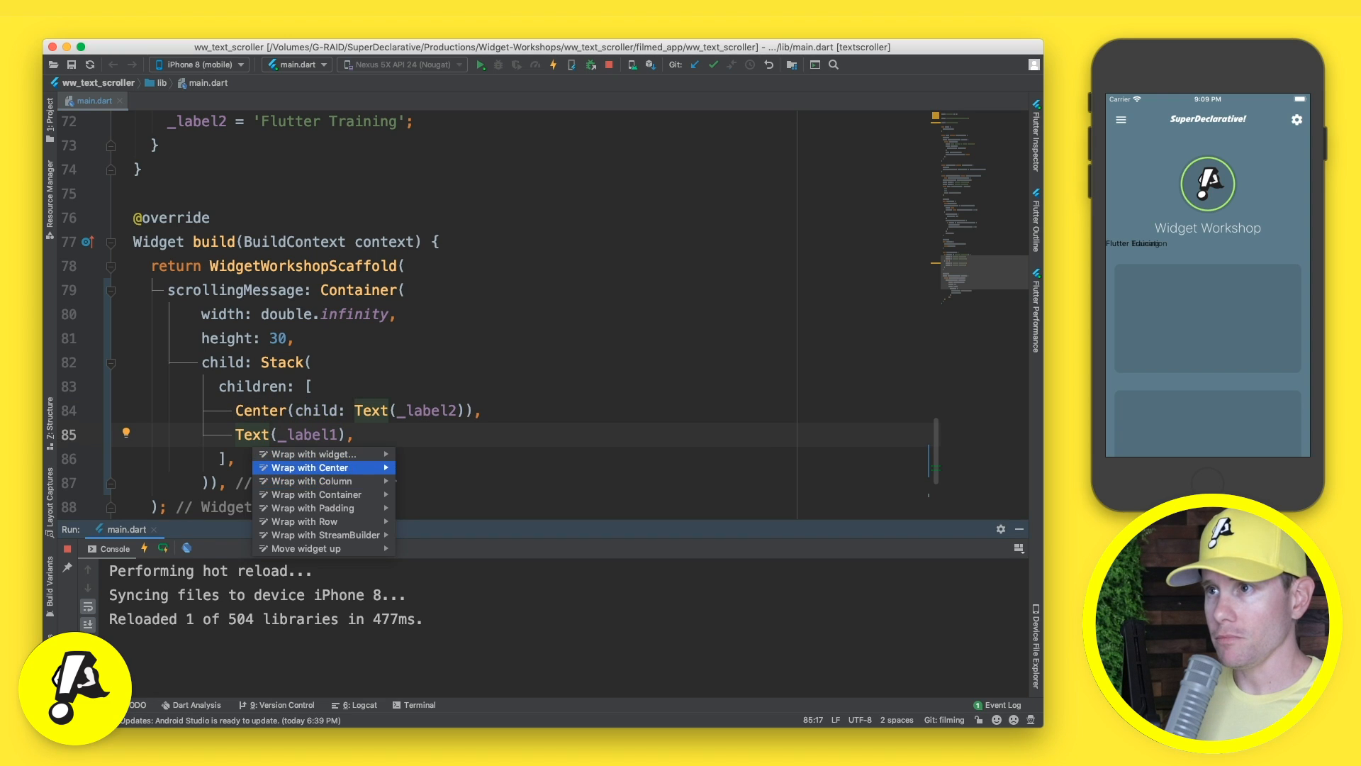
click(312, 467)
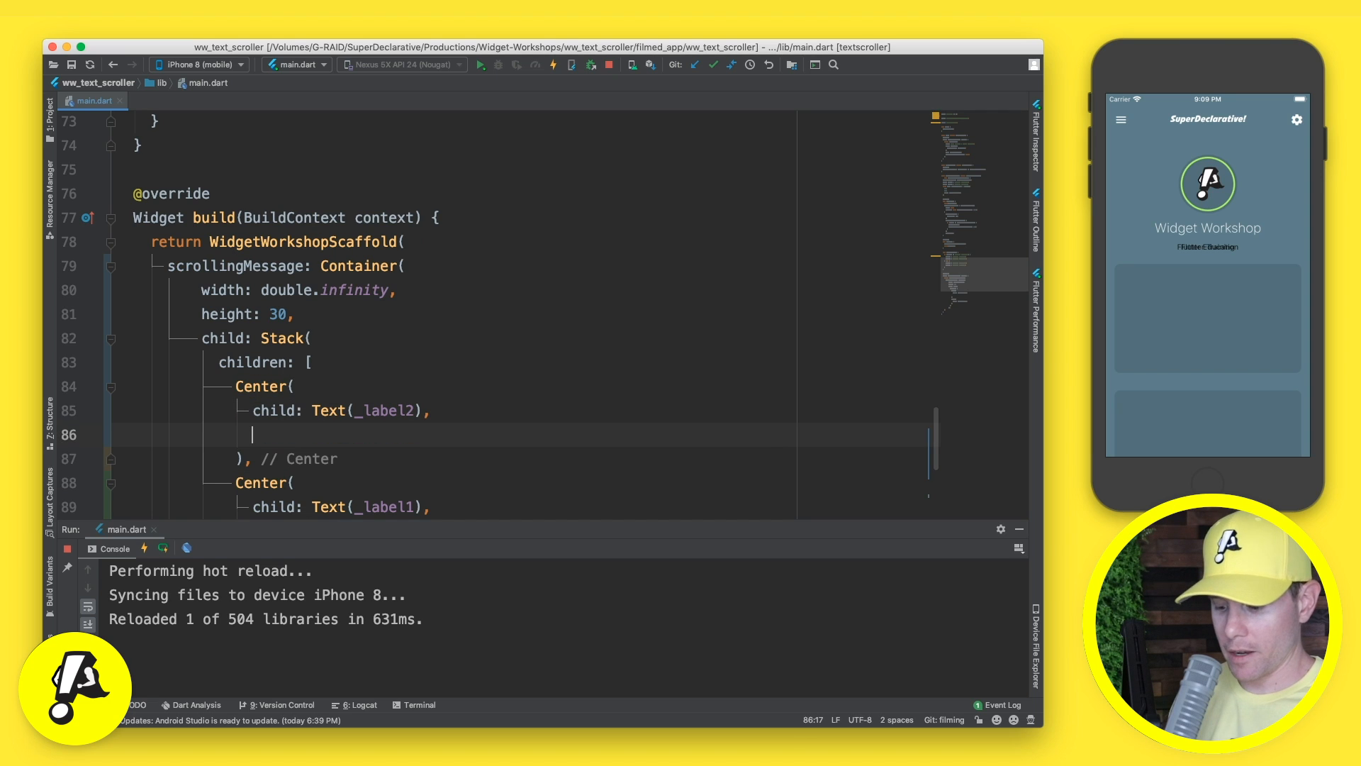
Step: Style the label Text with TextStyle(color: Colors.white, fontSize: 16)
text(st)
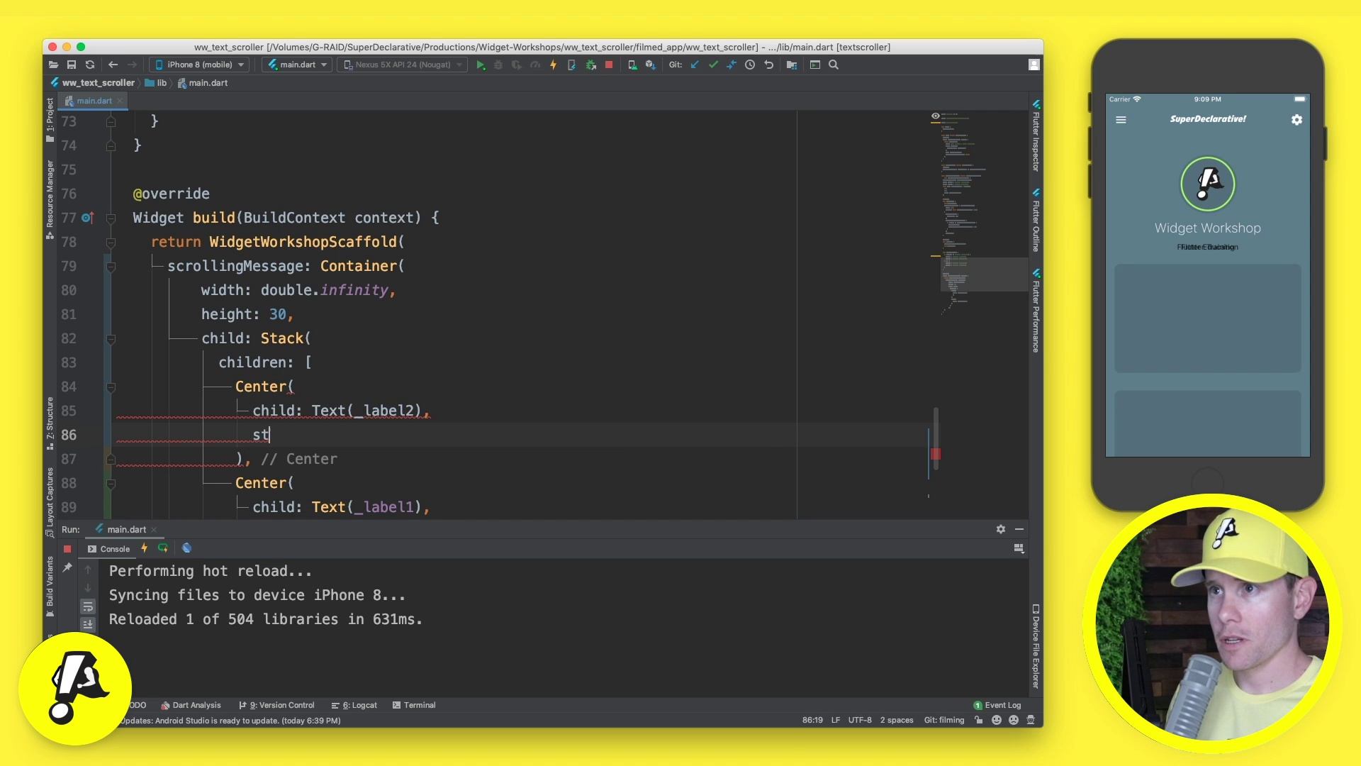
key(Backspace)
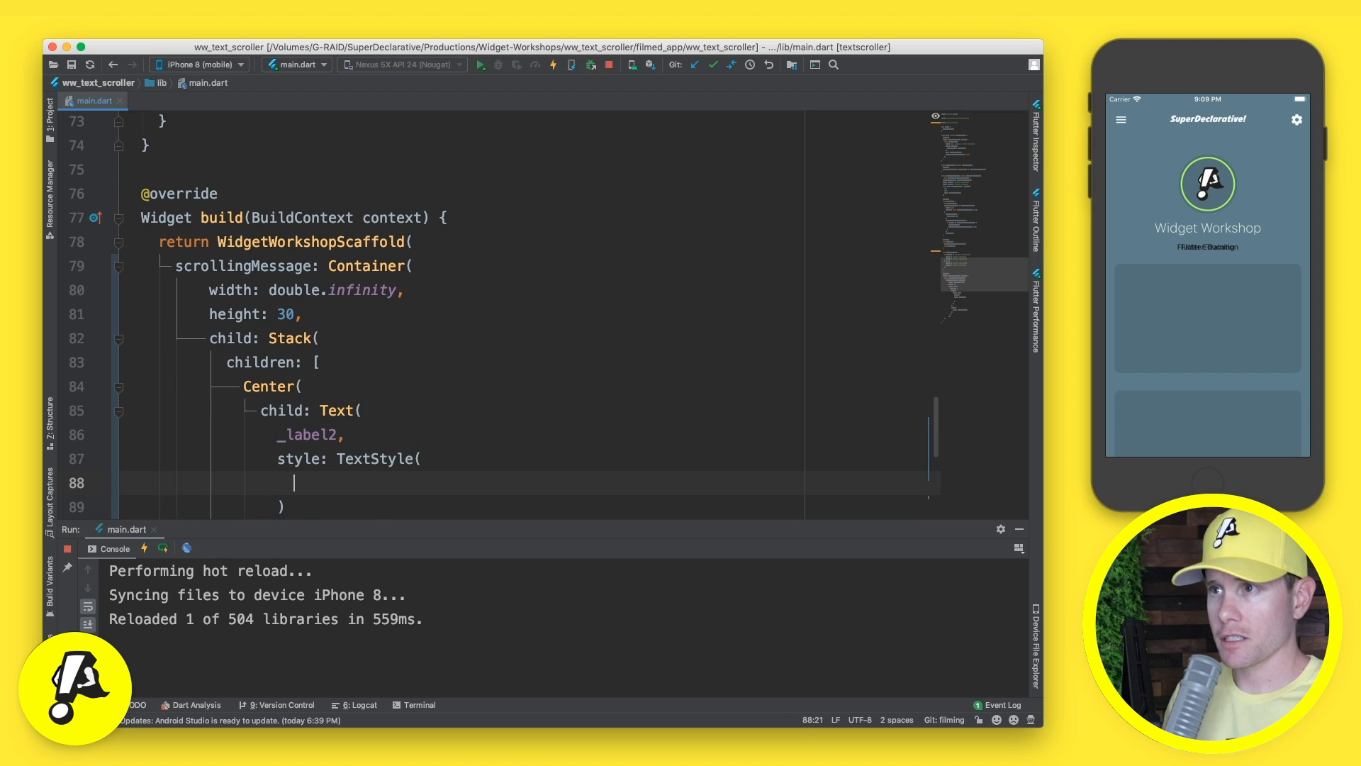
text(color: Co)
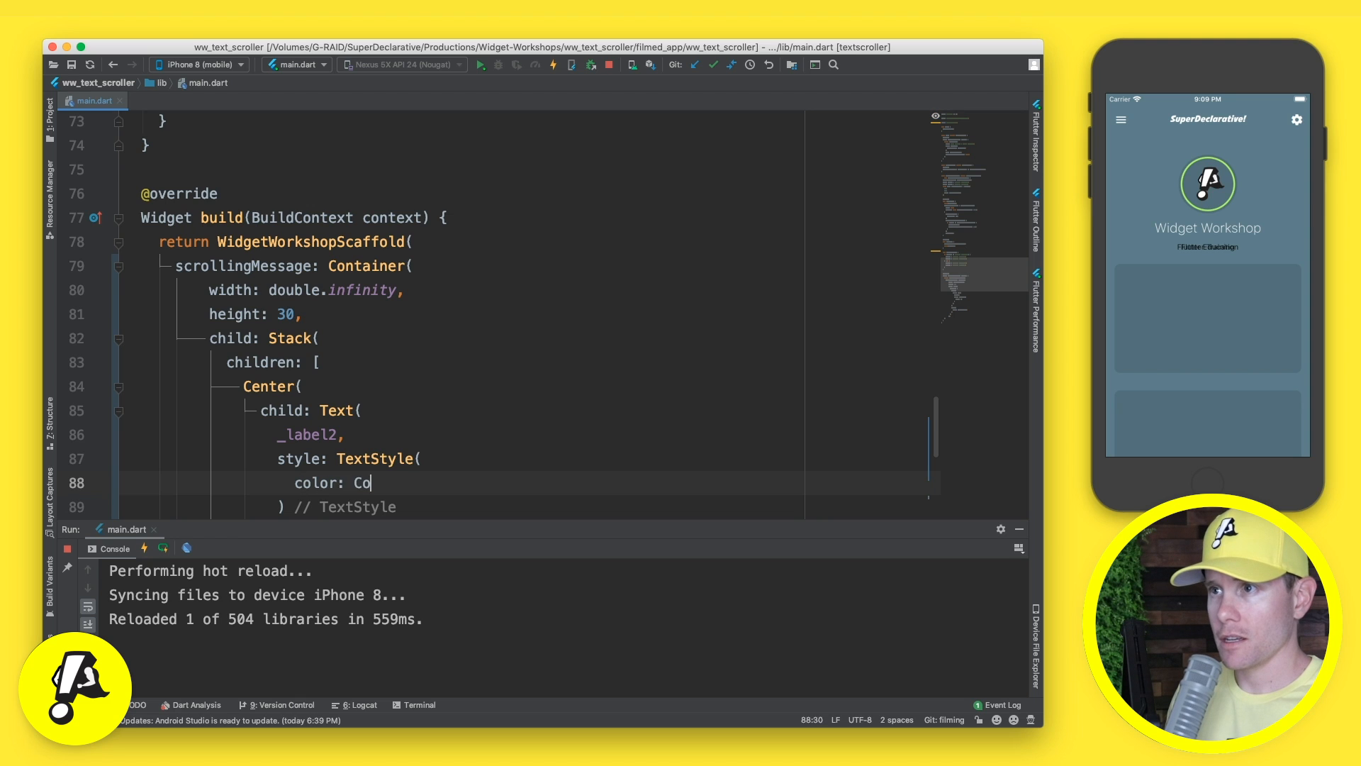
text(lors.white,)
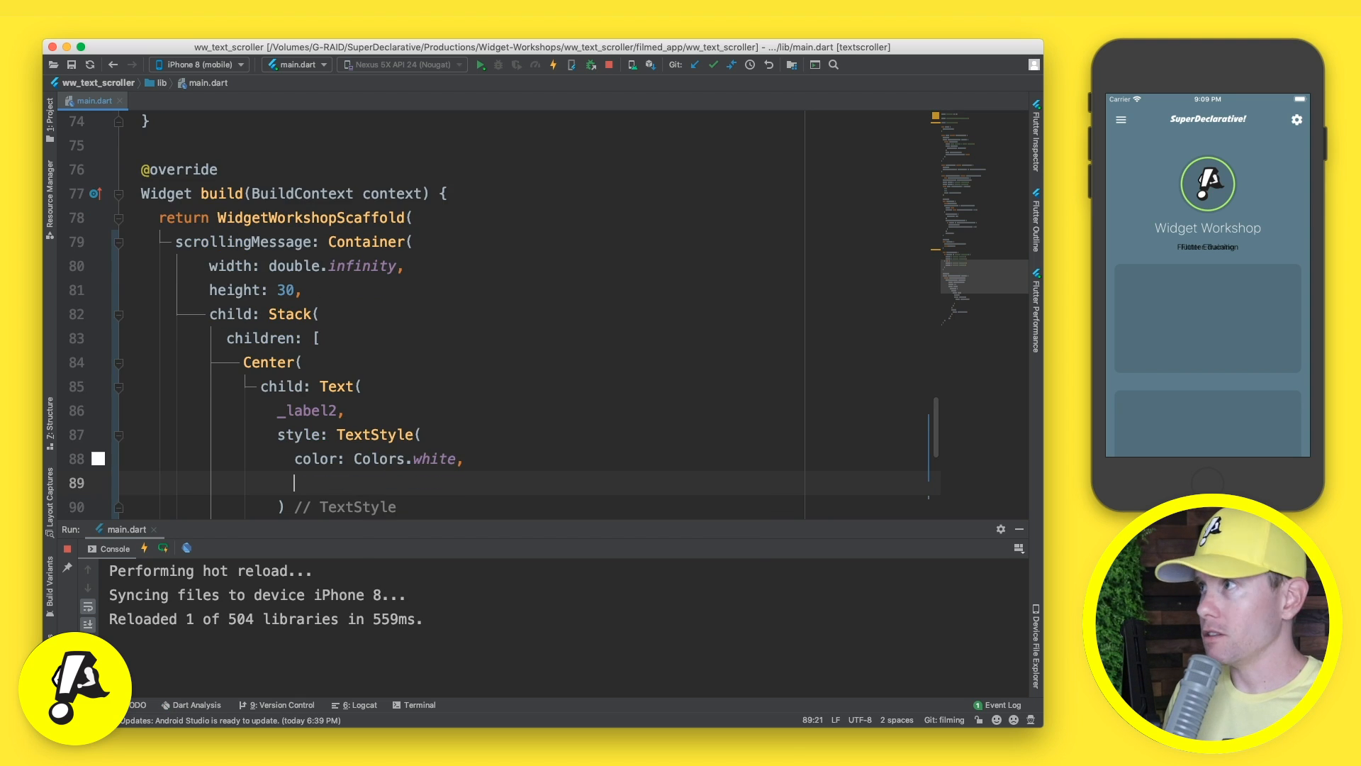
text(fontSize:)
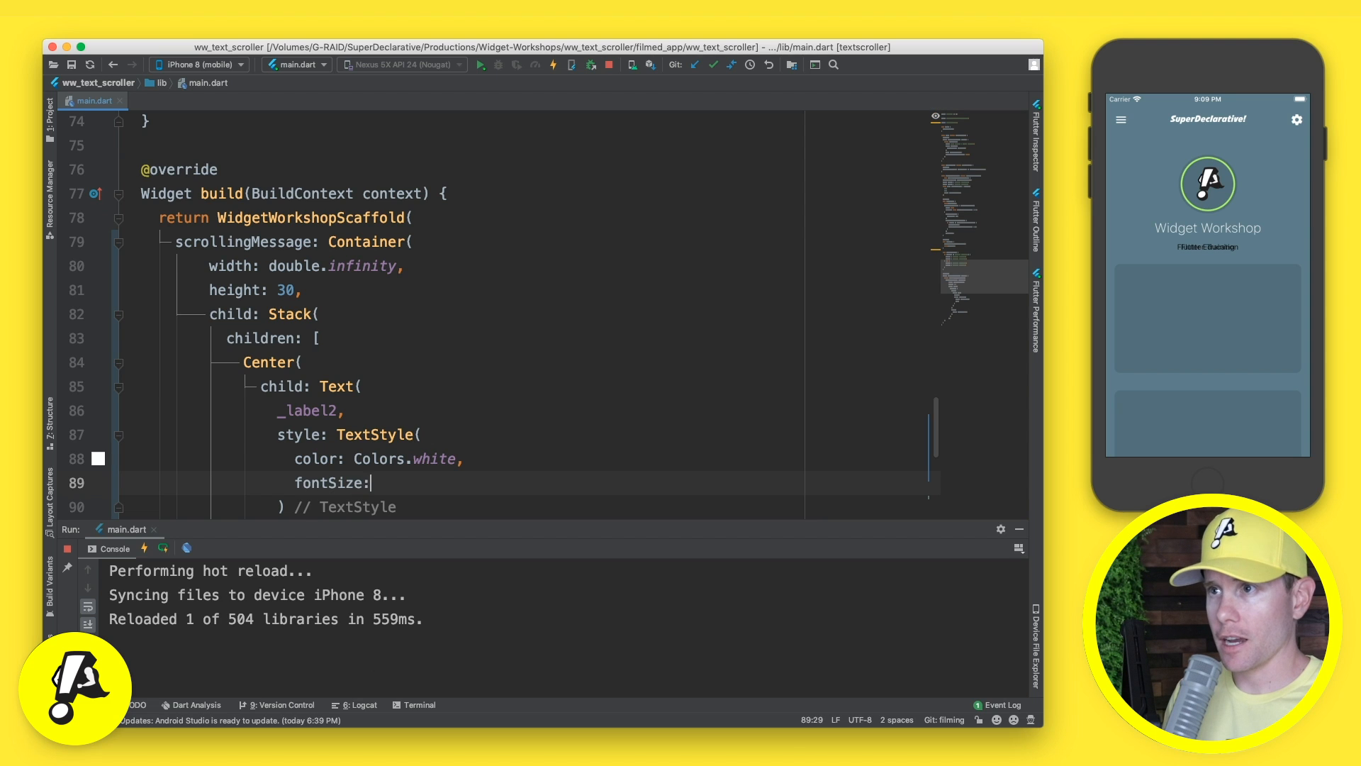
text(16,)
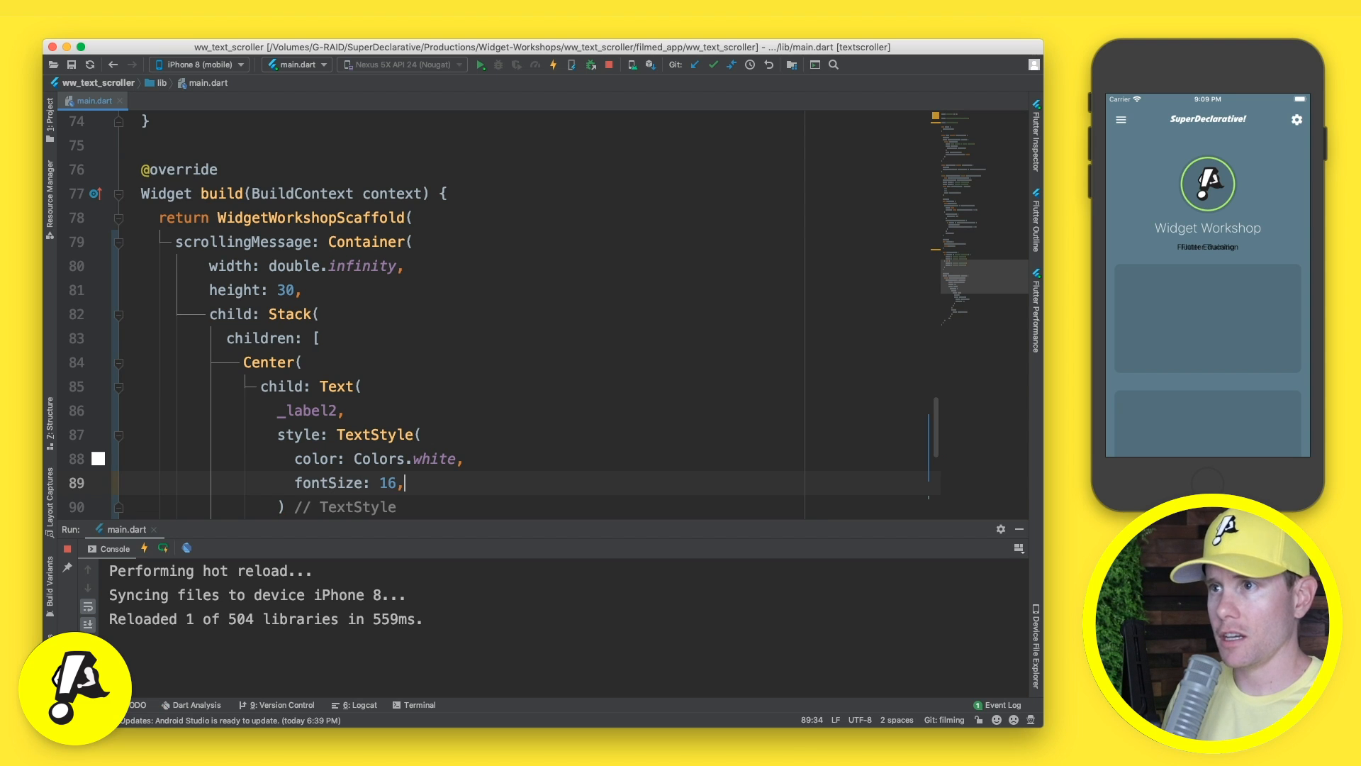
Step: Apply the same white size-16 style to the second label and start wrapping the first Center
scroll(down, 3)
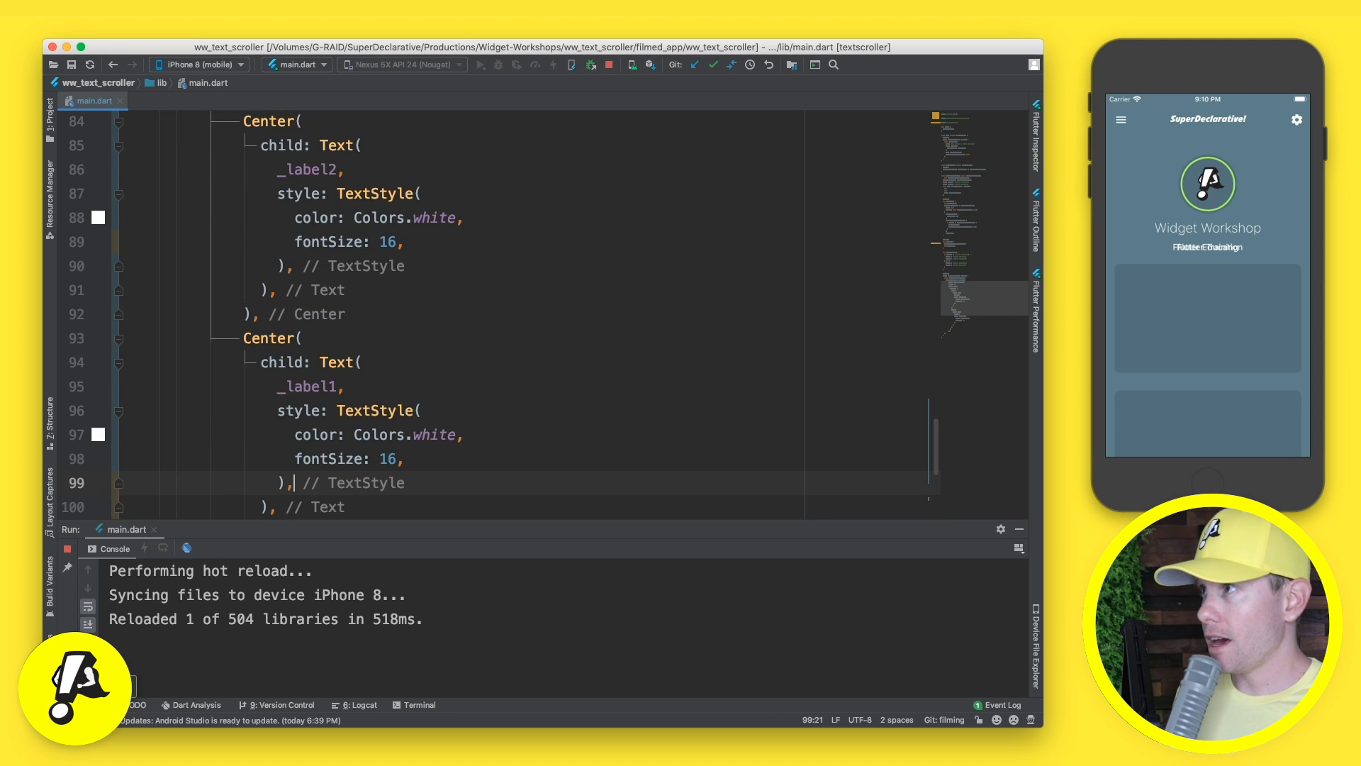
click(292, 362)
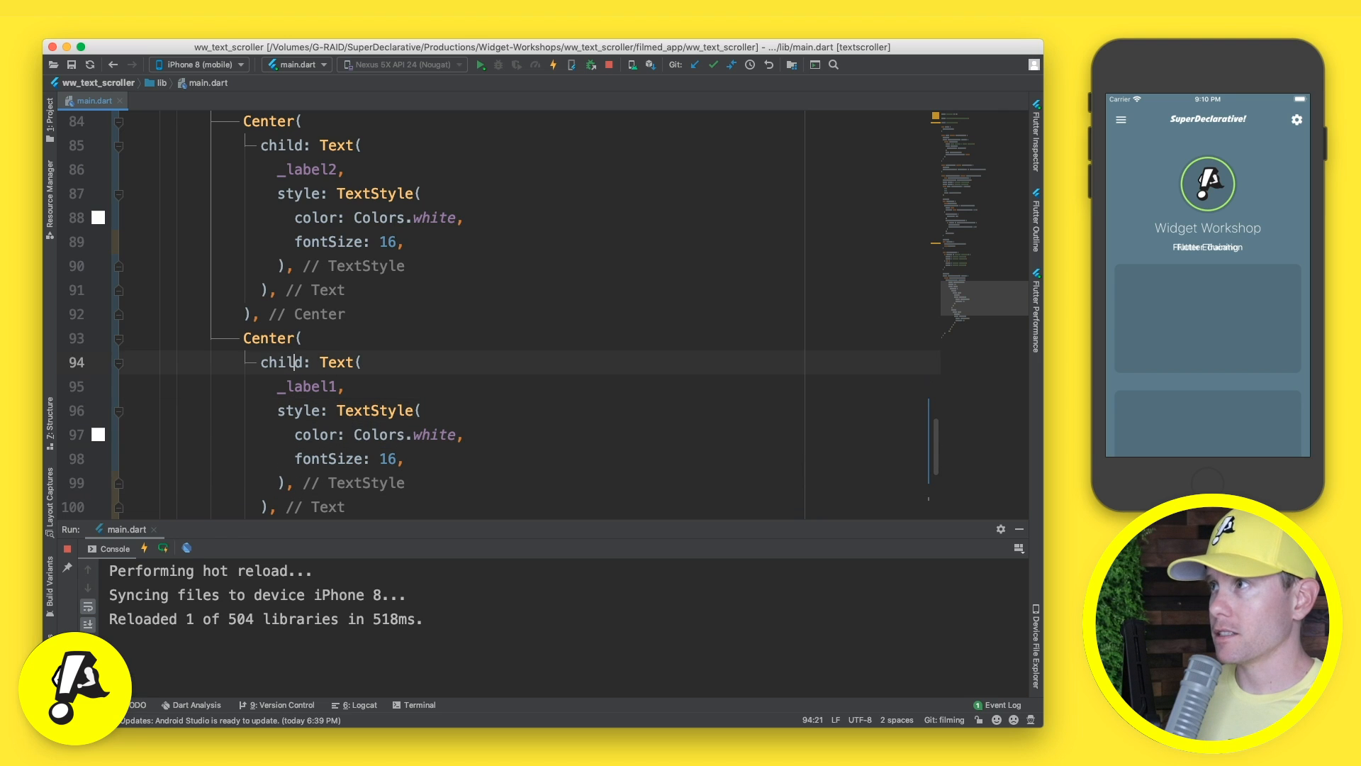
scroll(up, 3)
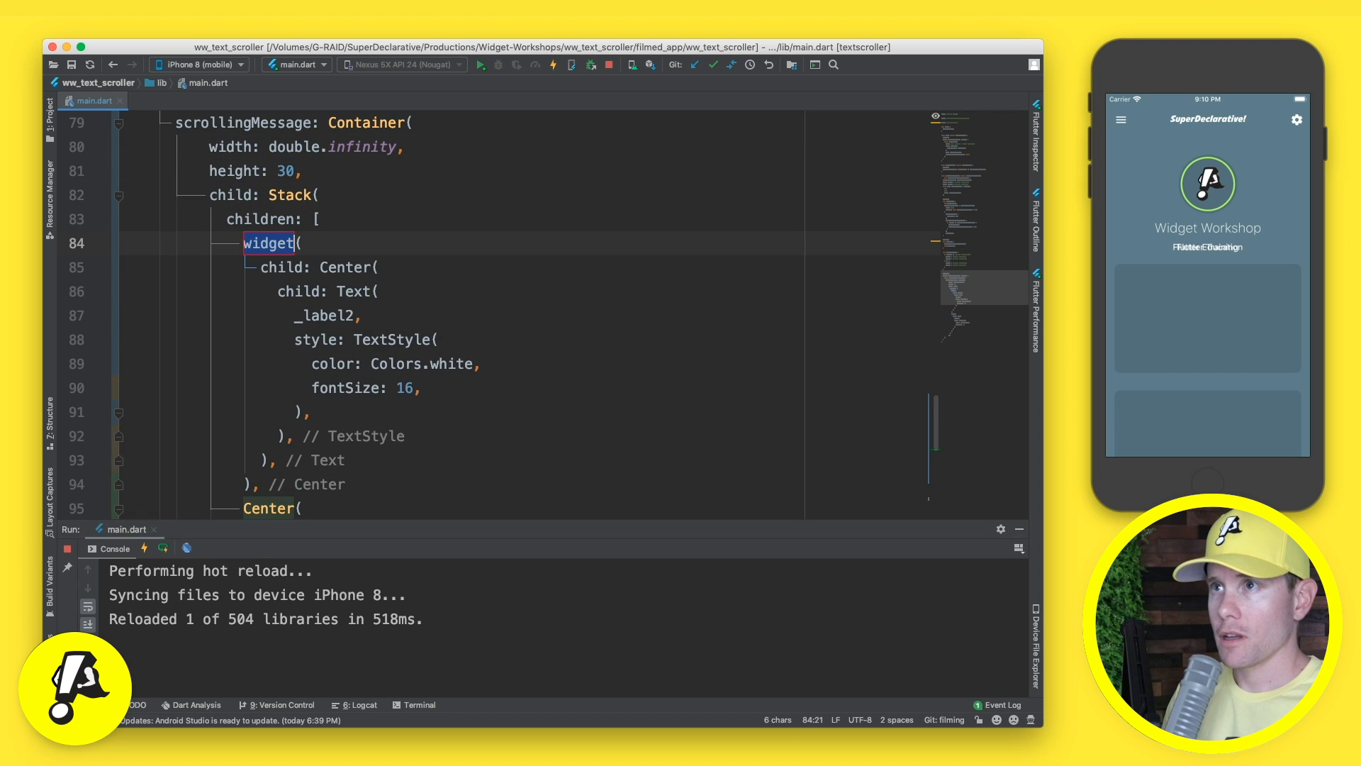
Step: Wrap _label2's Center in FractionalTranslation with translation: Offset(0.0, -1.0)
text(FractionalT()
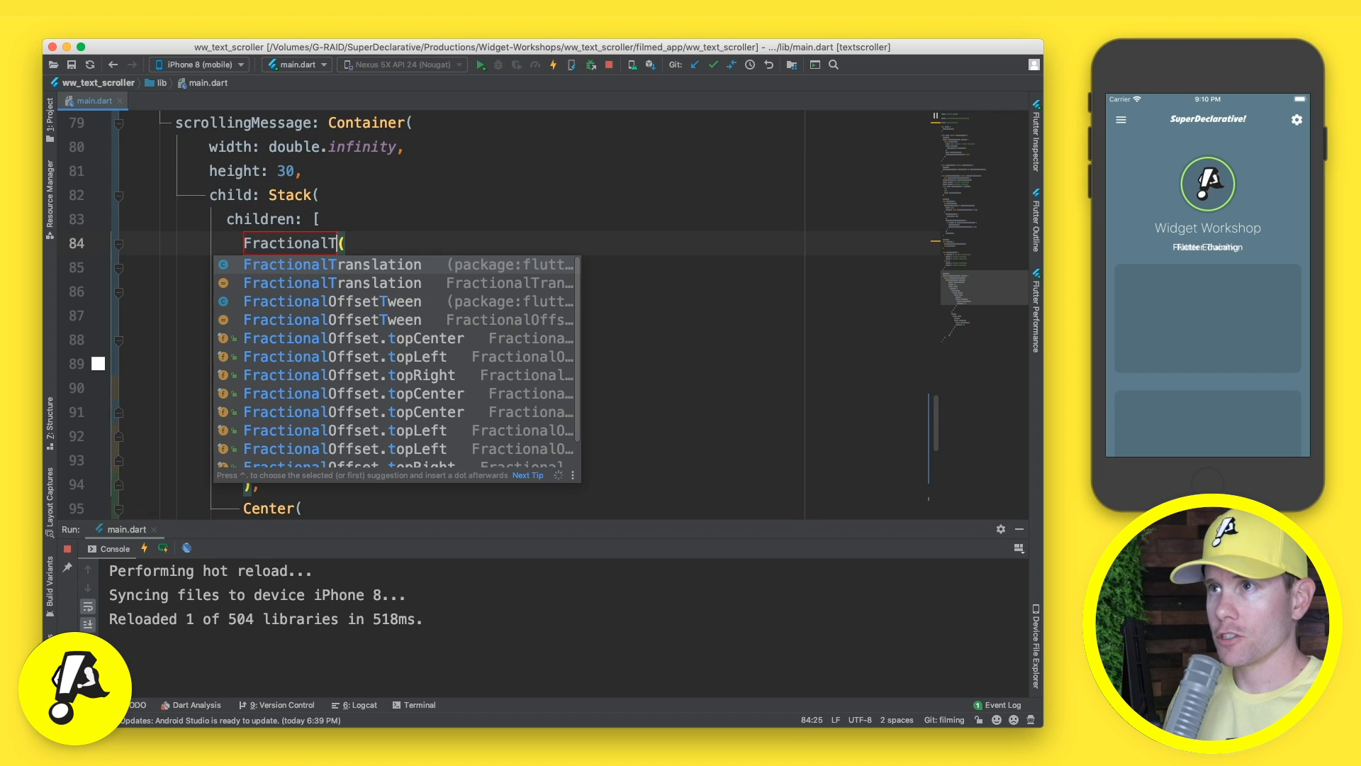
click(330, 264)
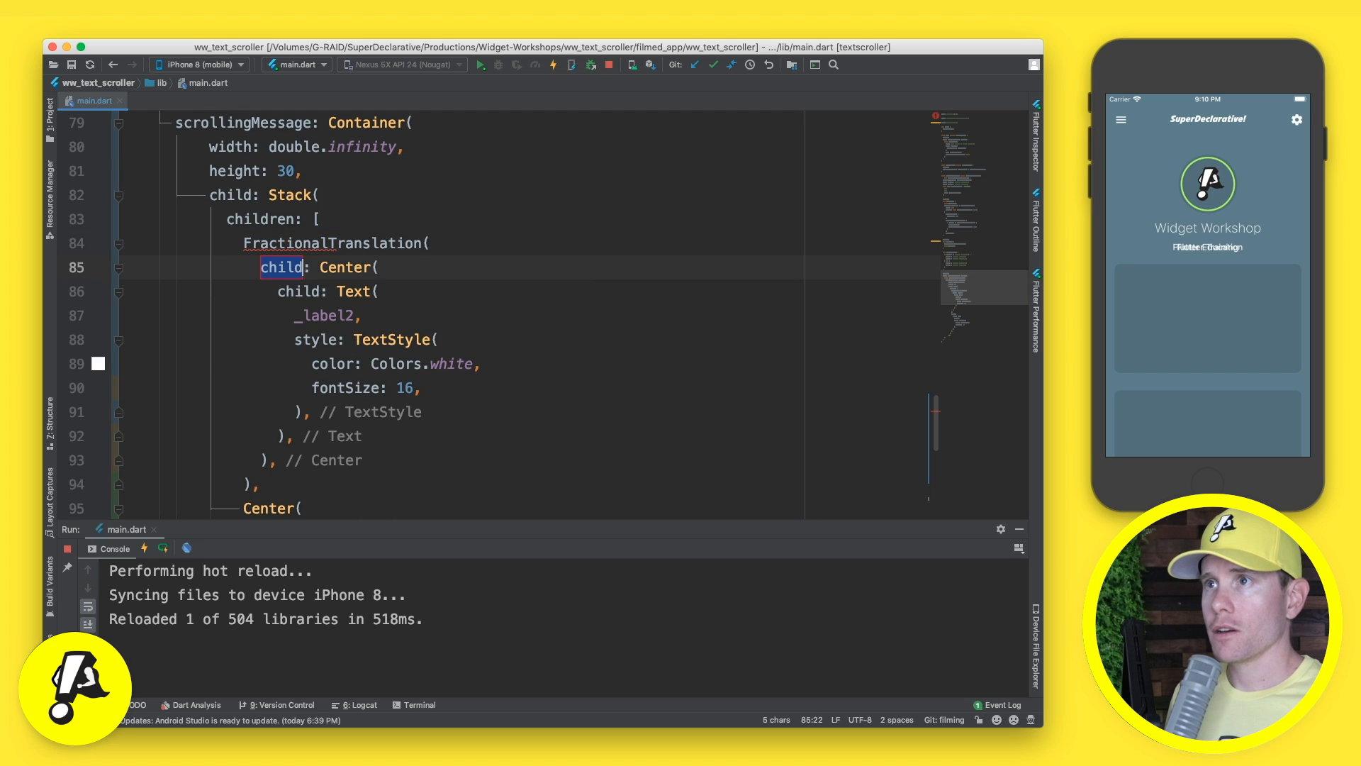
text(translation: ,)
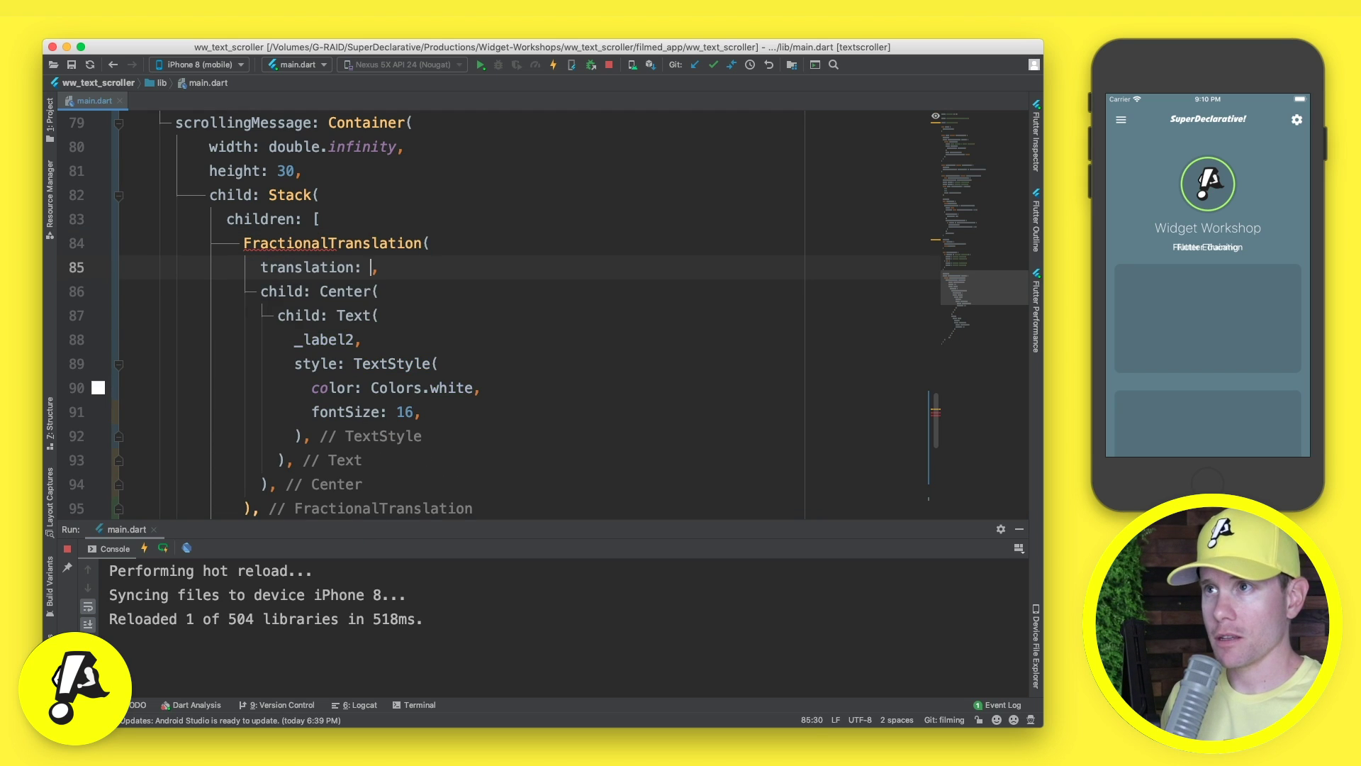
text(Offset)
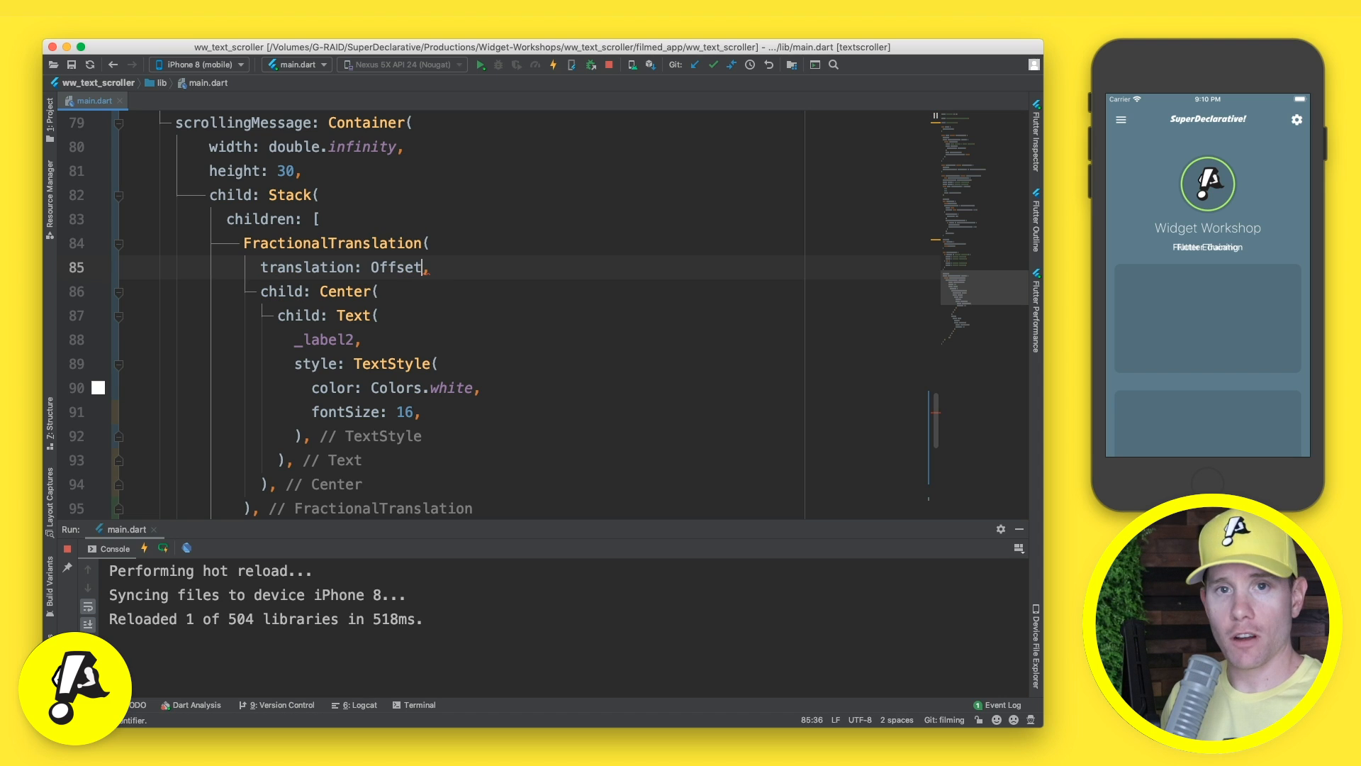
text((0.0))
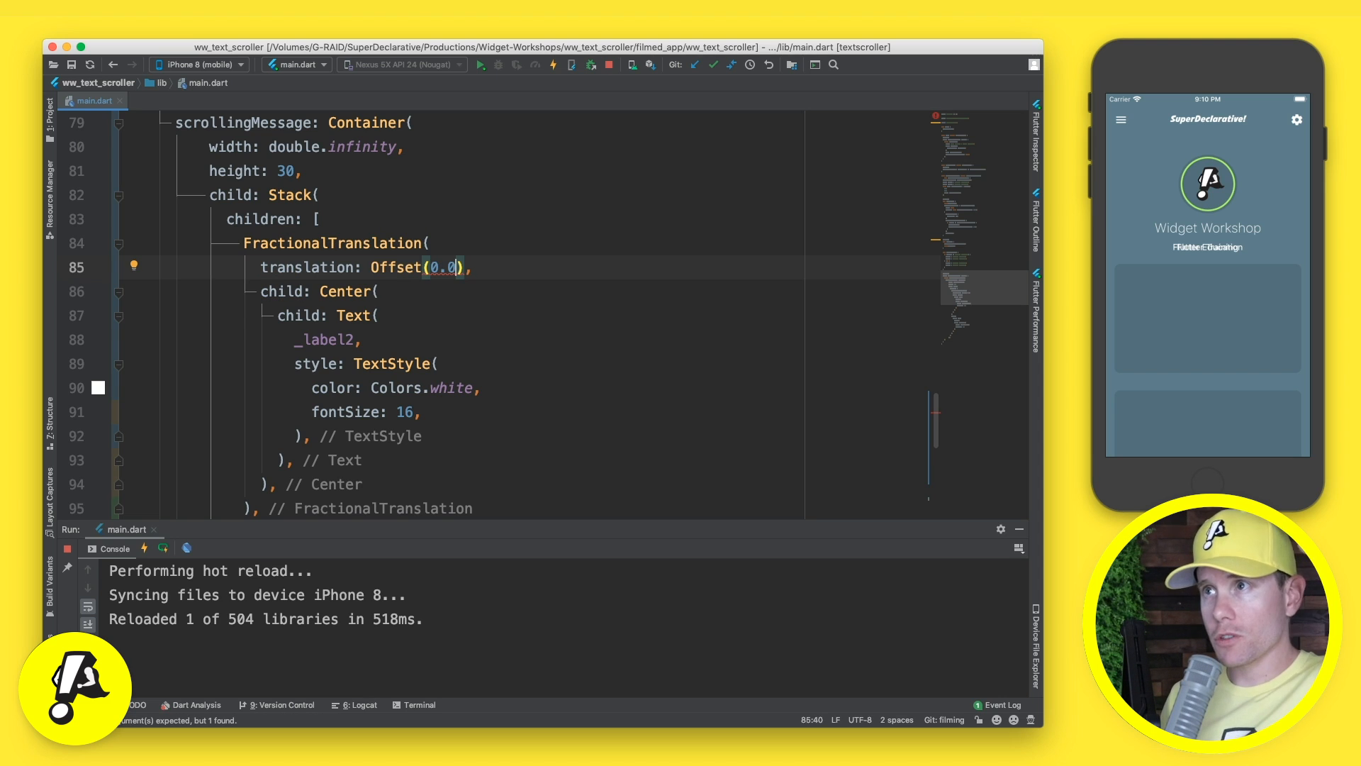
text(", ")
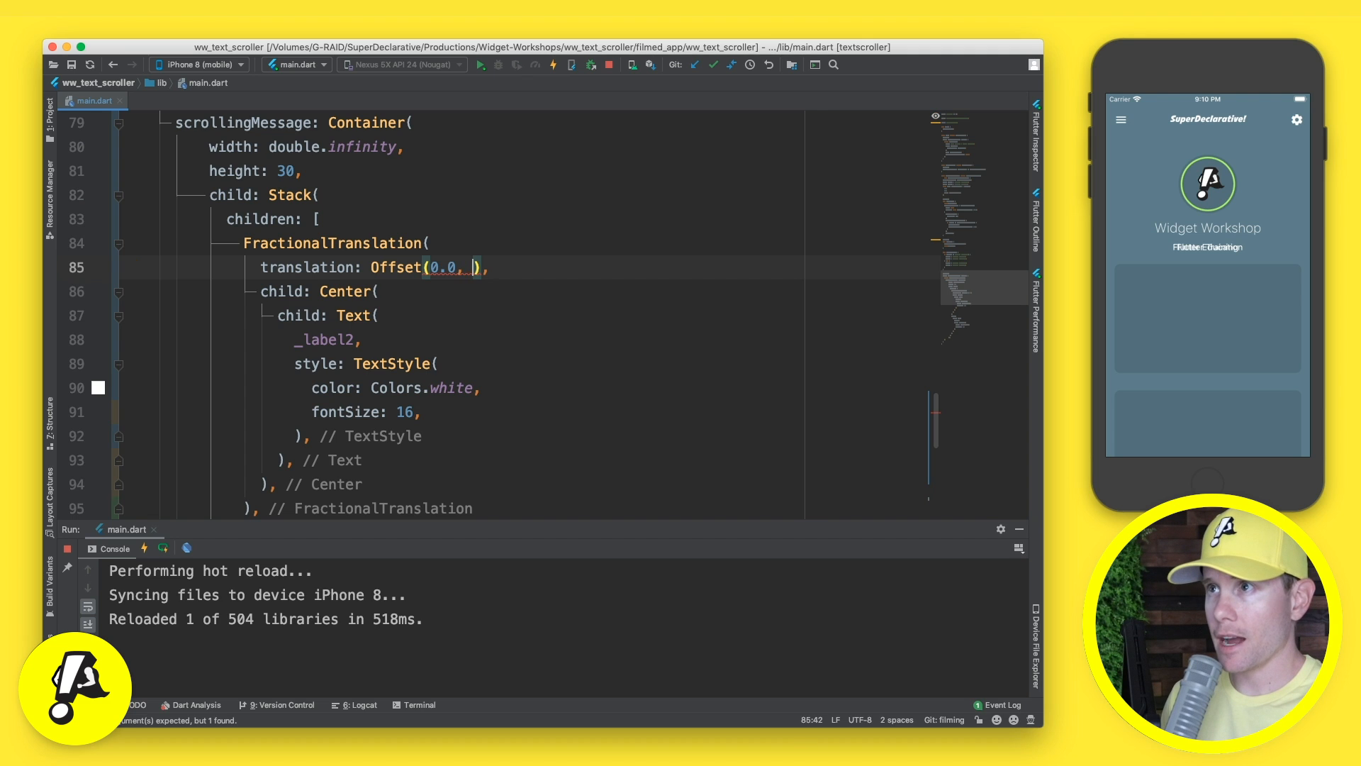
text(-1.0)
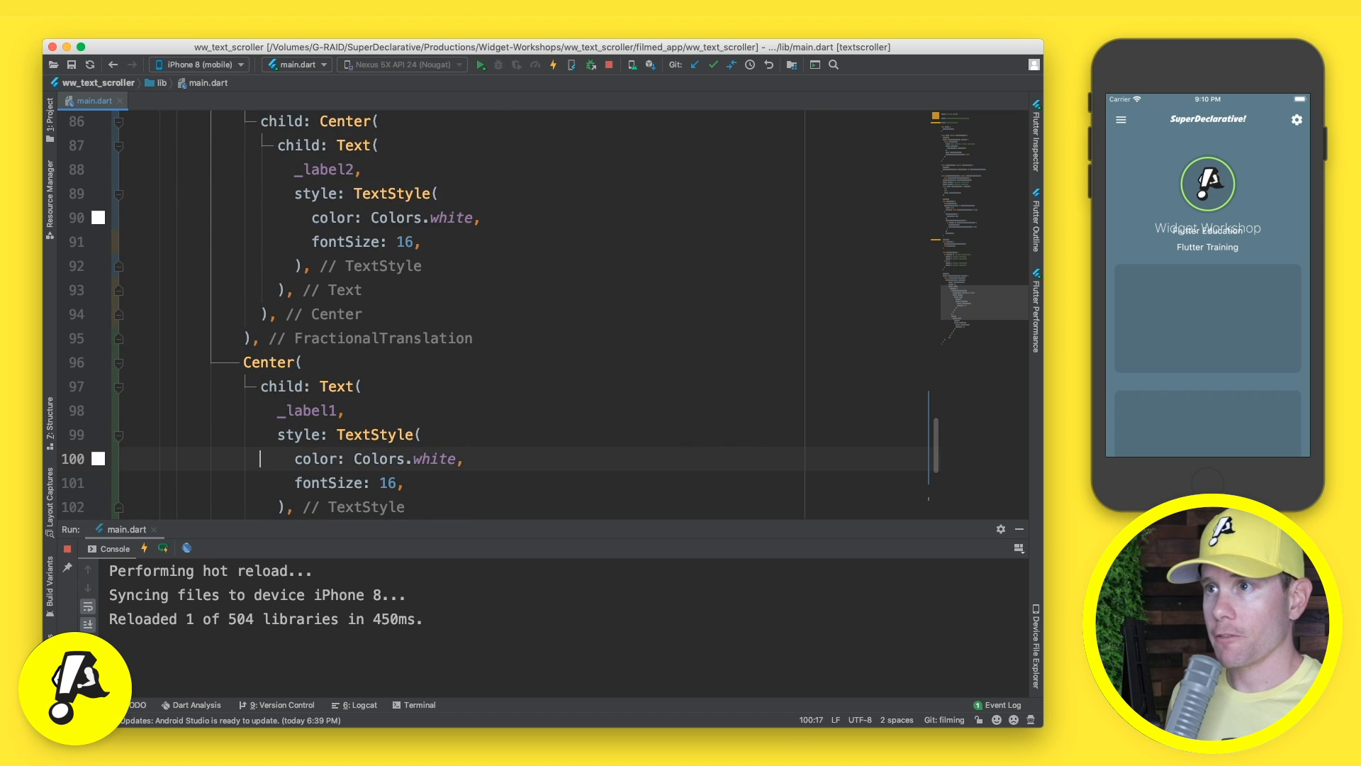
Step: Wrap _label1's Center in FractionalTranslation with translation: Offset(0.0, 0.0)
text(widget()
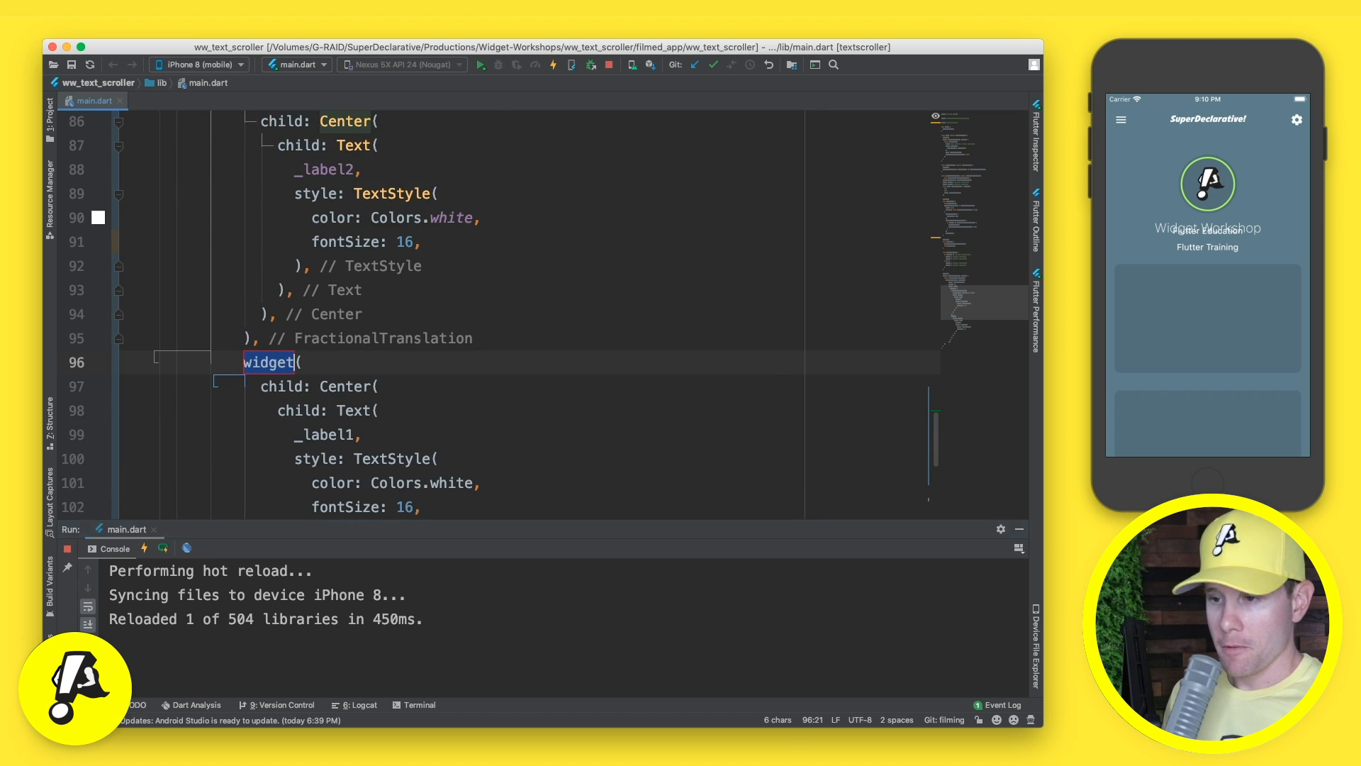
text(FractionalTranslation()
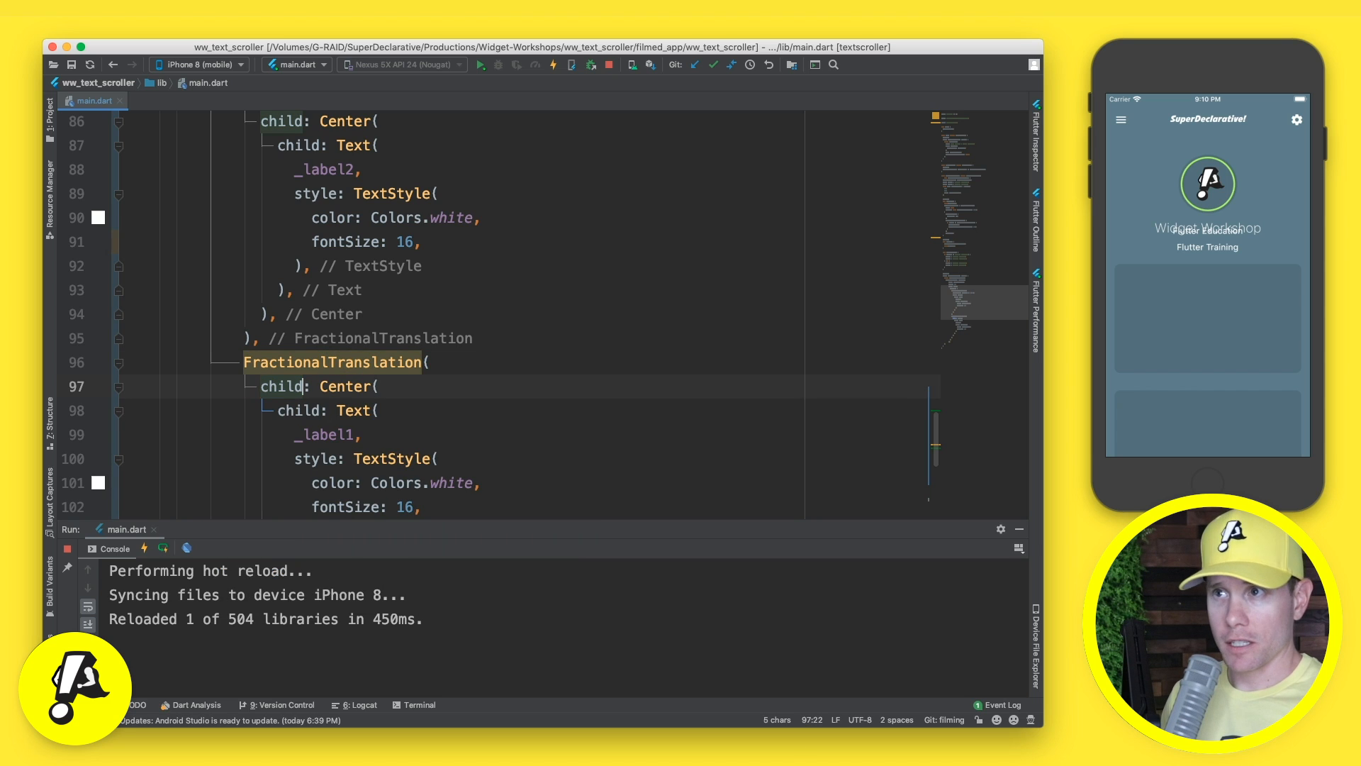
text(translation: Offset(0.0, -1.0),)
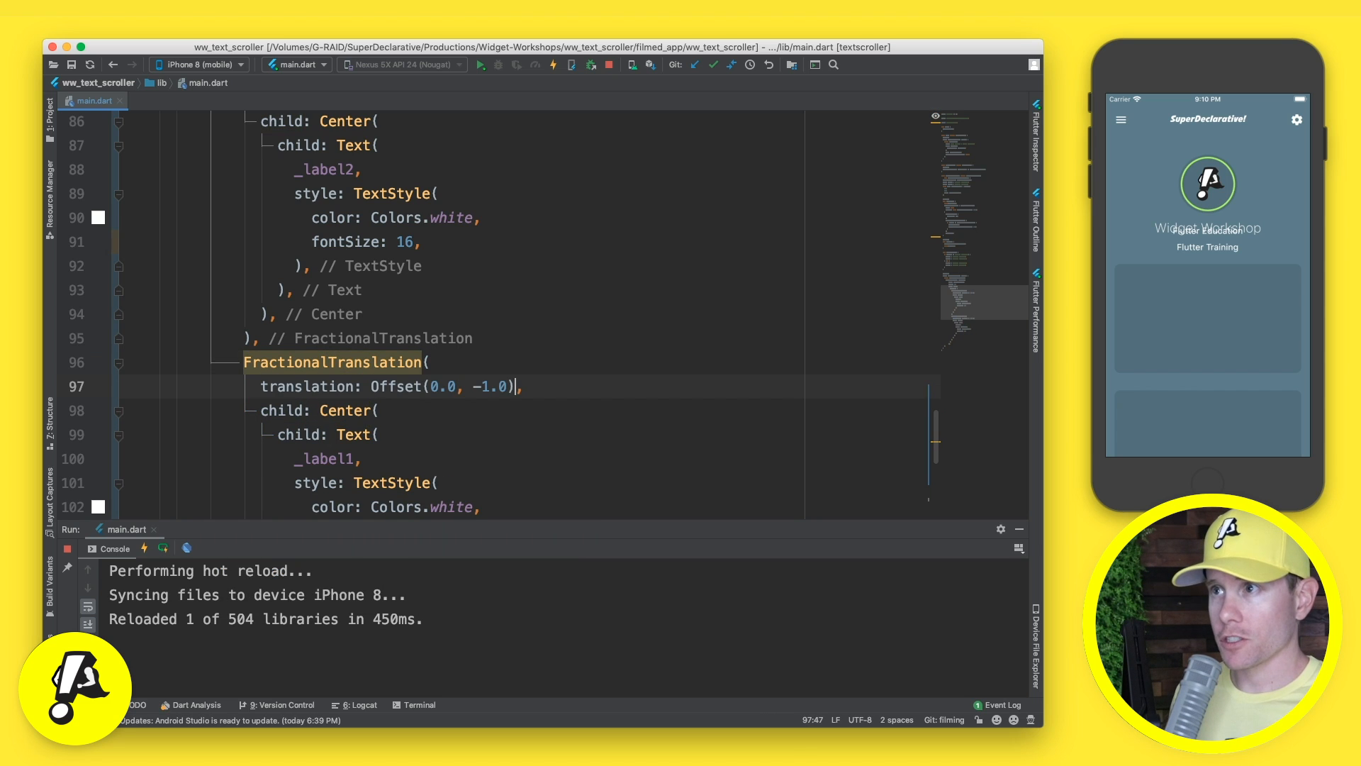
key(backspace)
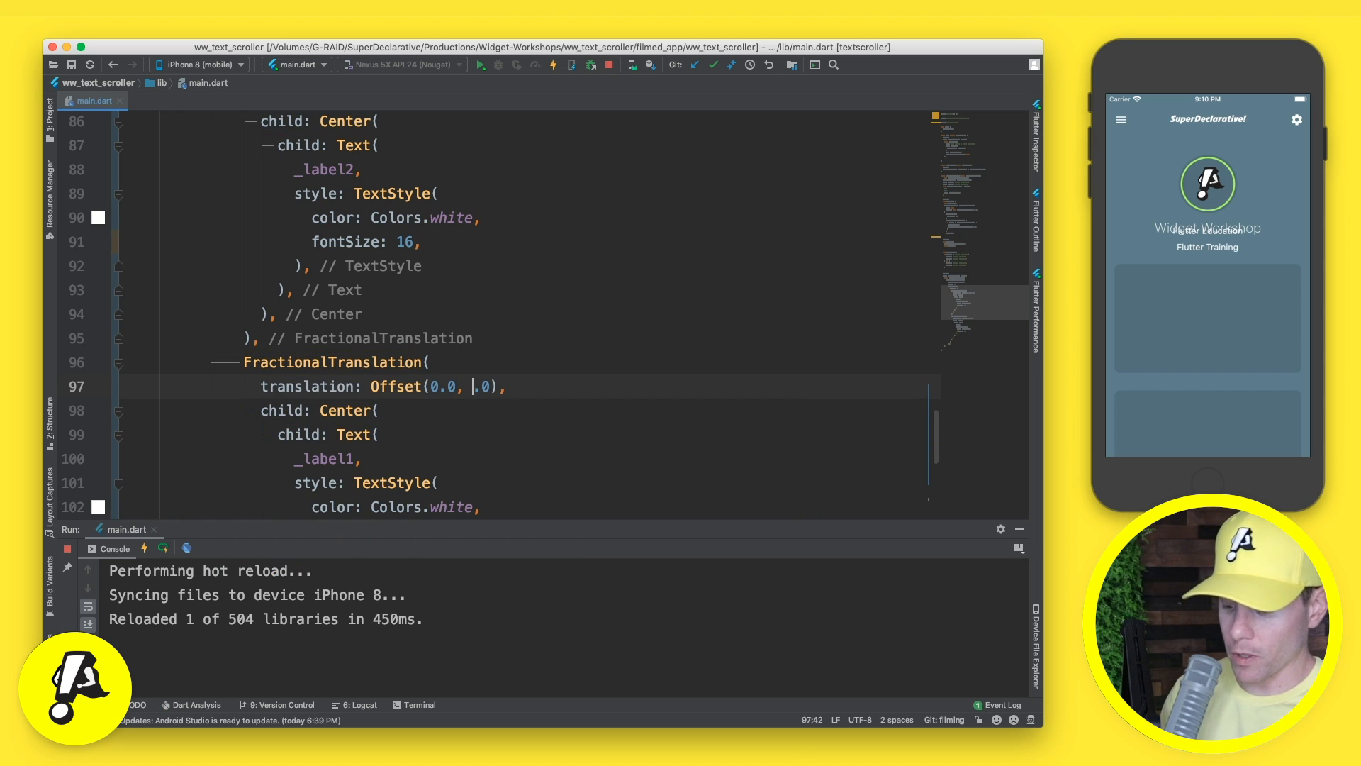
text(0)
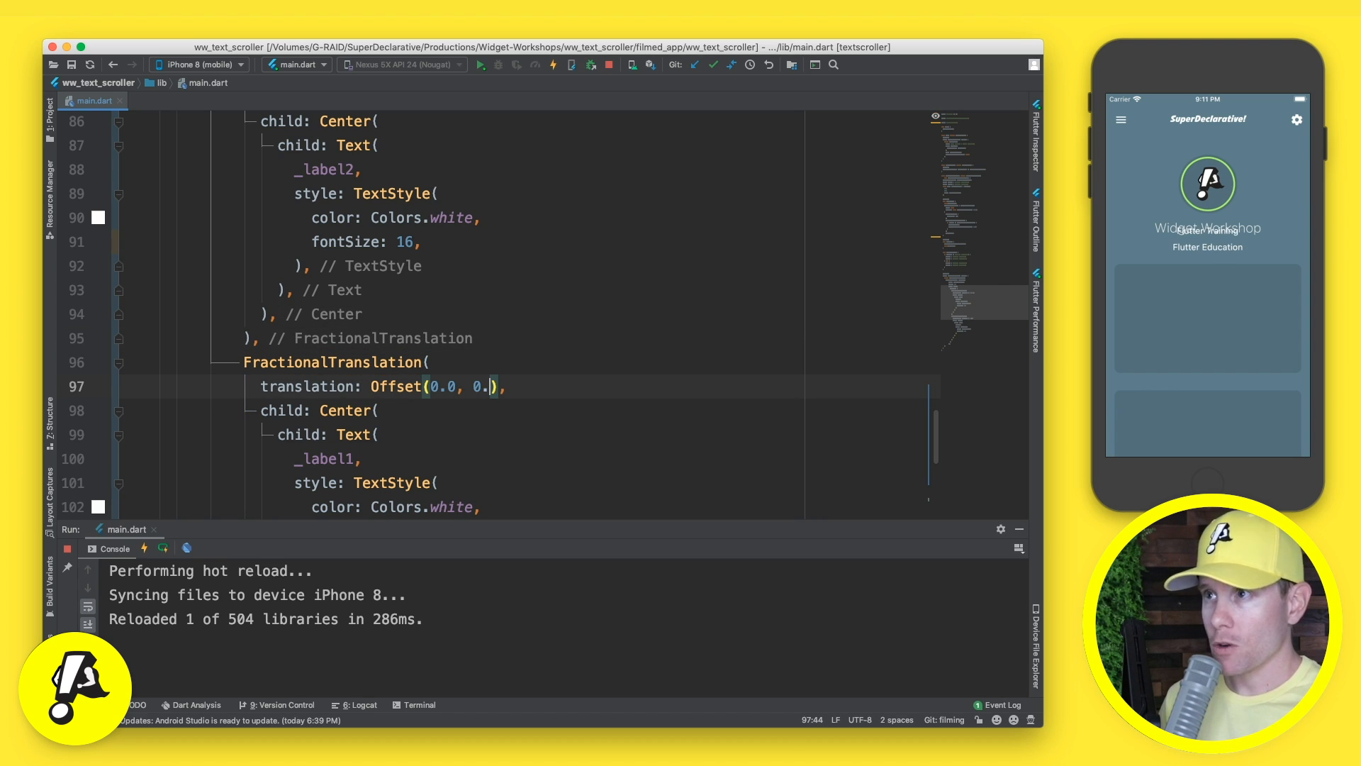
Step: Set _label1's vertical offset to _animationCurve.transform(_animationController.value)
key(Backspace)
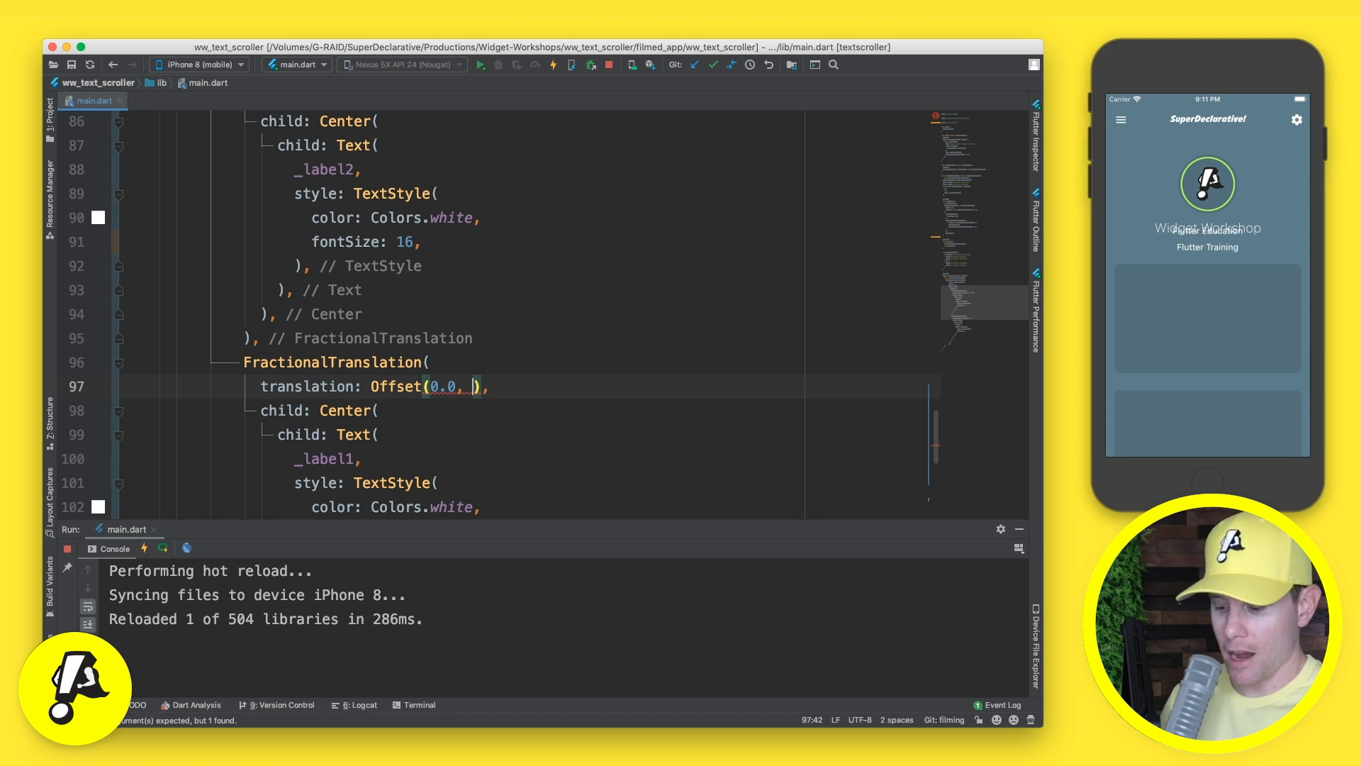
text(_anim)
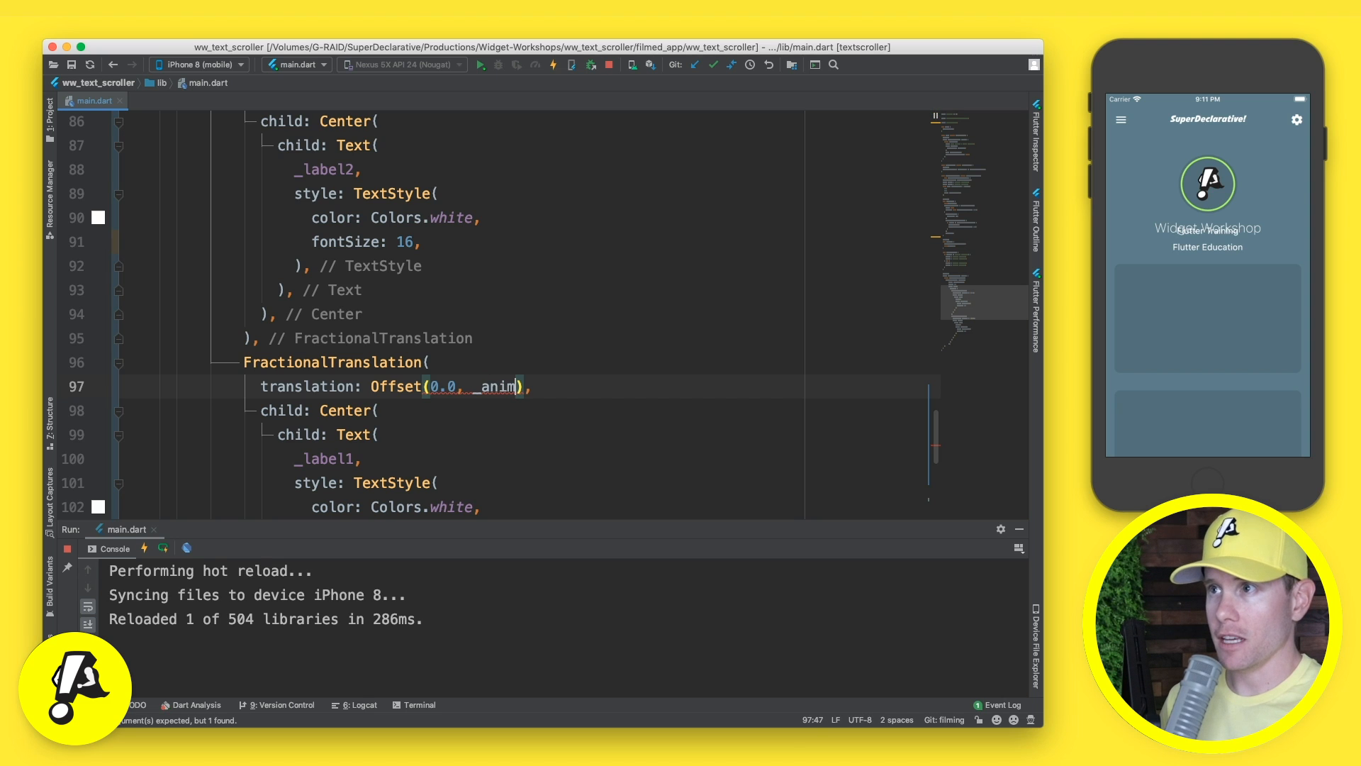
text(ationCurve)
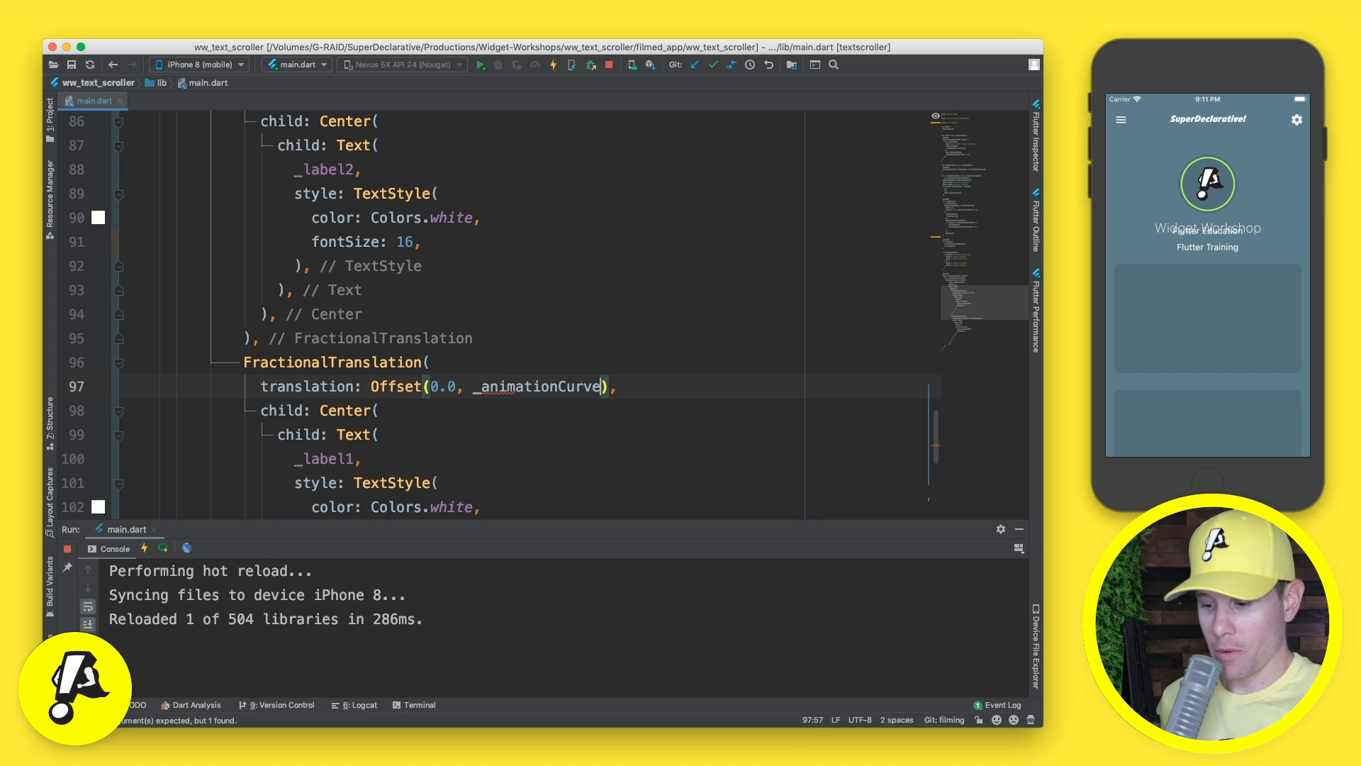
text(.transform(_animationController.)
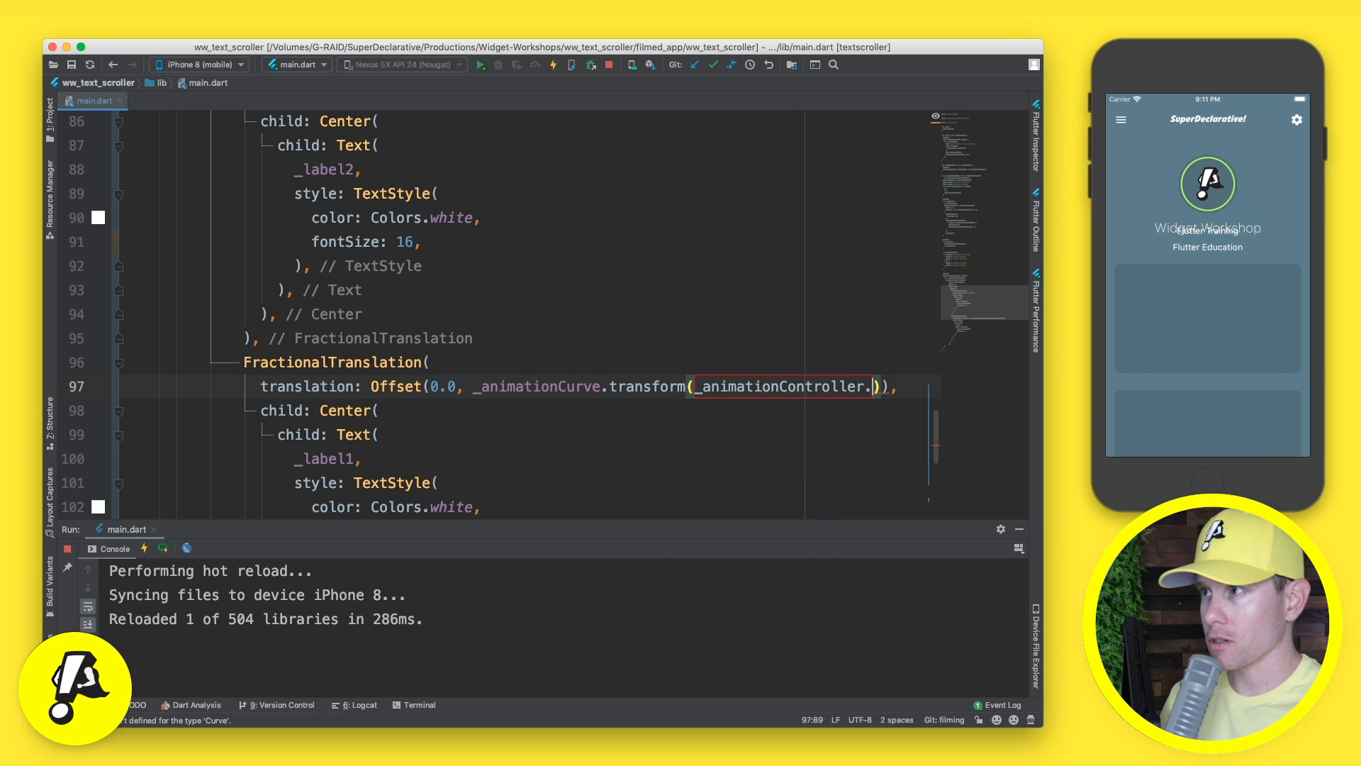
text(value)
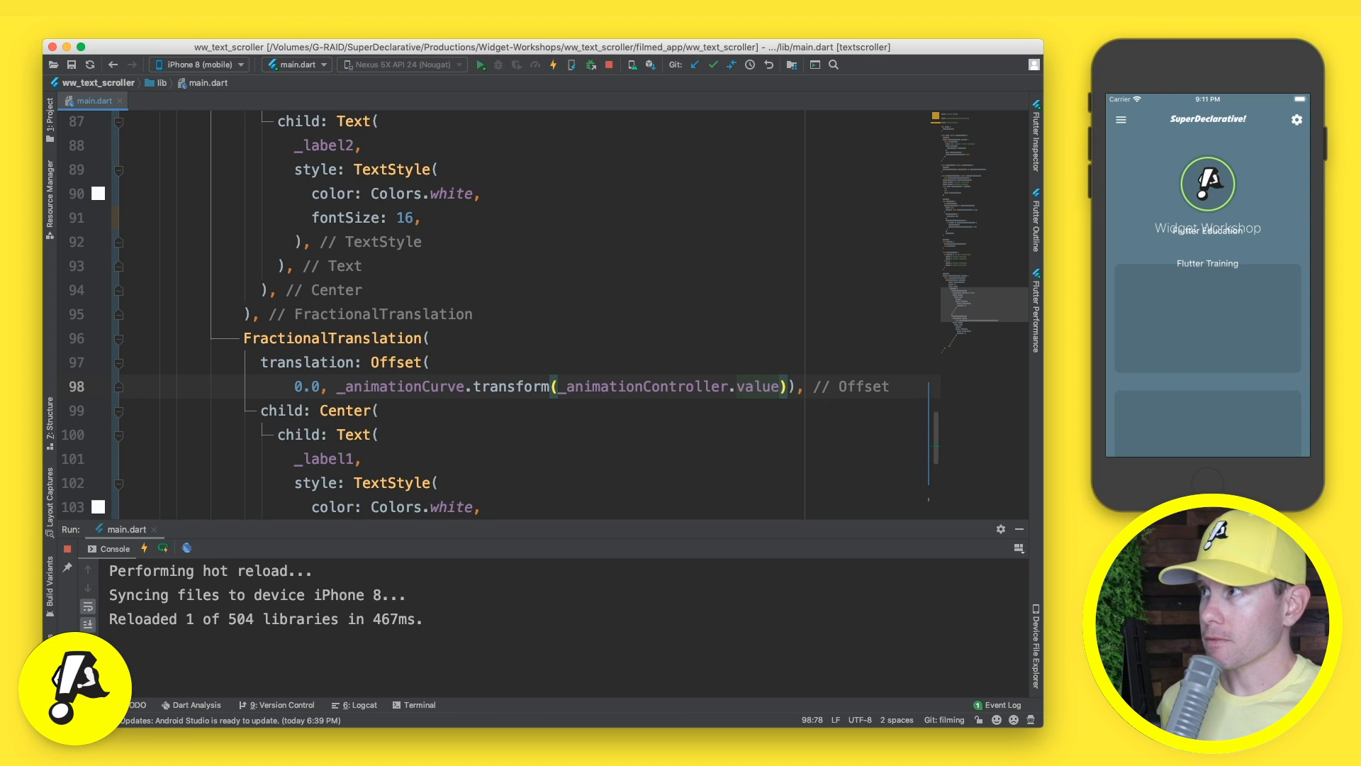
Step: Copy the _animationCurve.transform(...) expression for reuse in the other label
click(378, 410)
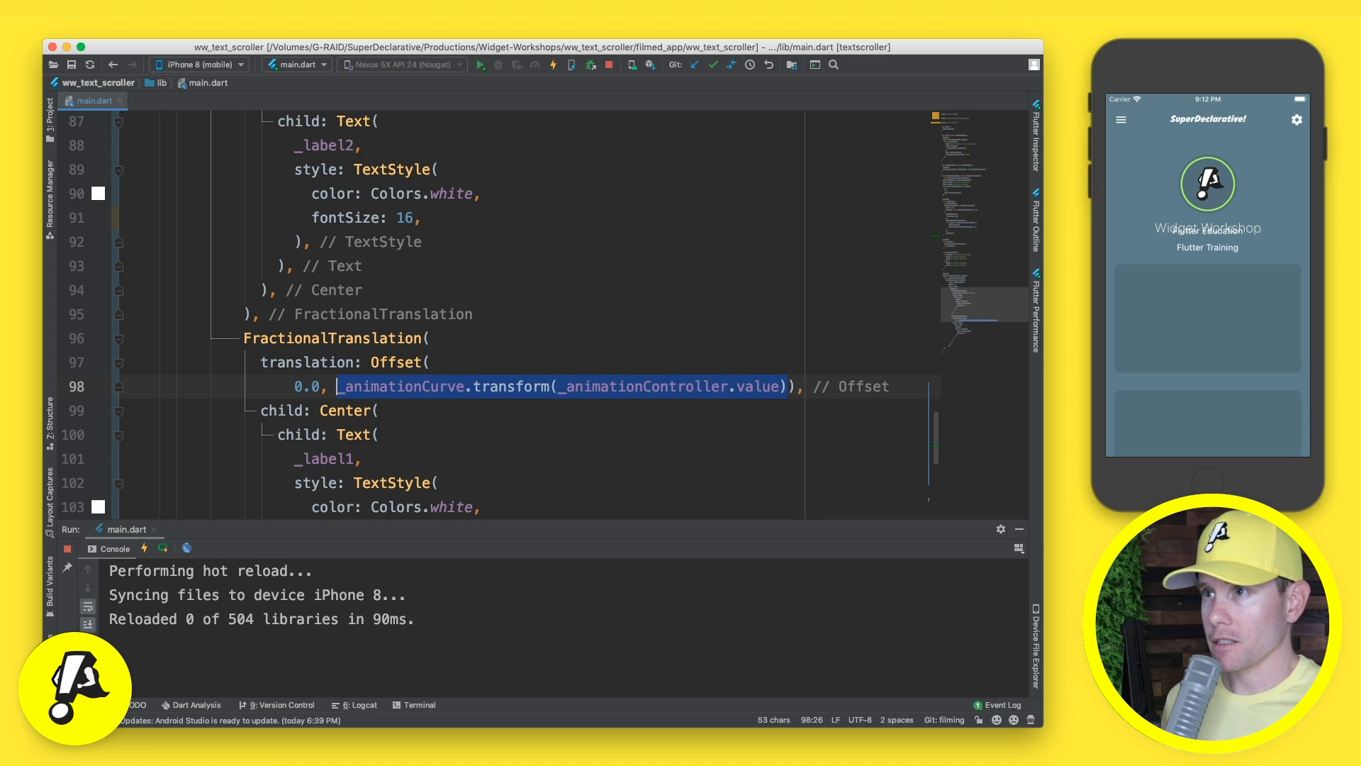
click(331, 338)
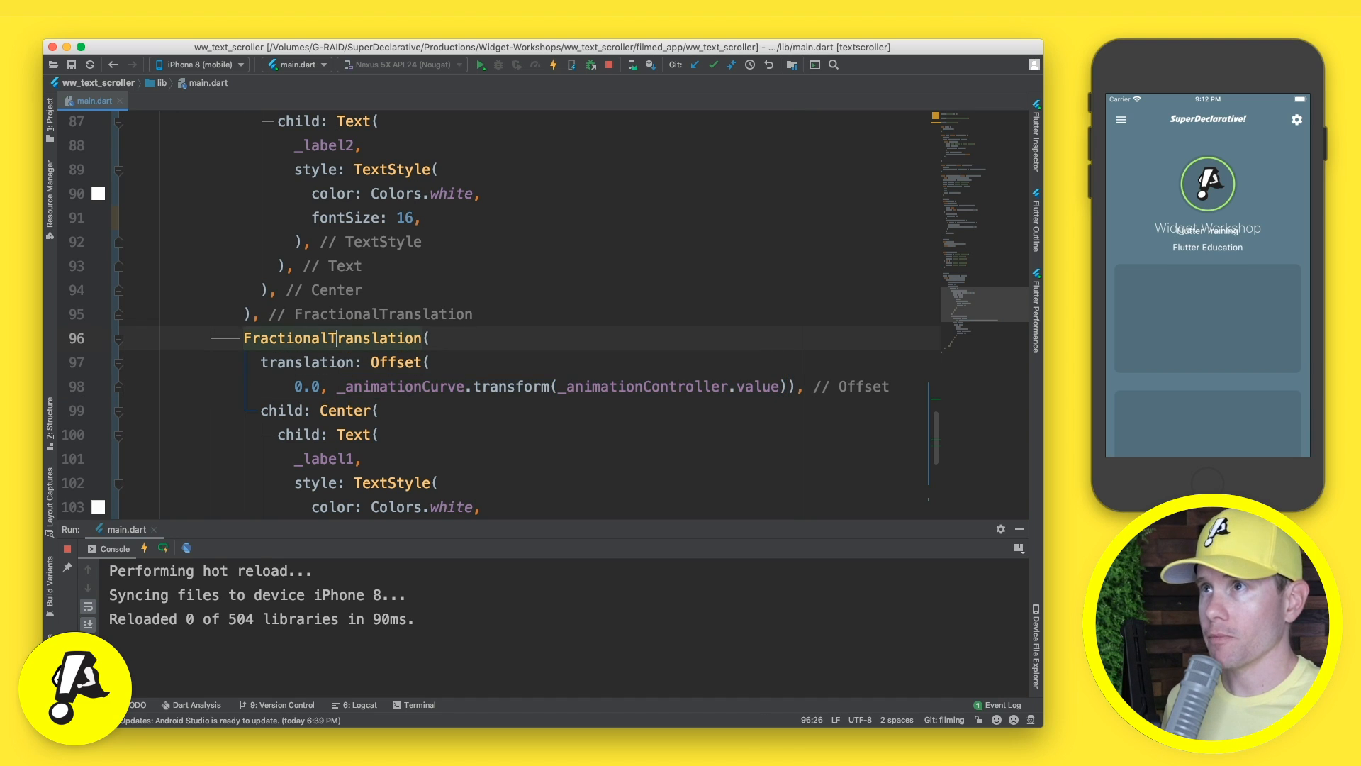
scroll(up, 3)
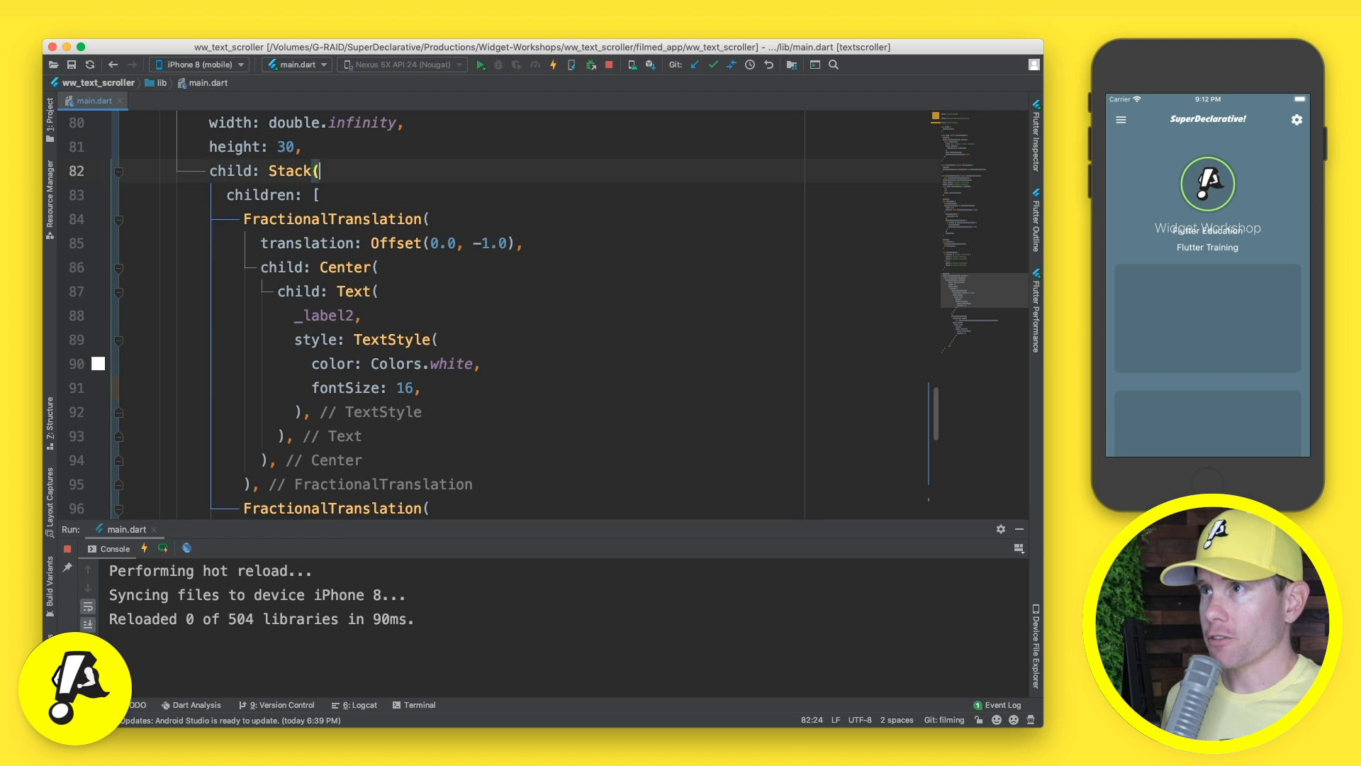
Step: Make _label2's vertical offset _animationCurve.transform(_animationController.value) - 1.0
click(478, 242)
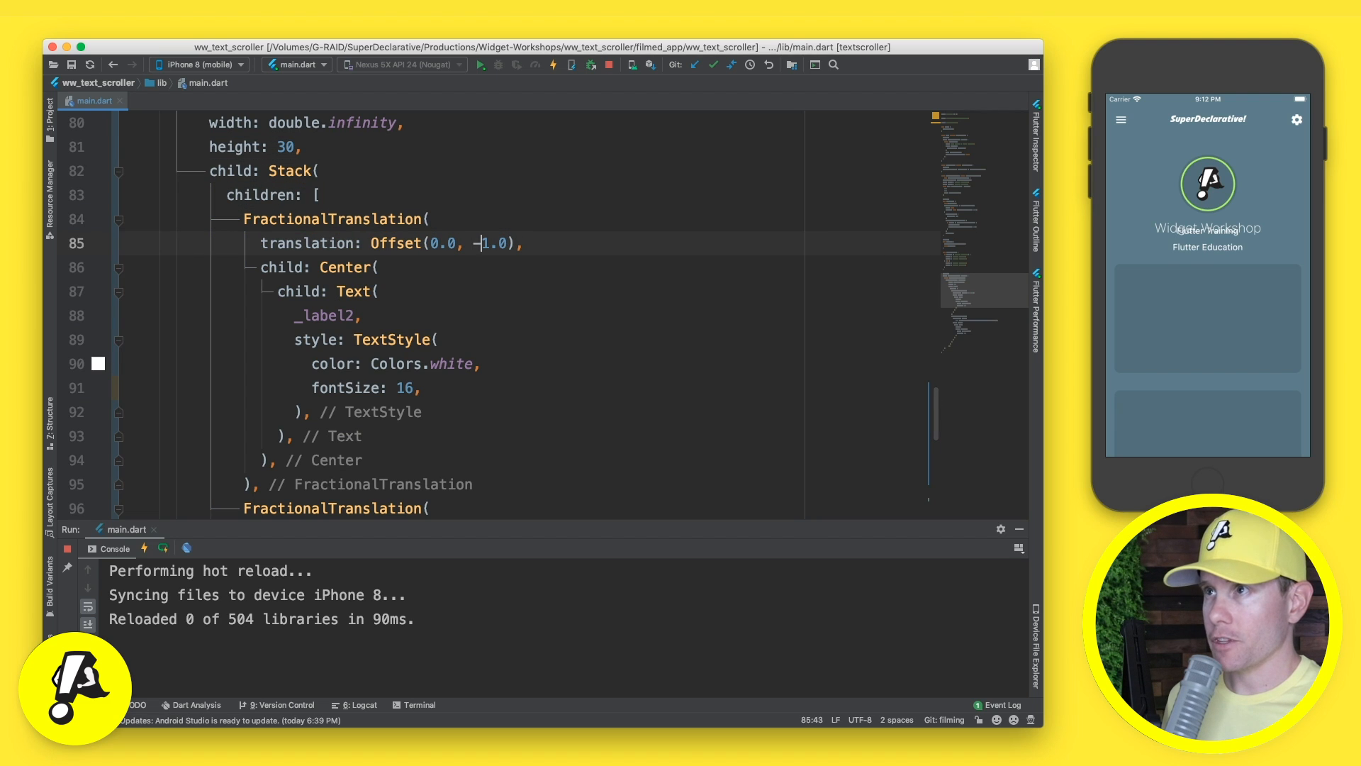
text(_animationCurve.transform(_animationController.value) -)
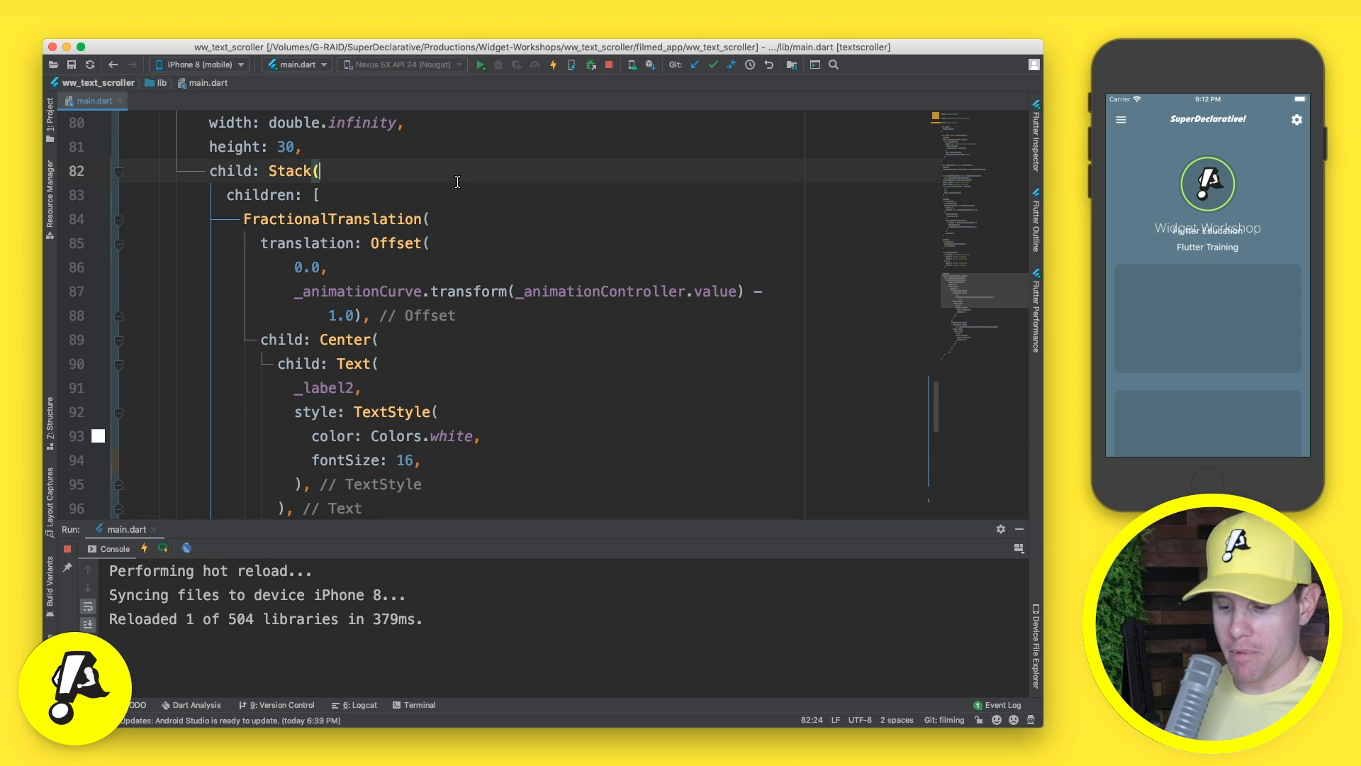
scroll(up, 3)
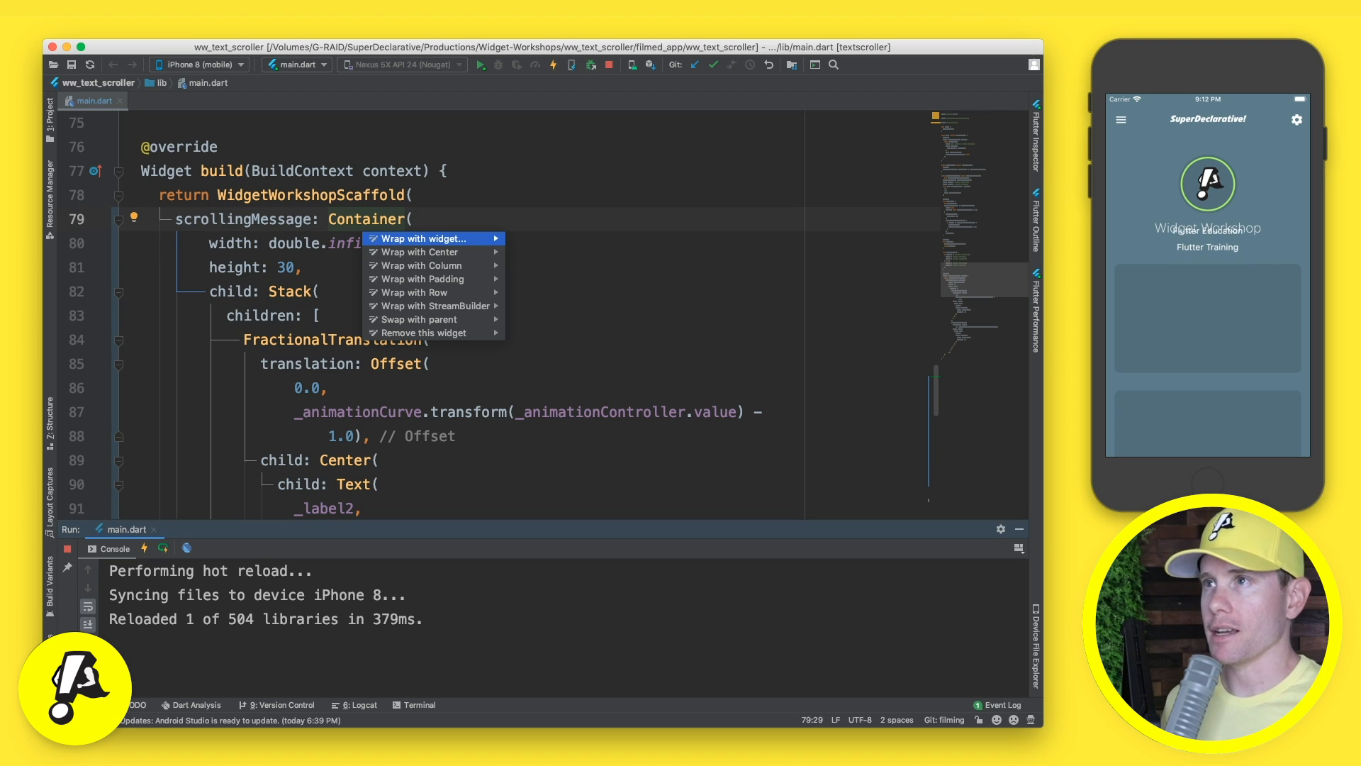
Step: Wrap the Container in ShaderMask with shaderCallback: (Rect availableSpace) { }
click(424, 238)
text(ShaderMask)
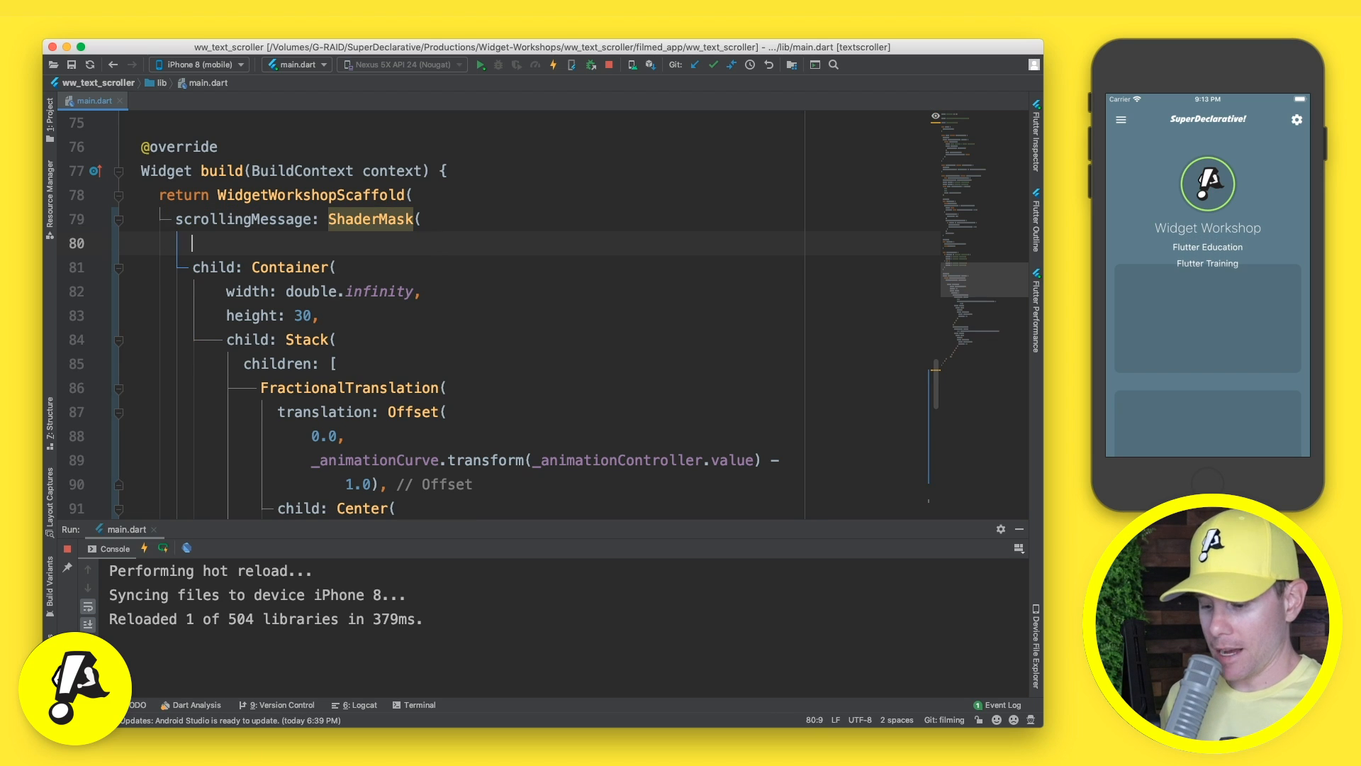
text(shaderCallback: (R),)
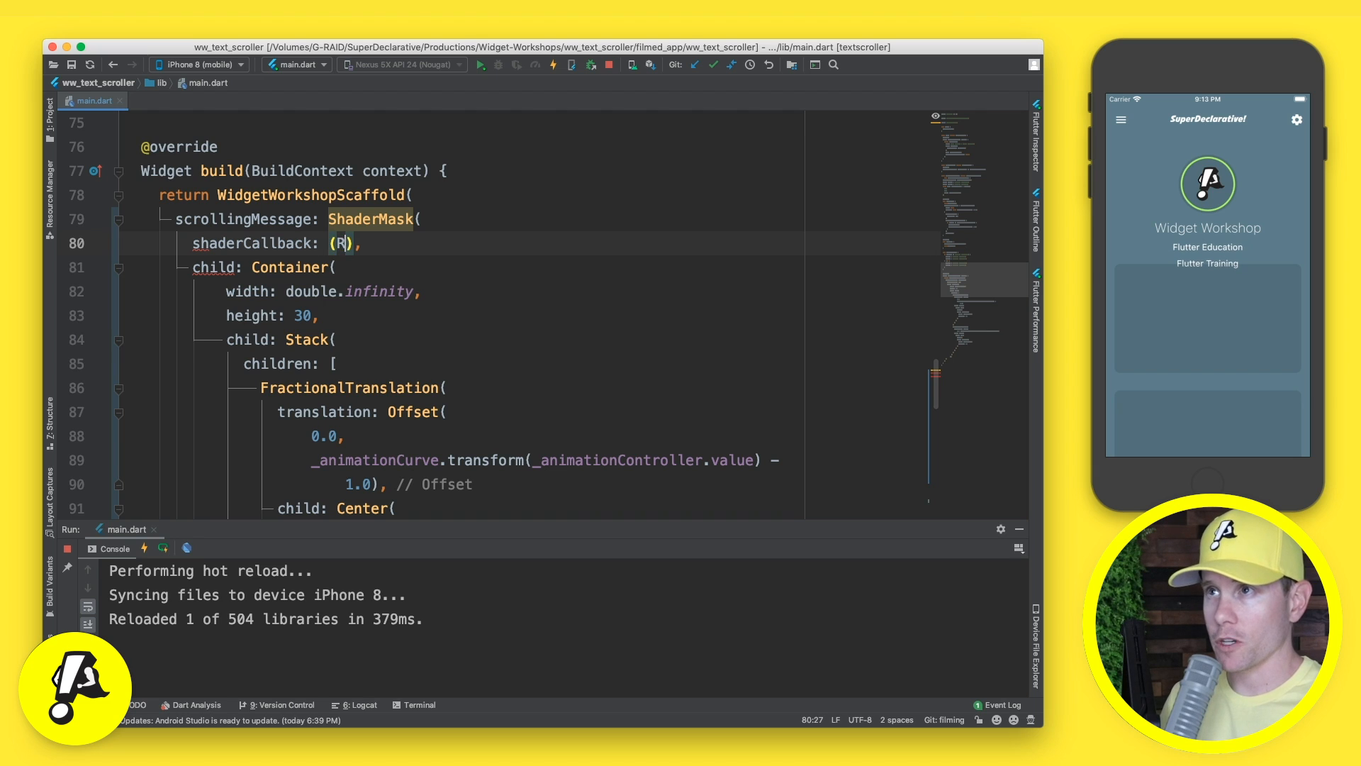
text(ect availableSpace)
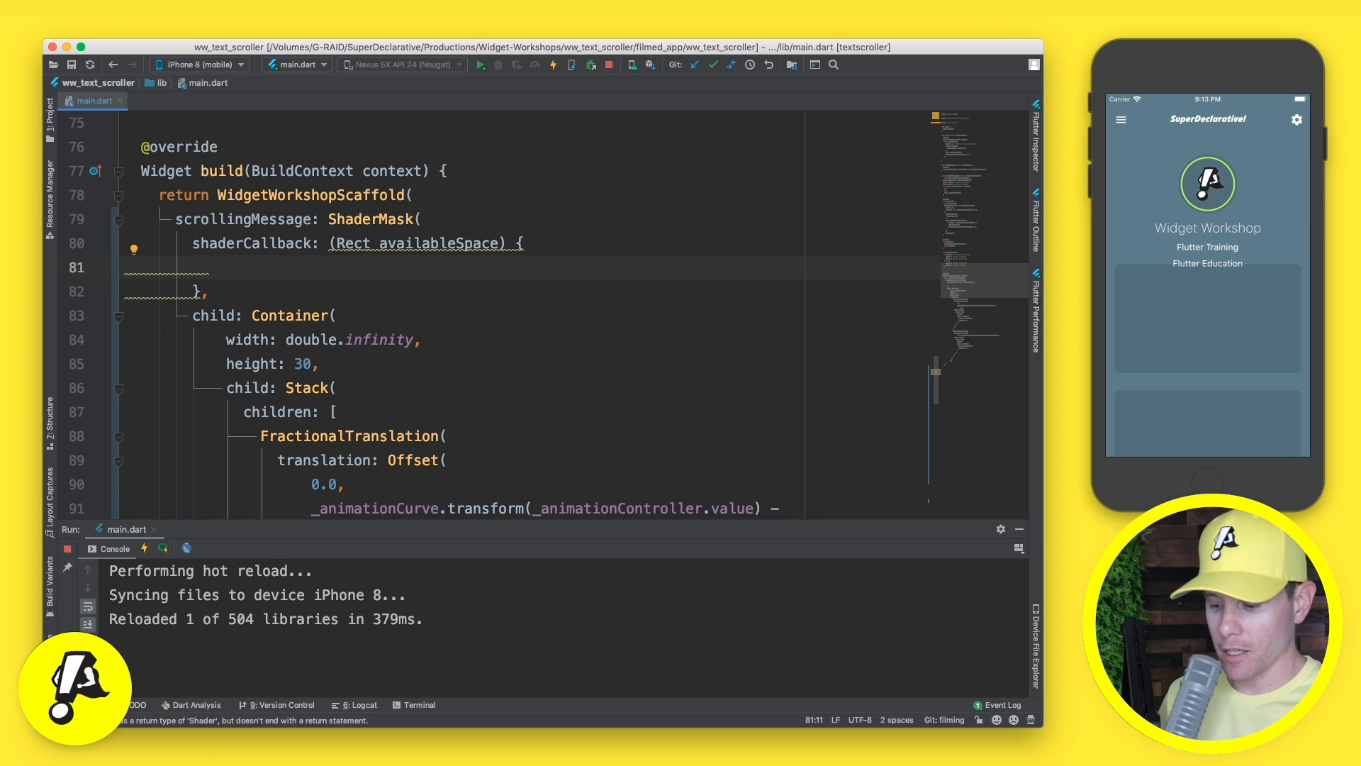
Step: Return a LinearGradient with four white colours, withOpacity(0.0) at both ends
text(return Linea)
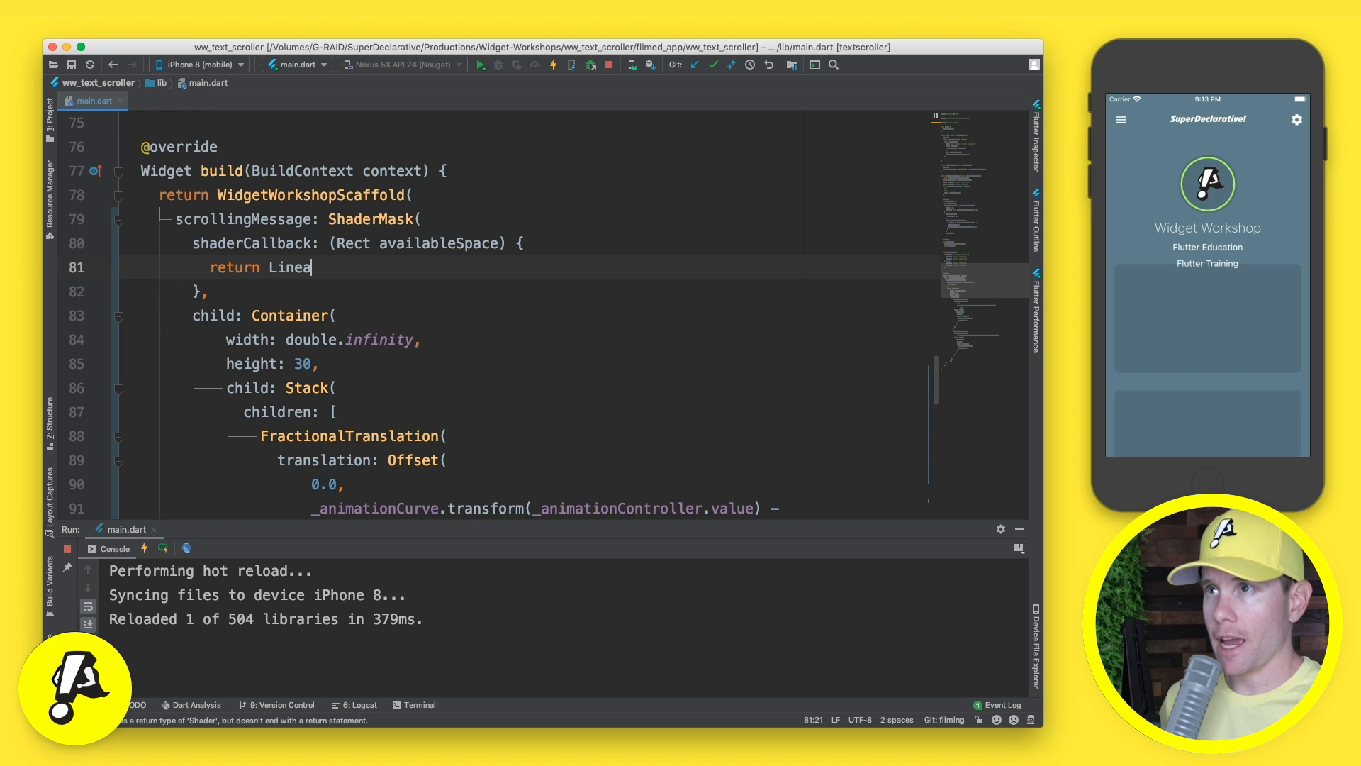
text(Gradient()
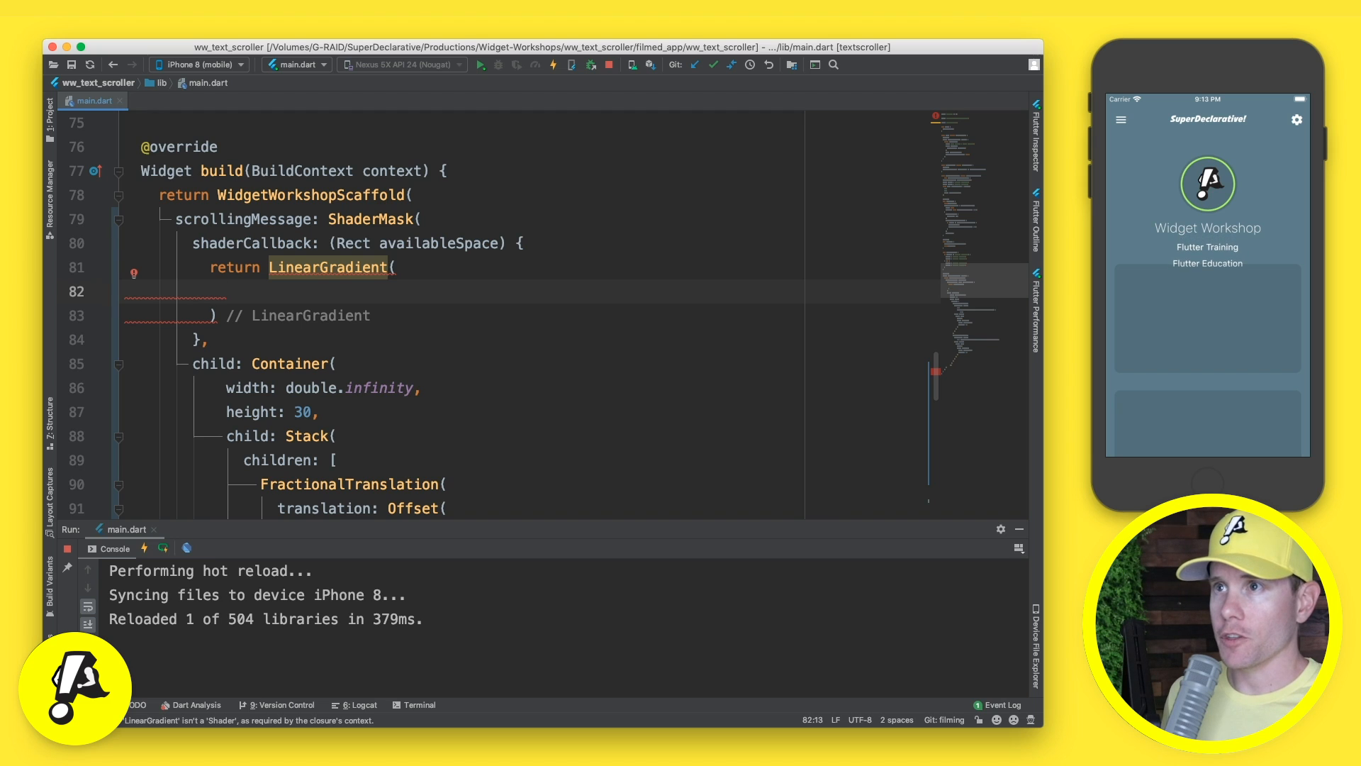
text(colors: [)
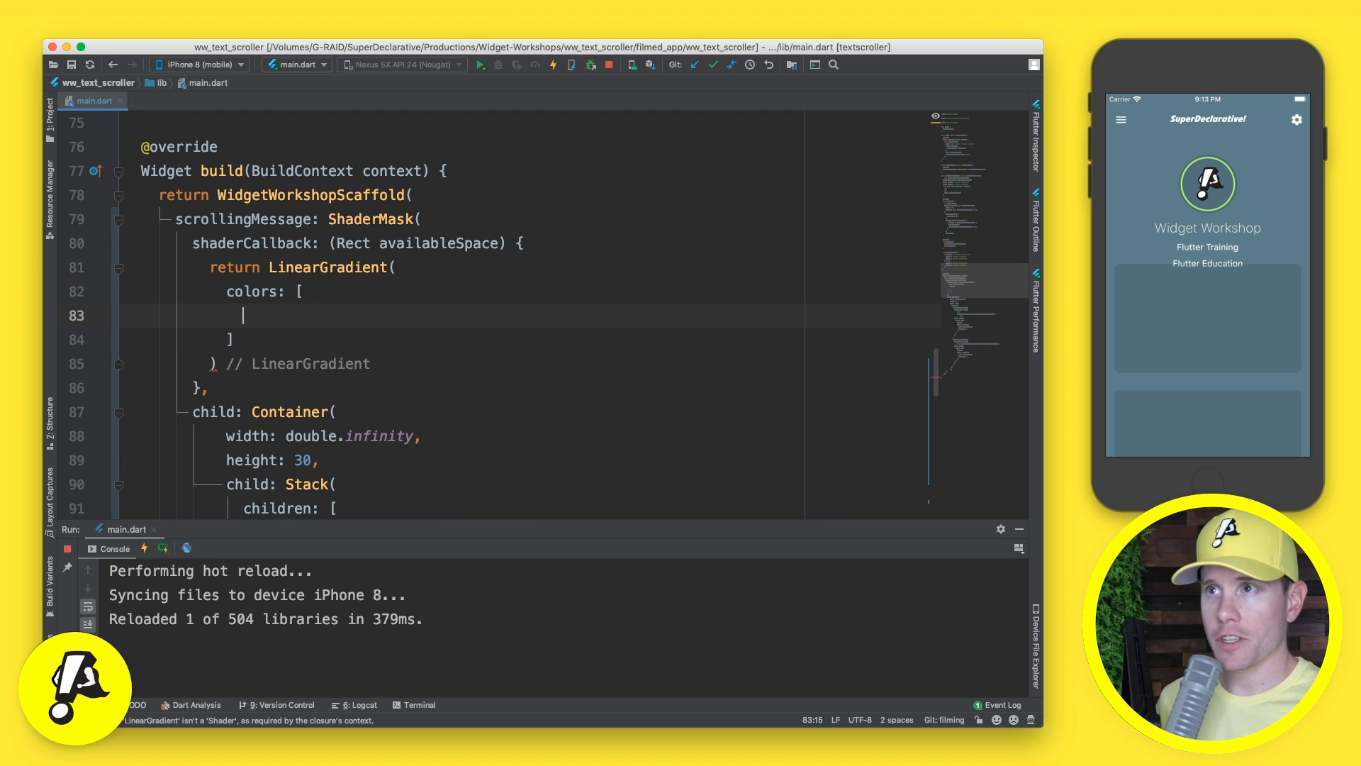
text(Colors.w)
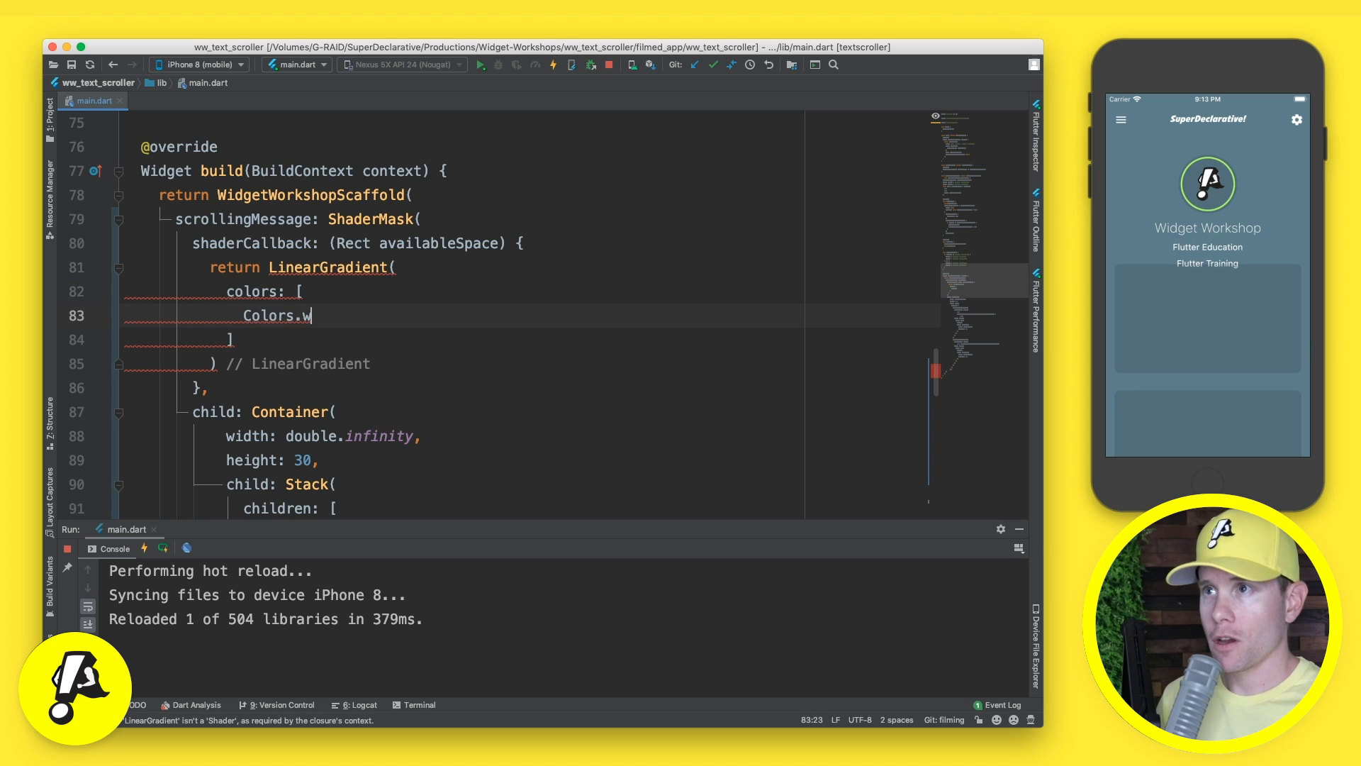
text(hite.withOpacity(0.0),)
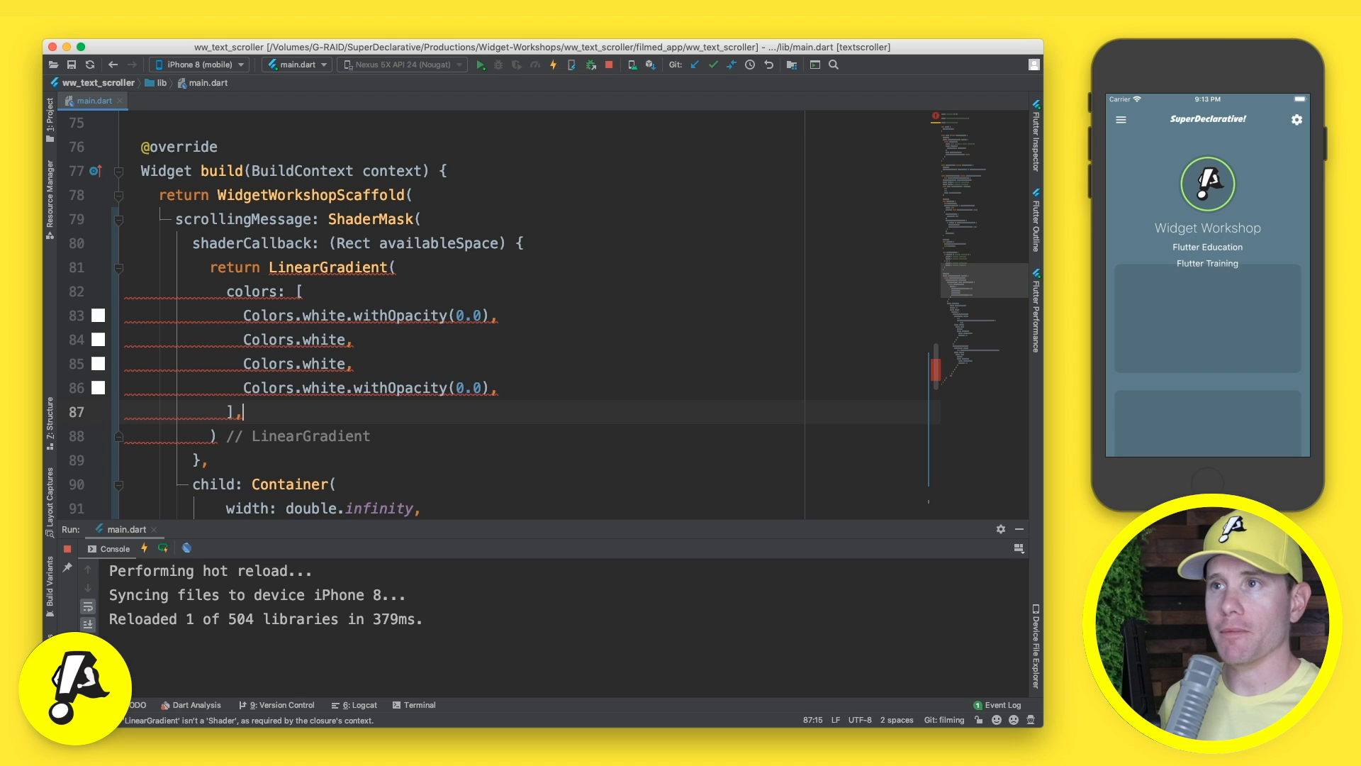
Step: Set the gradient begin: Alignment.topCenter and end: Alignment.bottomCenter
text(begin: Alig)
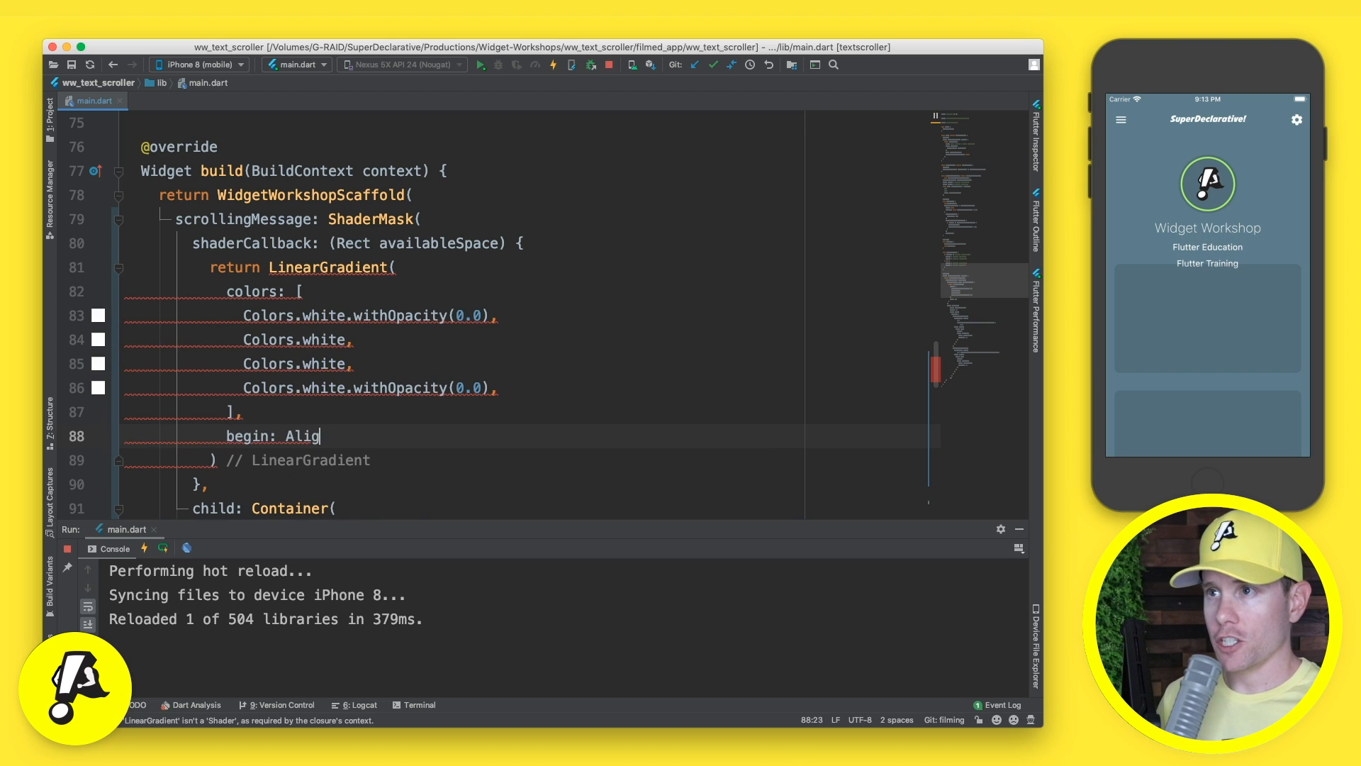
text(n)
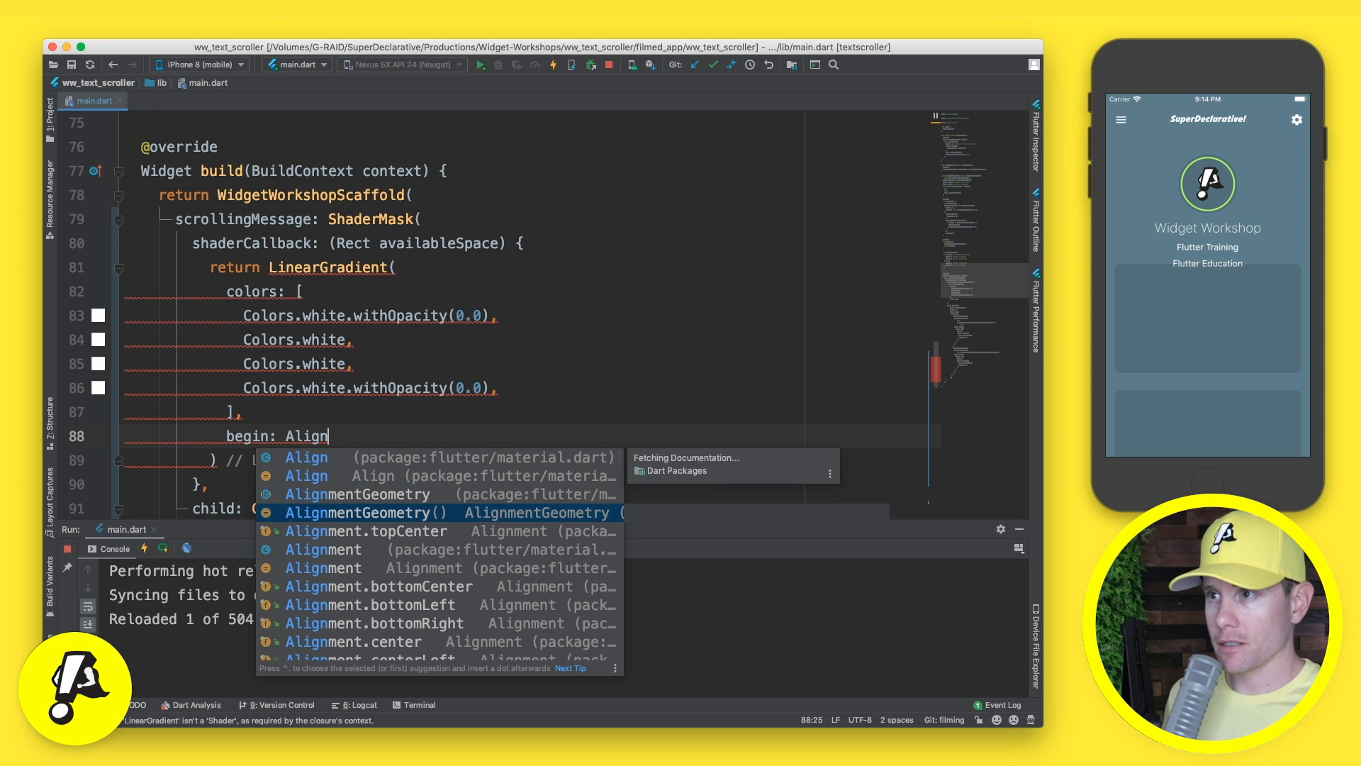
click(366, 530)
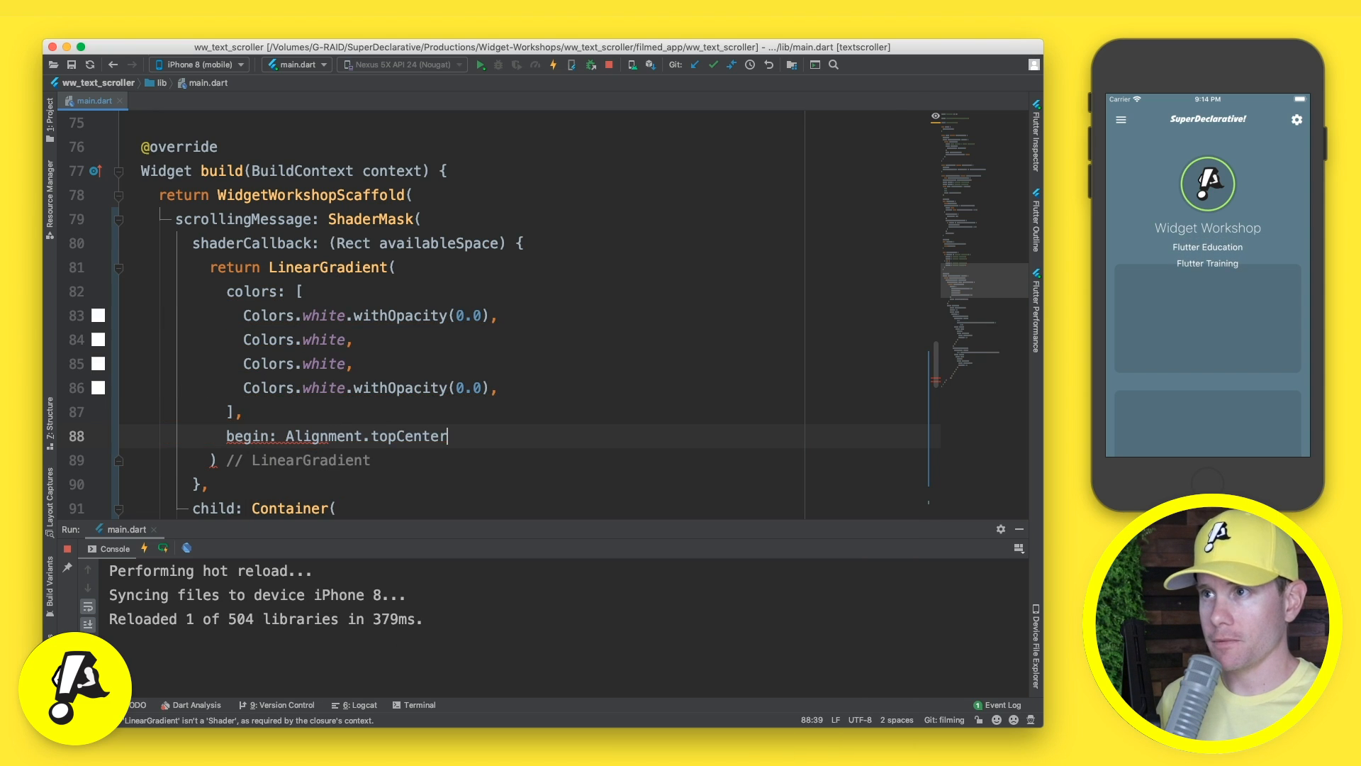
text(,)
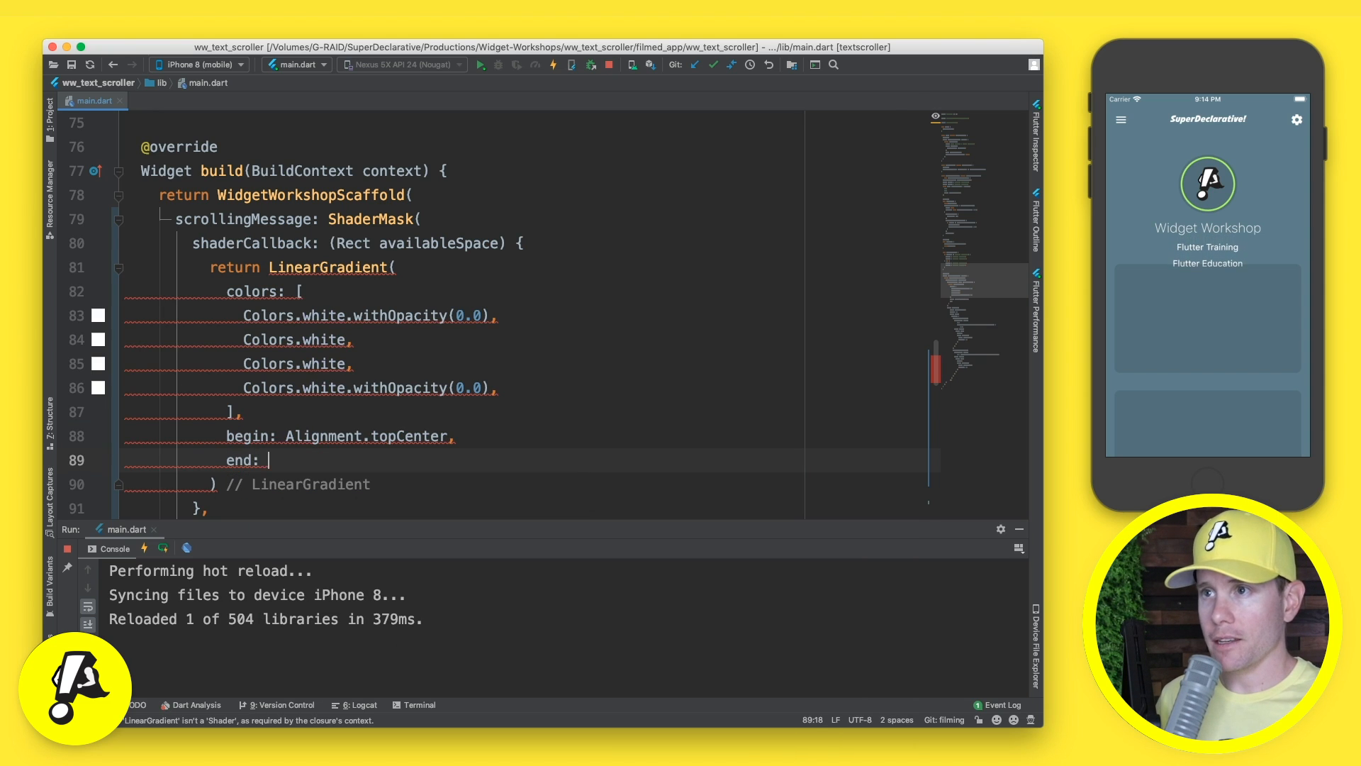
text(Alignment.bo)
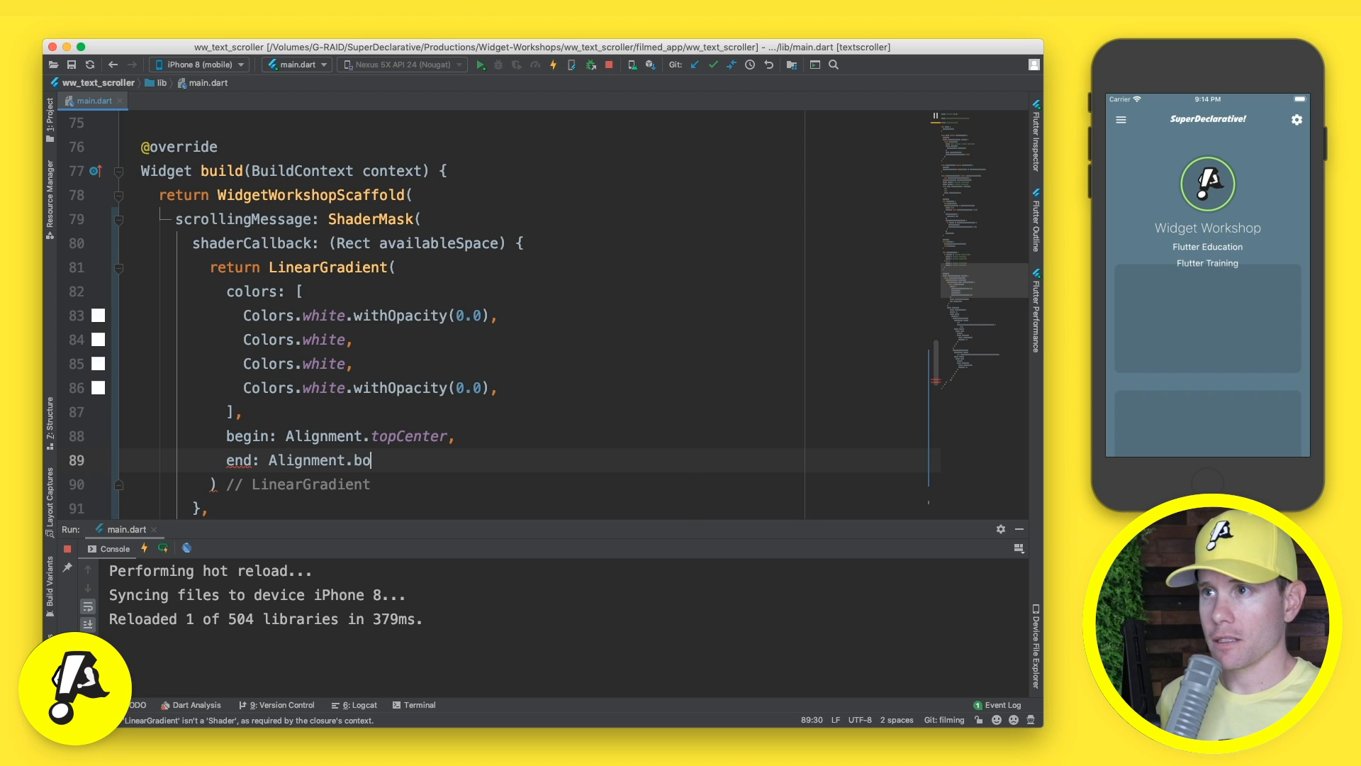
text(ttomCenter,)
text(stops)
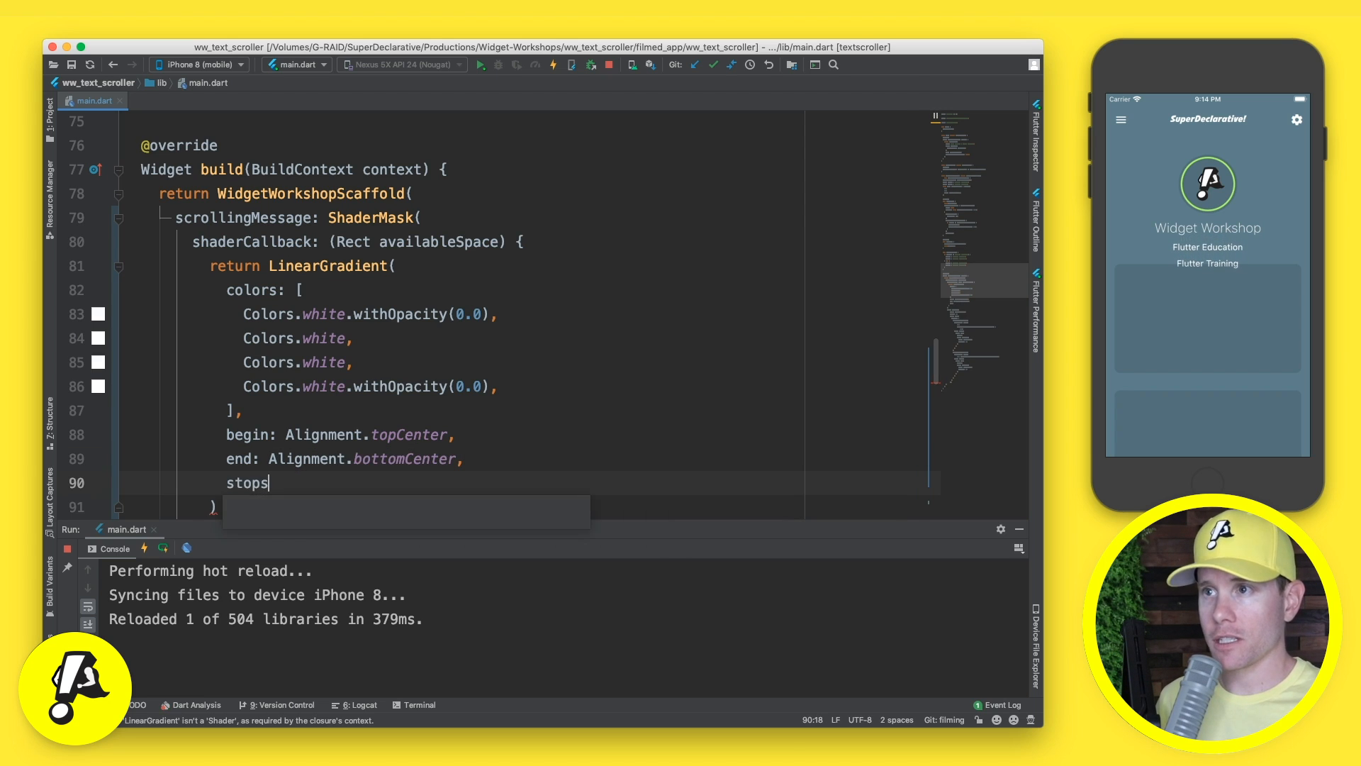
Step: Add stops 0.05, 0.3, 0.7, 0.95 and call .createShader(availableSpace) on the LinearGradient
text(: [)
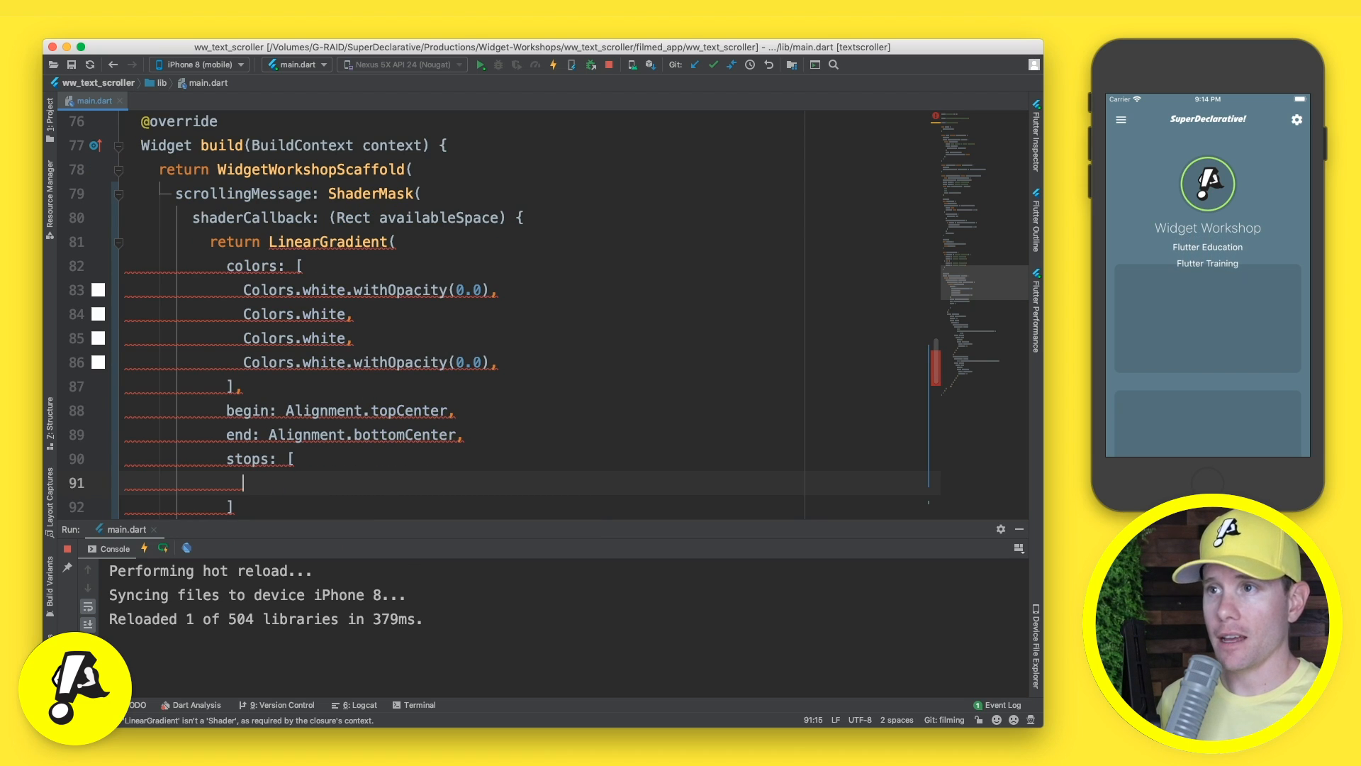
text(0.05,)
text(0.3,)
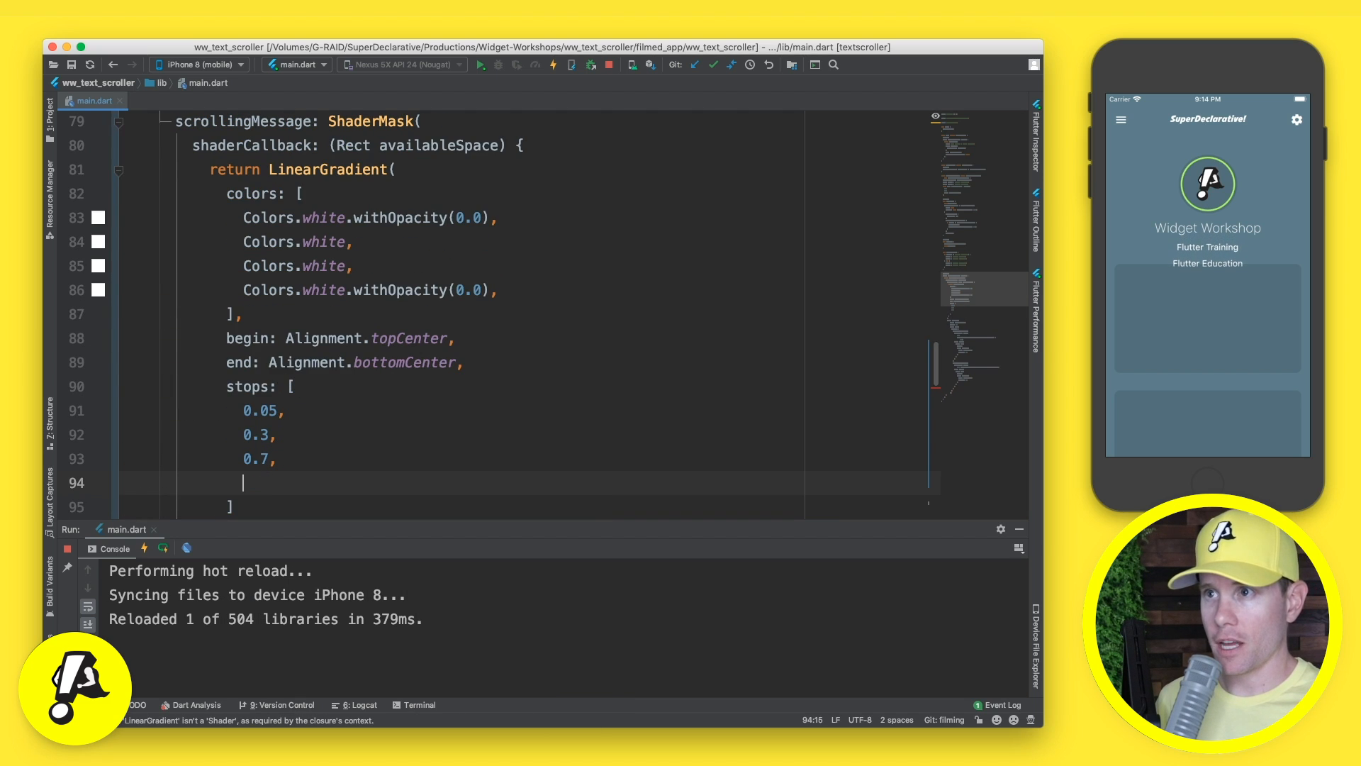
text(0.95,)
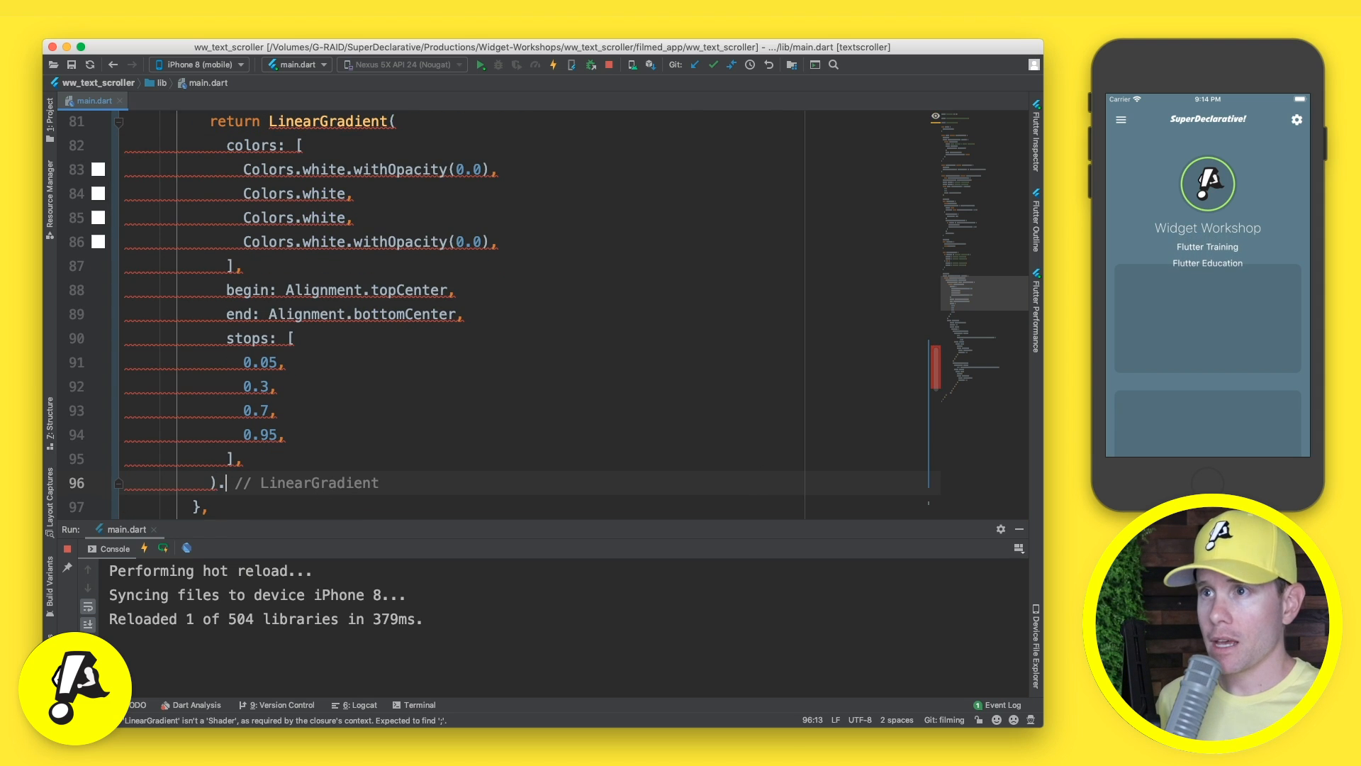
text(.createShader(rect)
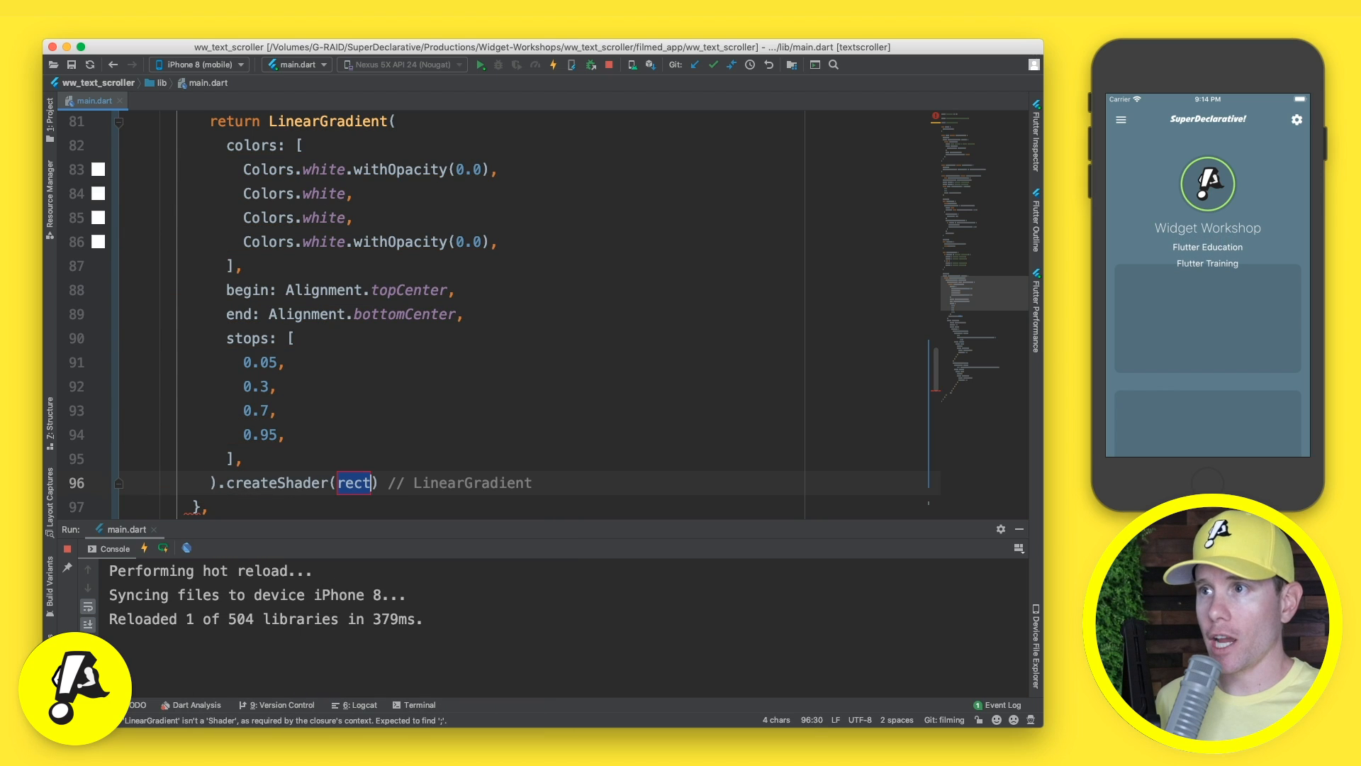
text(availableSpace)
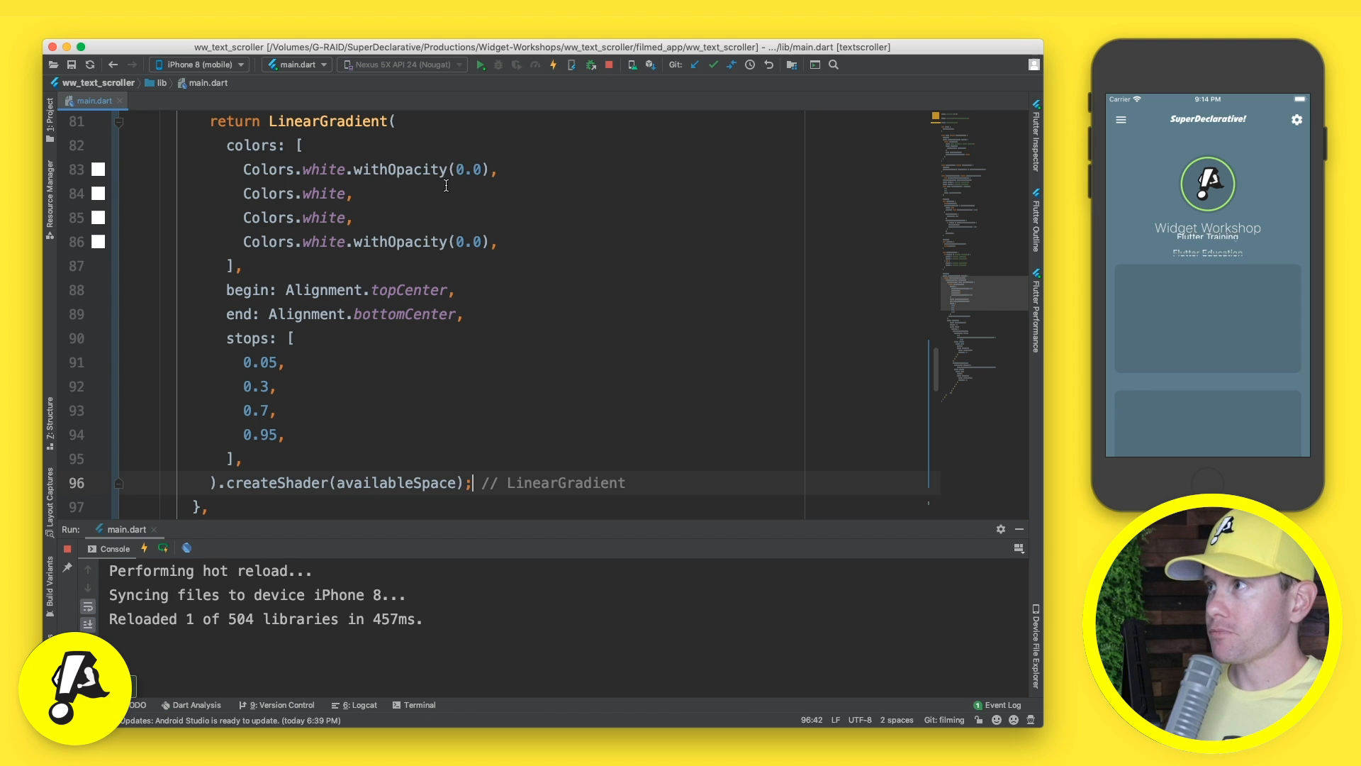
Step: Add a blank line between the shaderCallback's closing brace and the ShaderMask's Container child
scroll(up, 3)
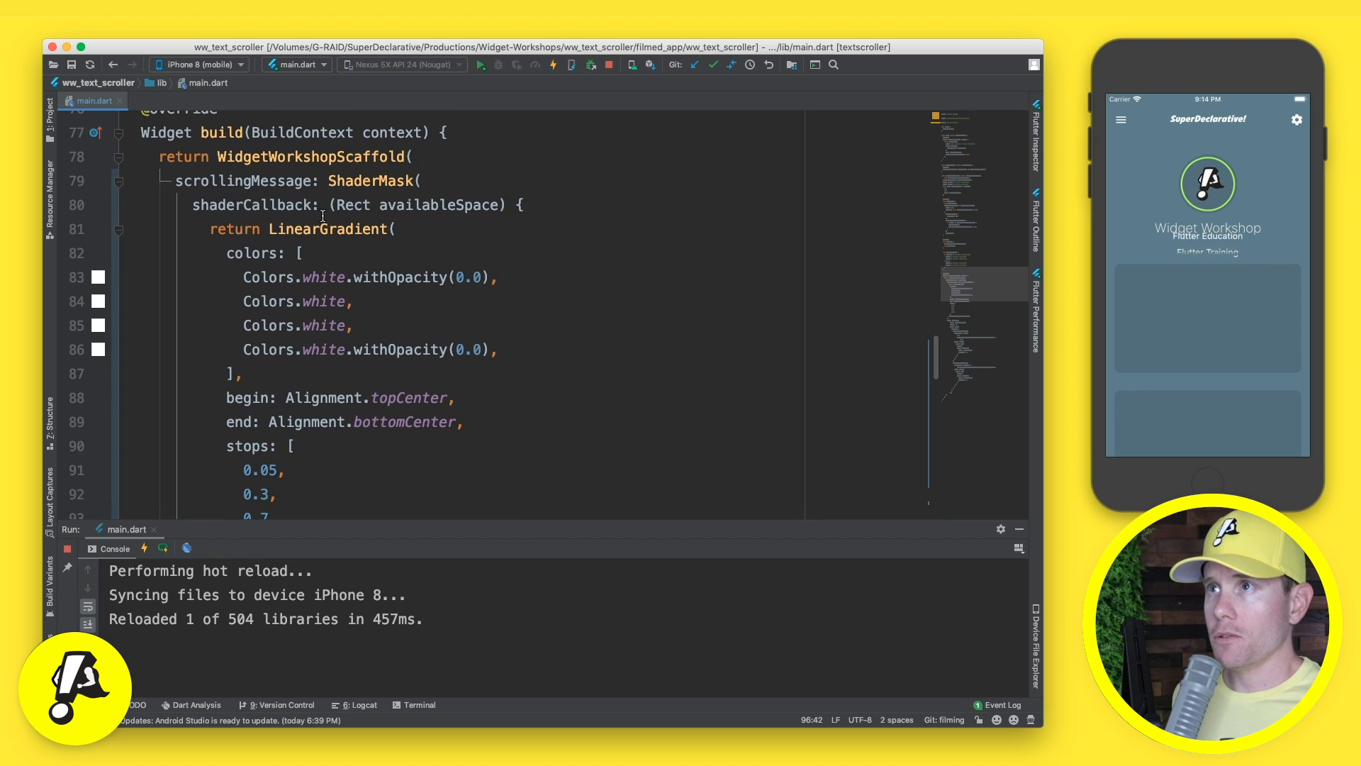
click(298, 252)
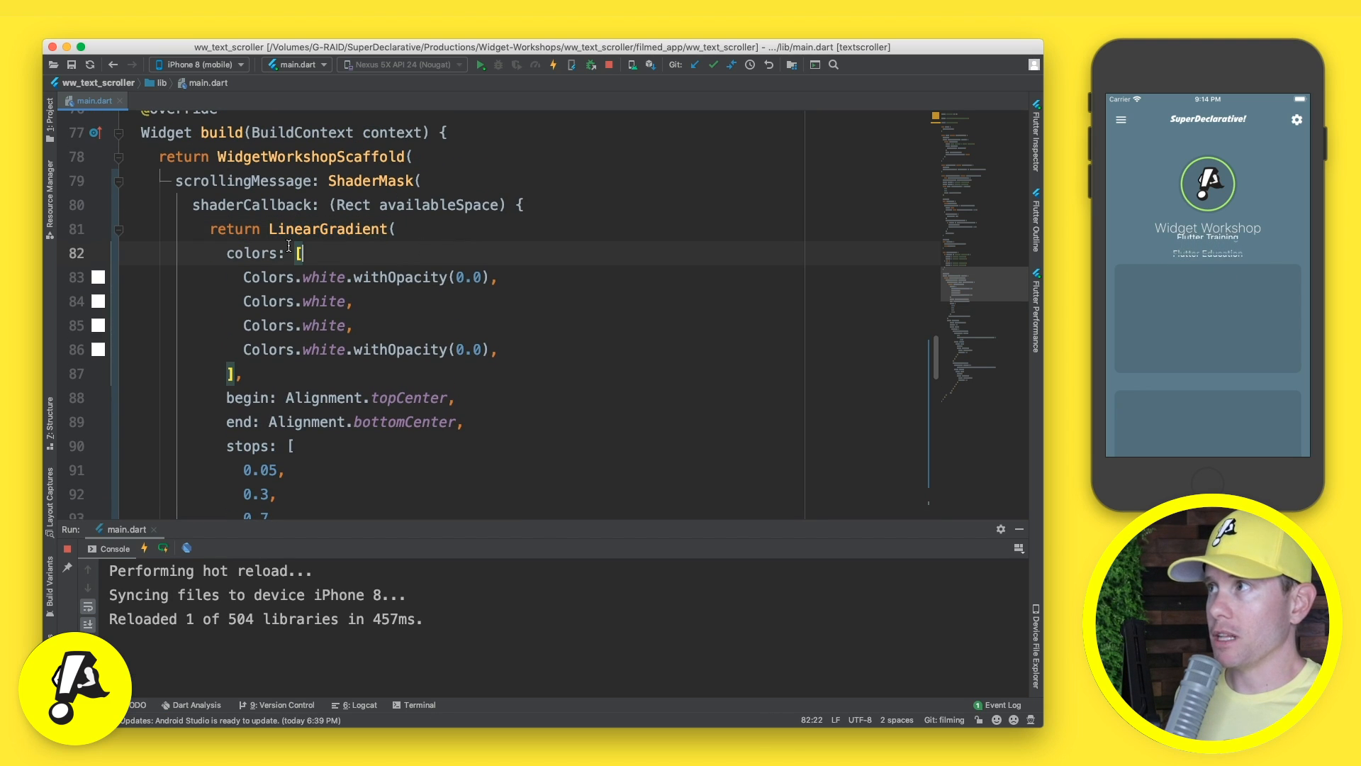
scroll(down, 3)
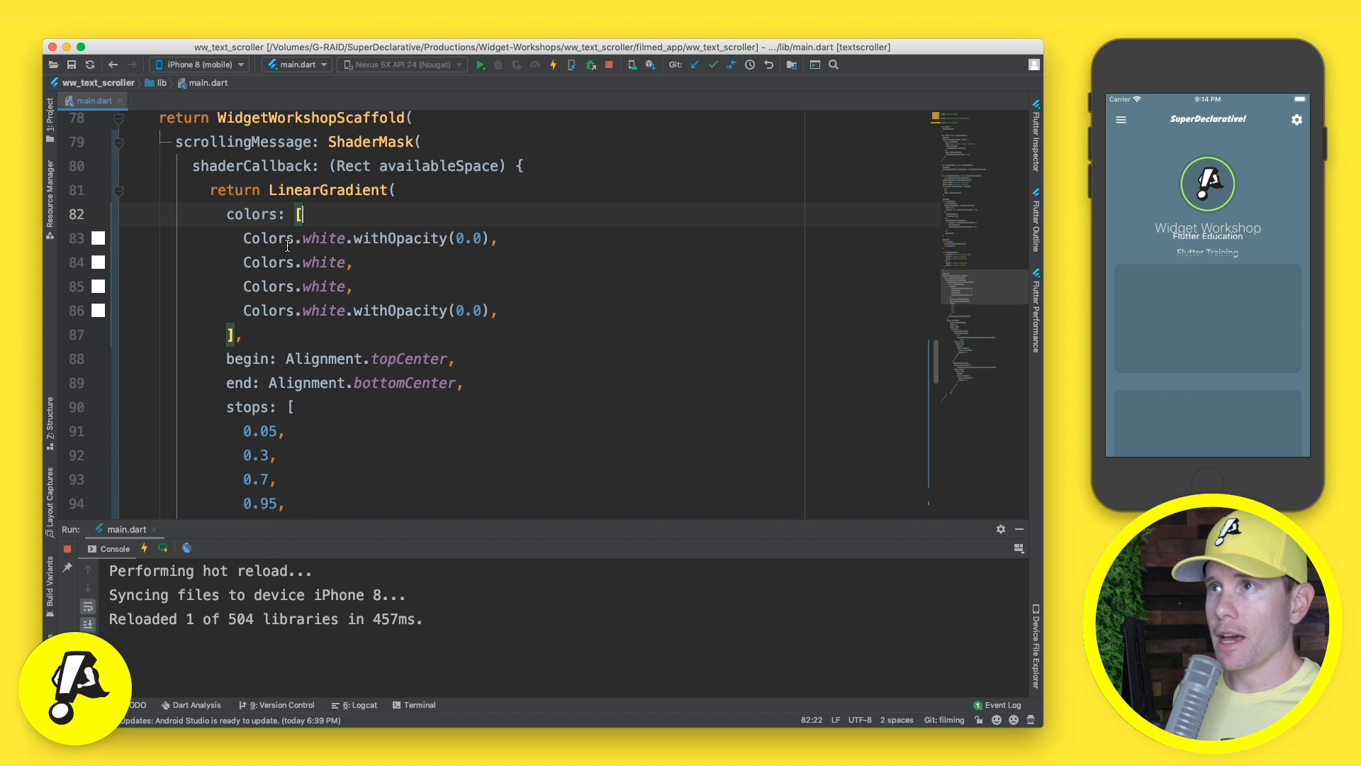
scroll(down, 3)
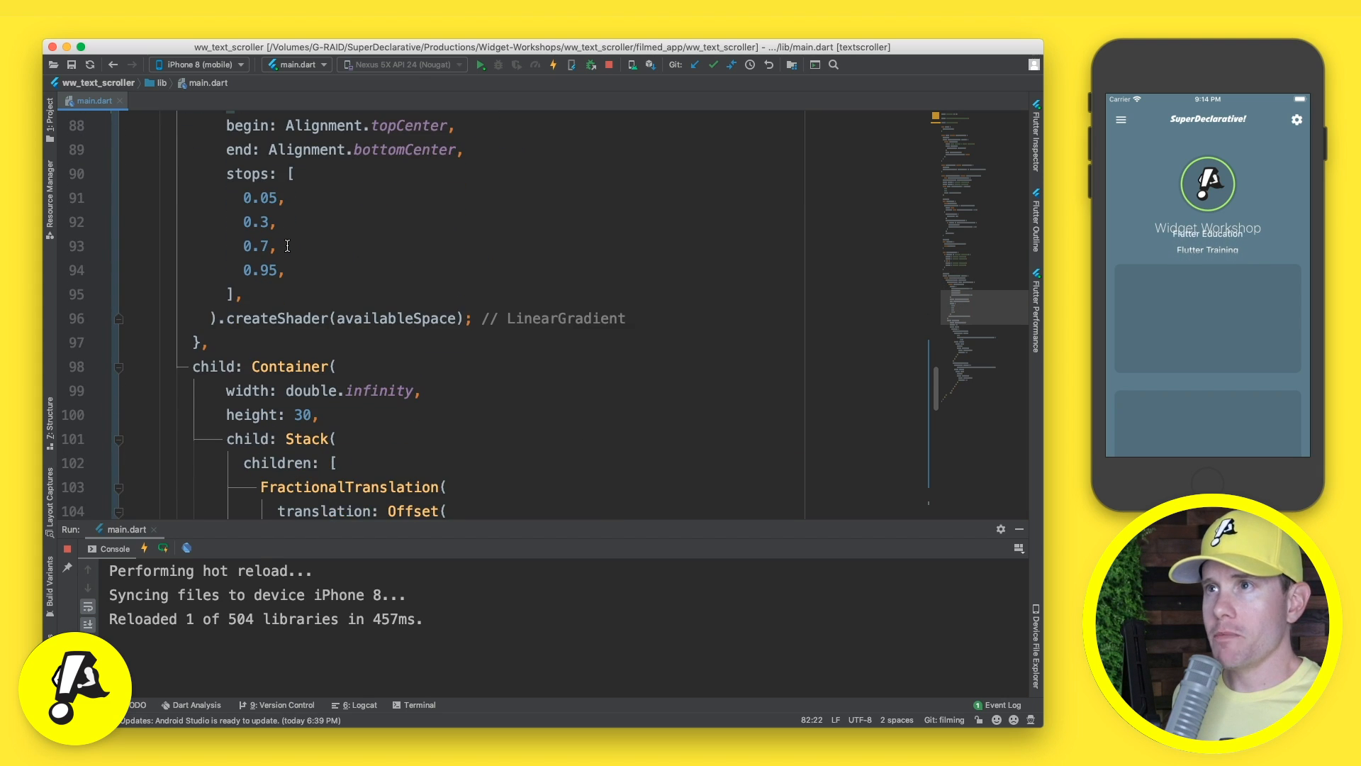
scroll(up, 3)
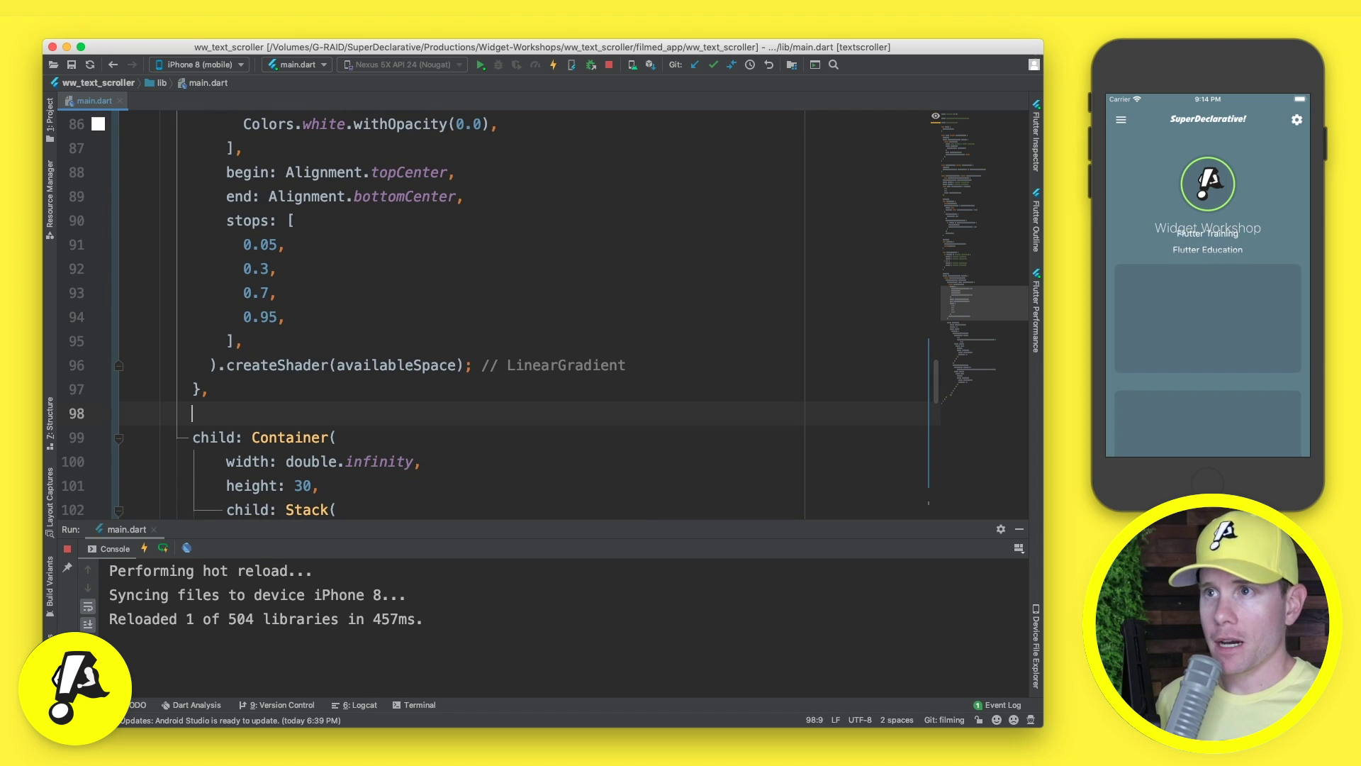
text(blendMode: ,)
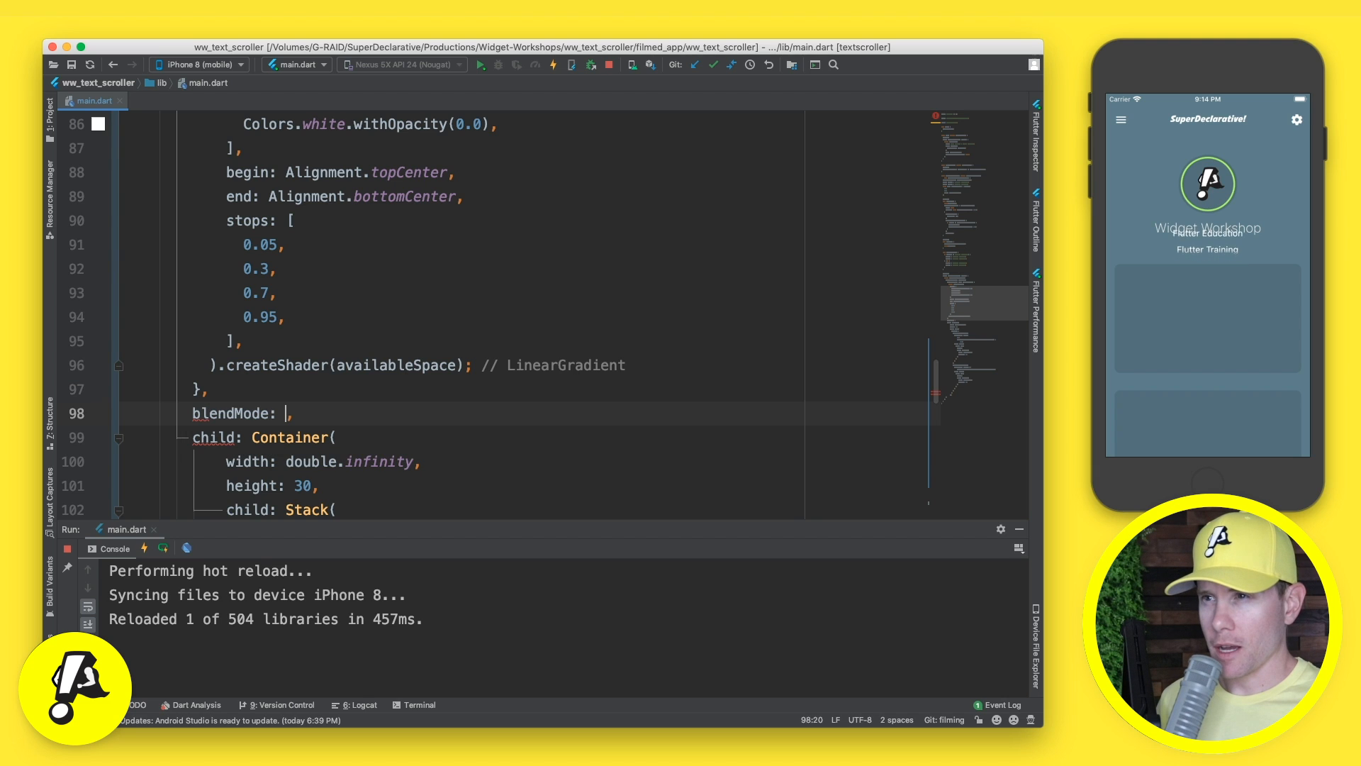
text(BlendMode.)
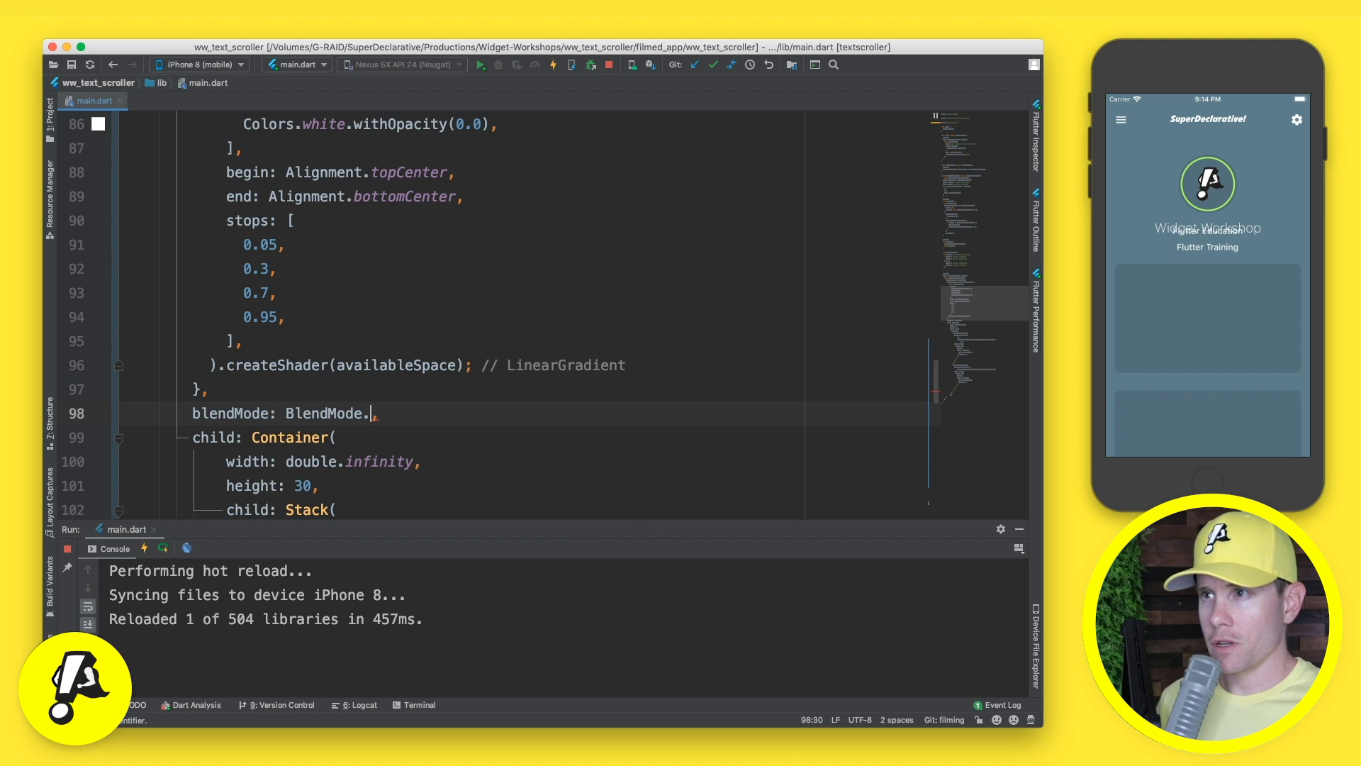
text(dst)
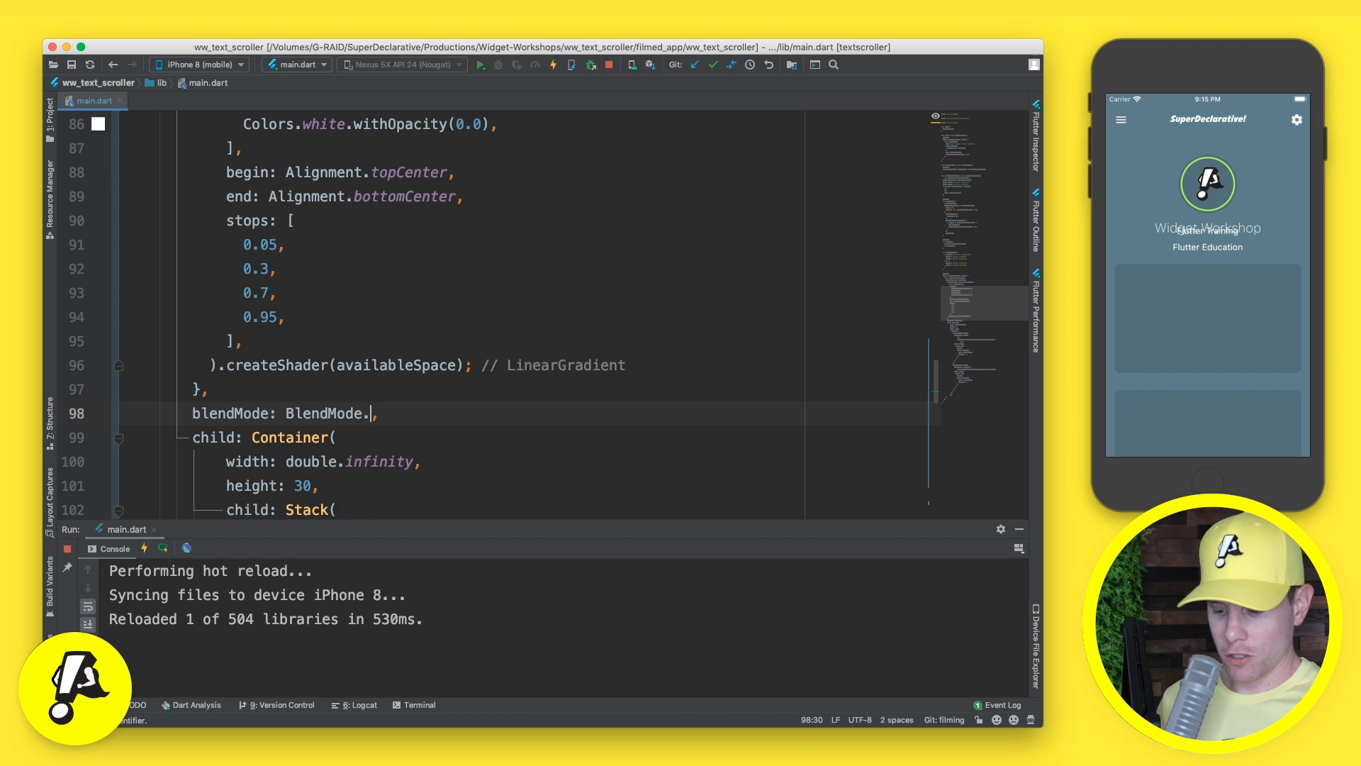
text(src)
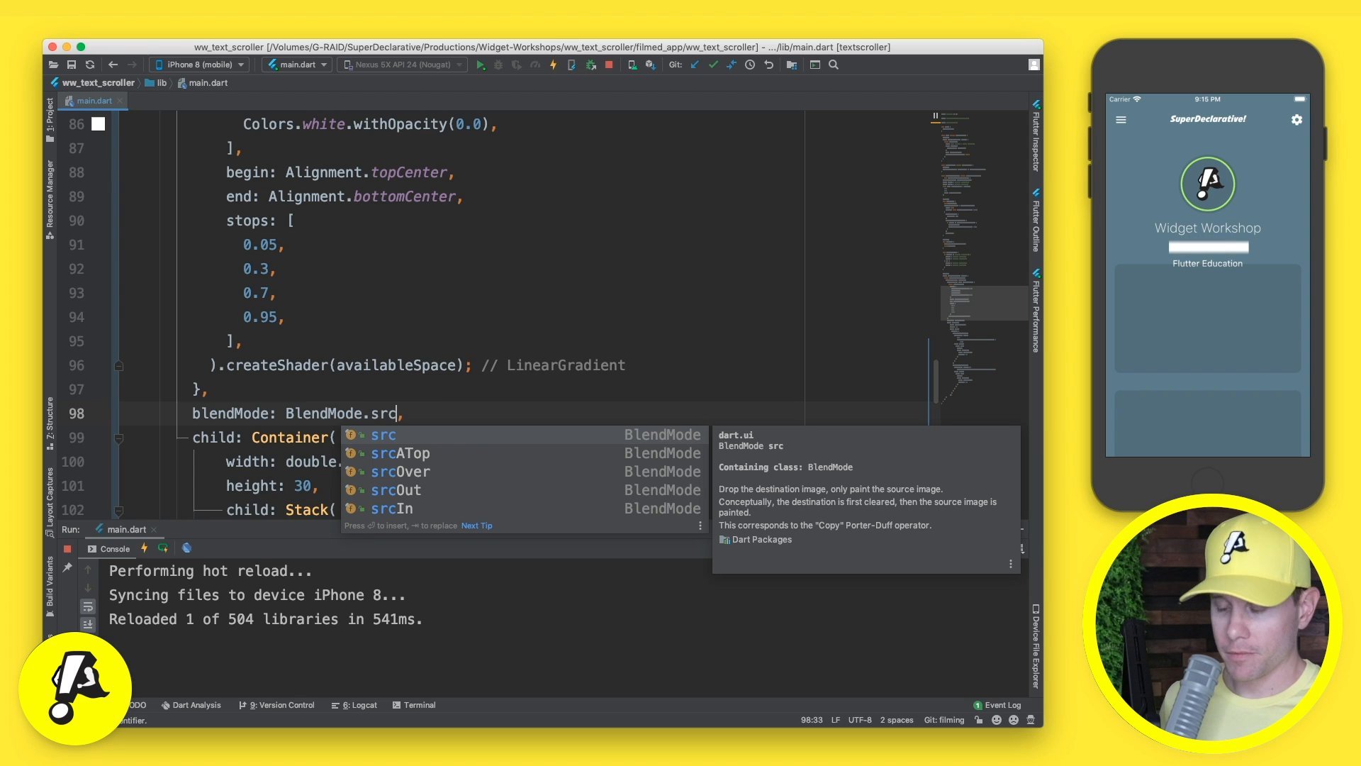
key(Escape)
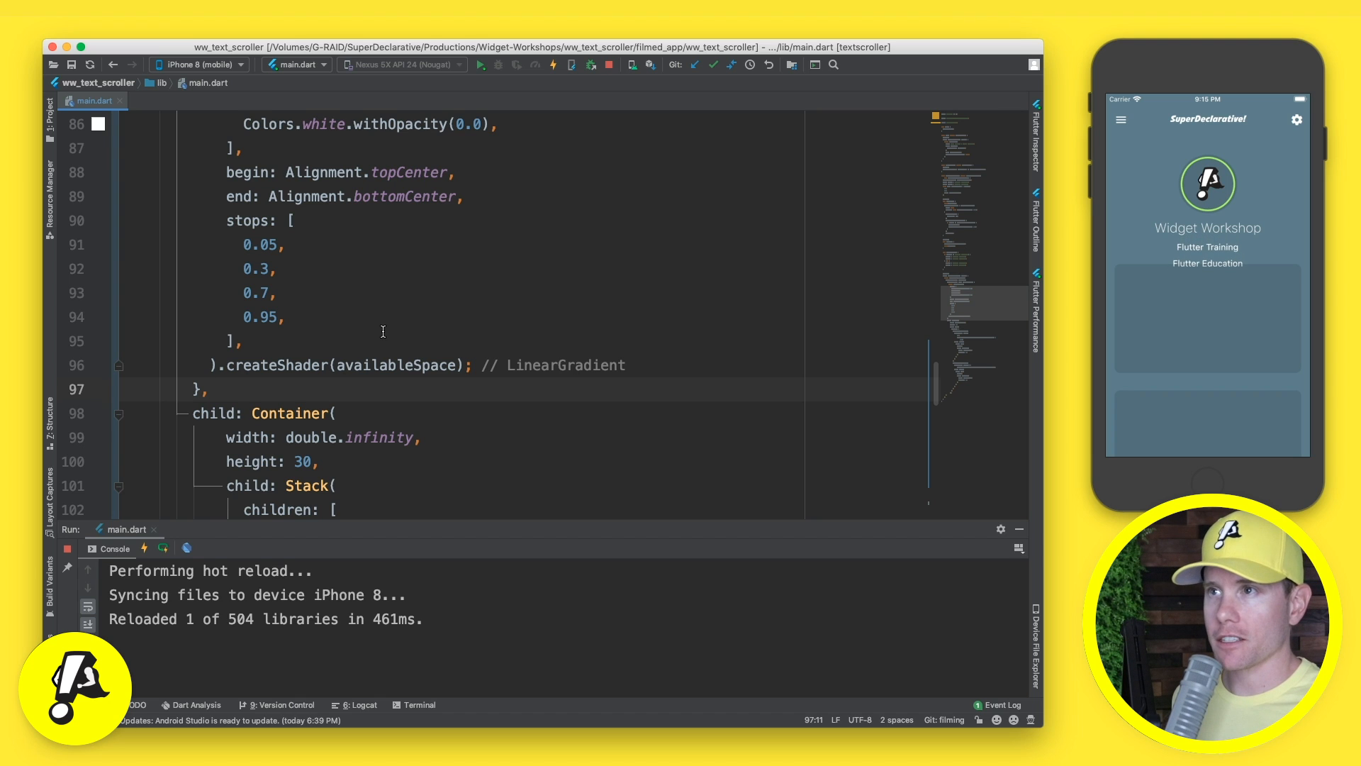
Step: Wrap the ShaderMask in a ClipRect and begin changing the second gradient colour to Colors.white.withOpacity
scroll(up, 3)
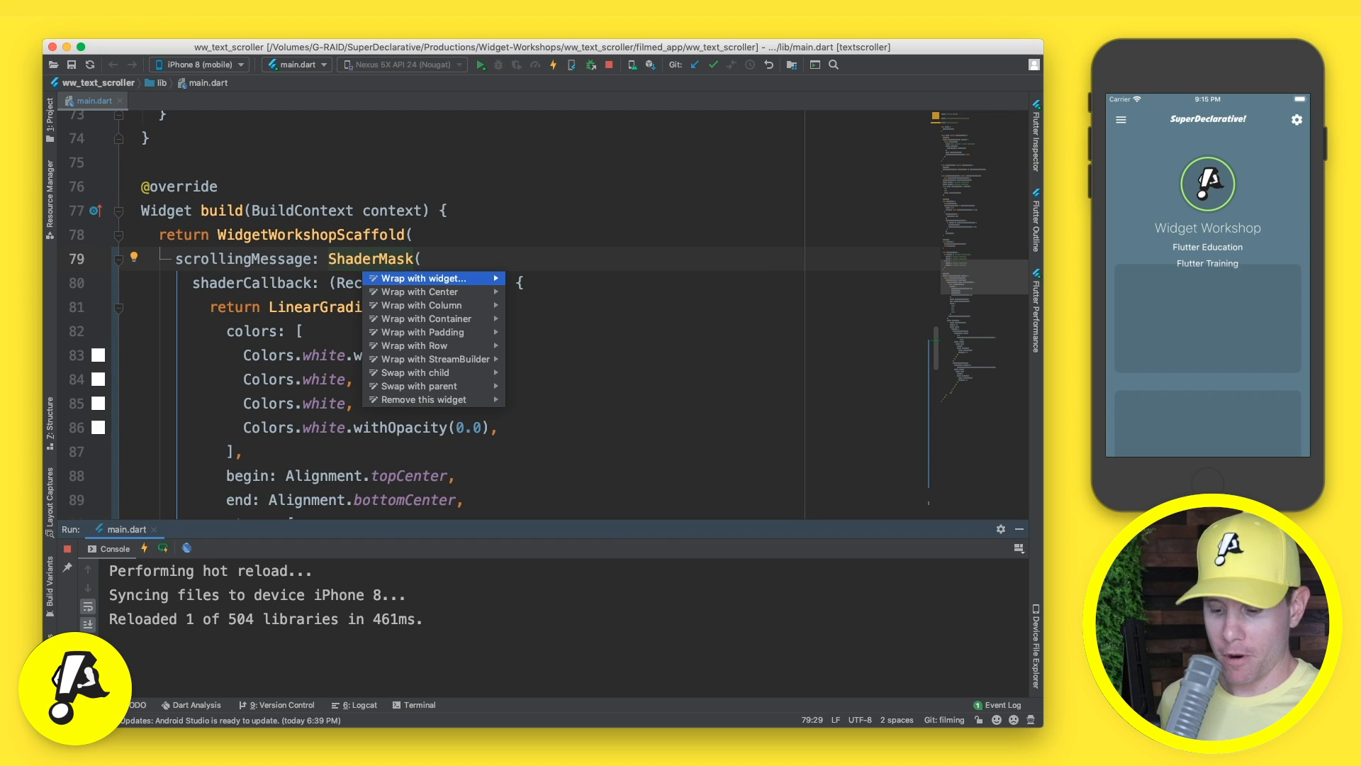
click(424, 278)
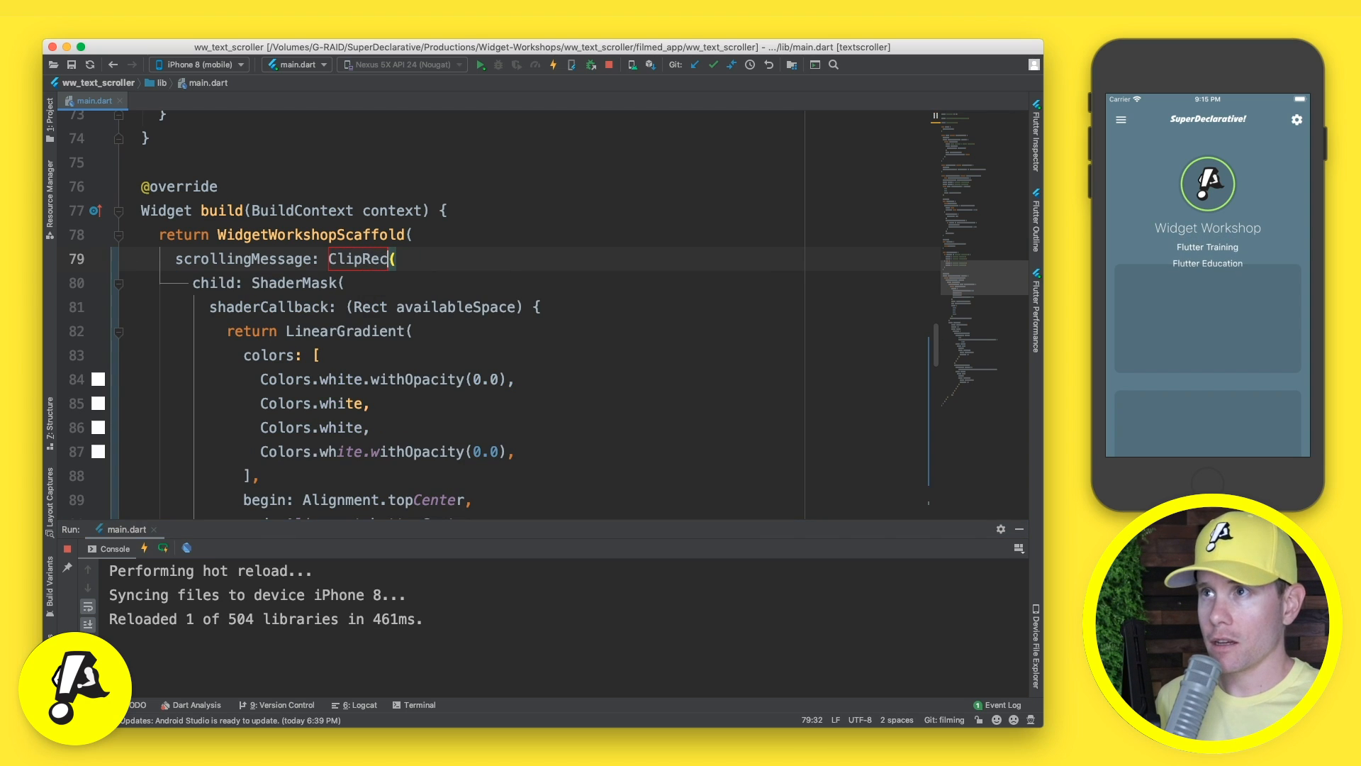
double_click(211, 284)
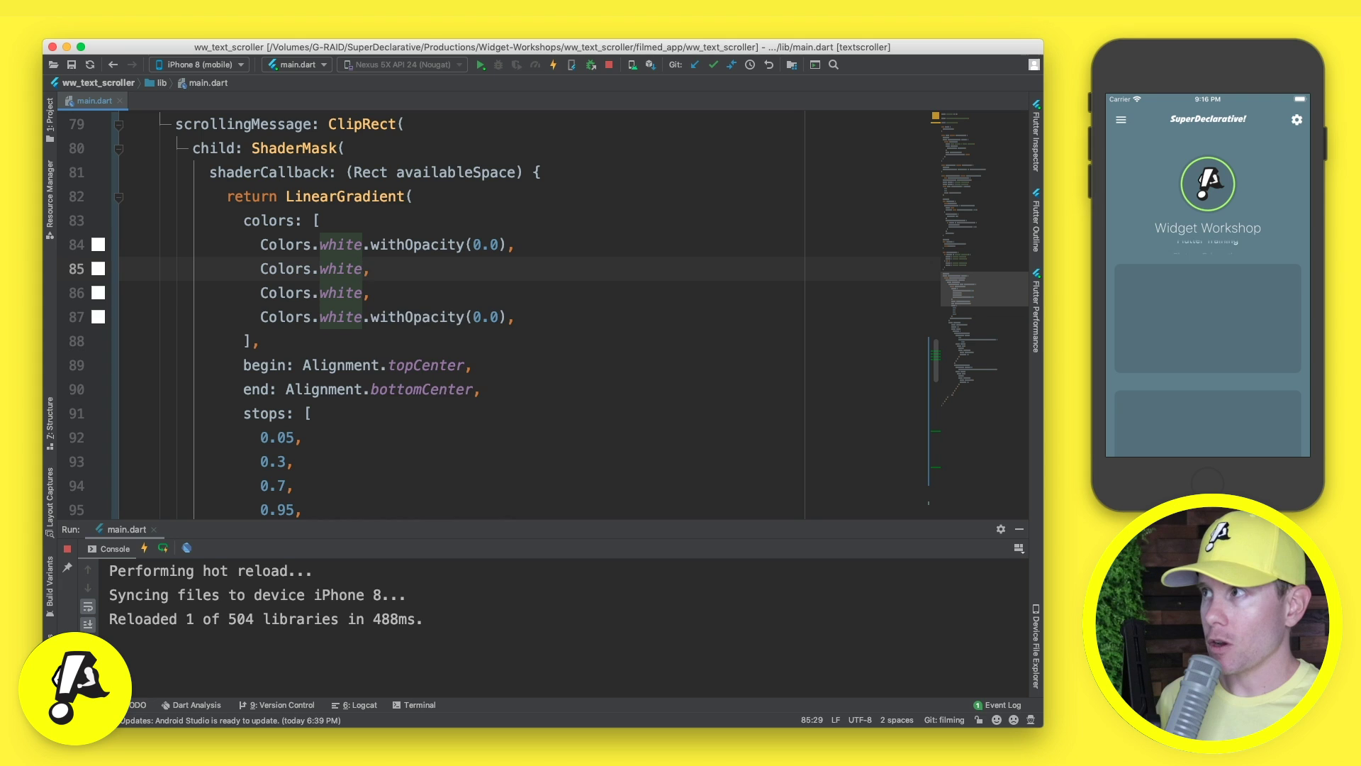
text(.withOpacity)
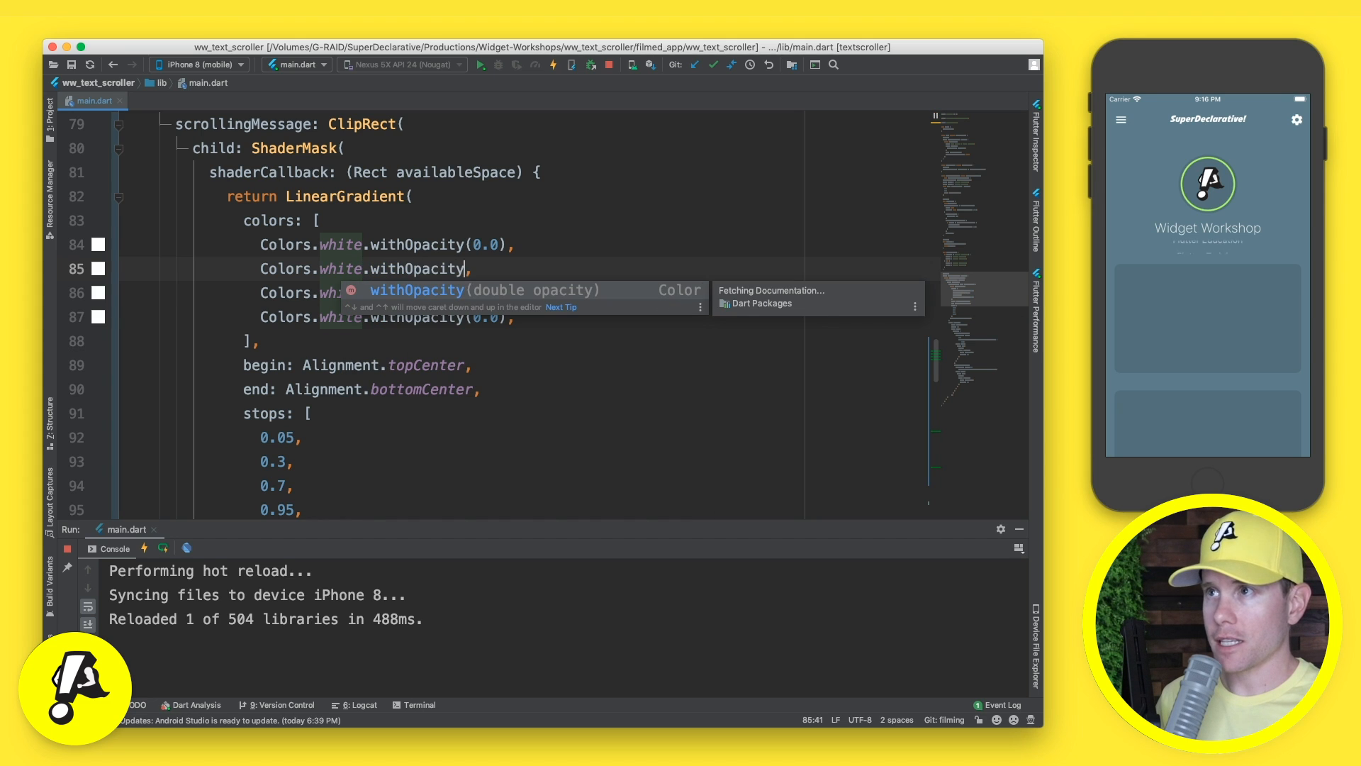